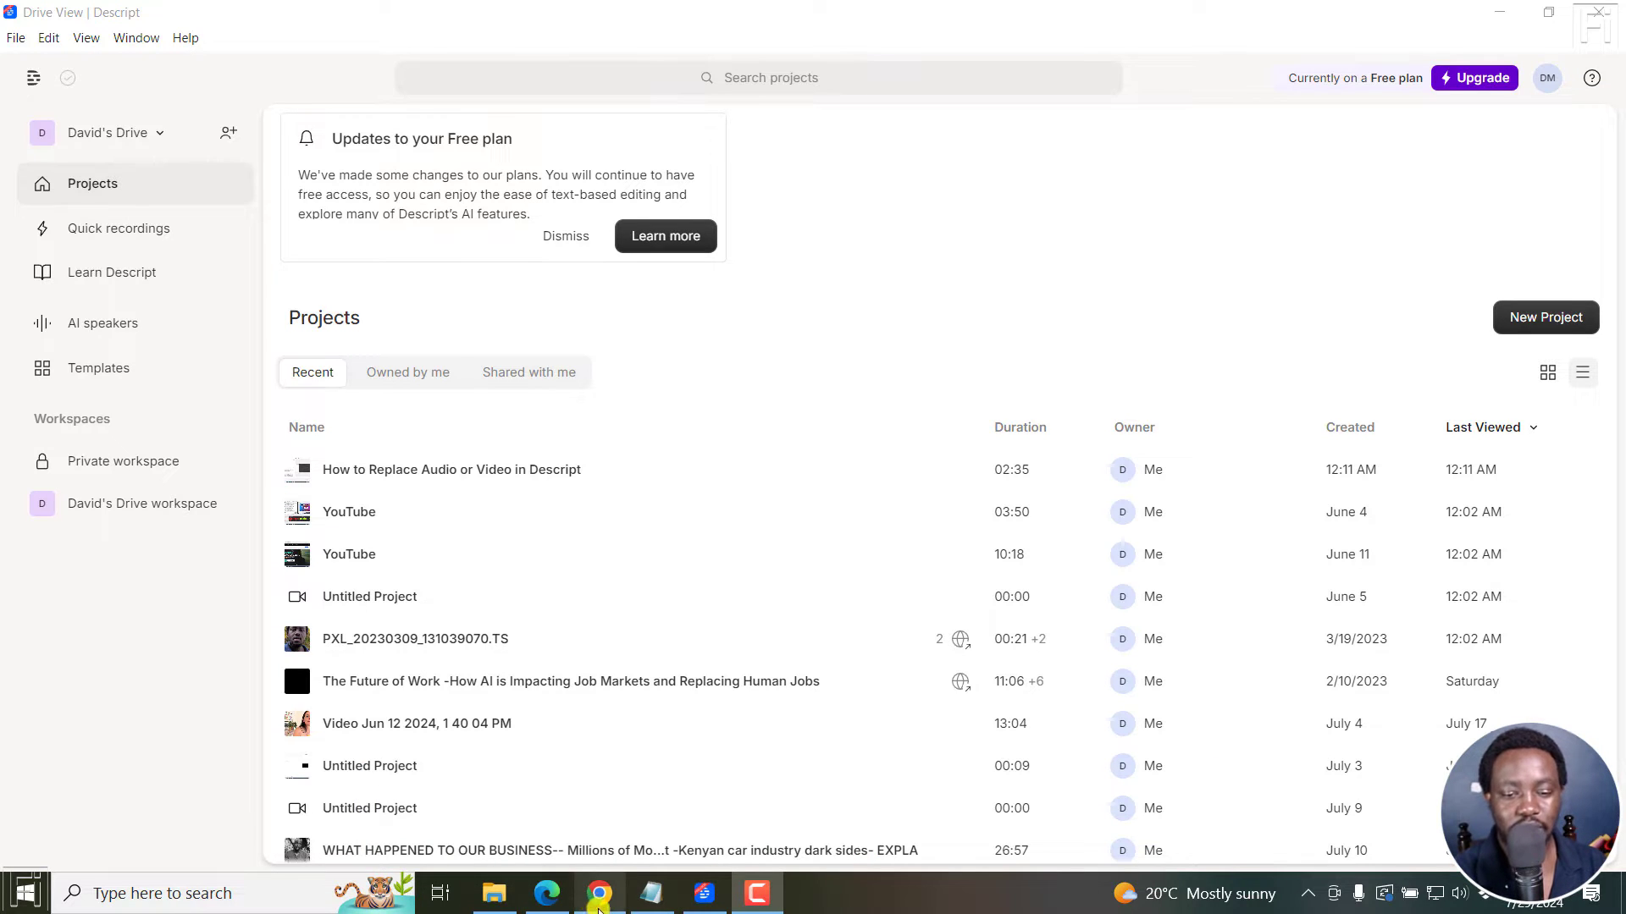
Switch to Chrome and scroll descript.com down to the pricing cards with the Free plan's 1 transcription hour/month.
{"action": "left_click", "coordinate": [599, 894]}
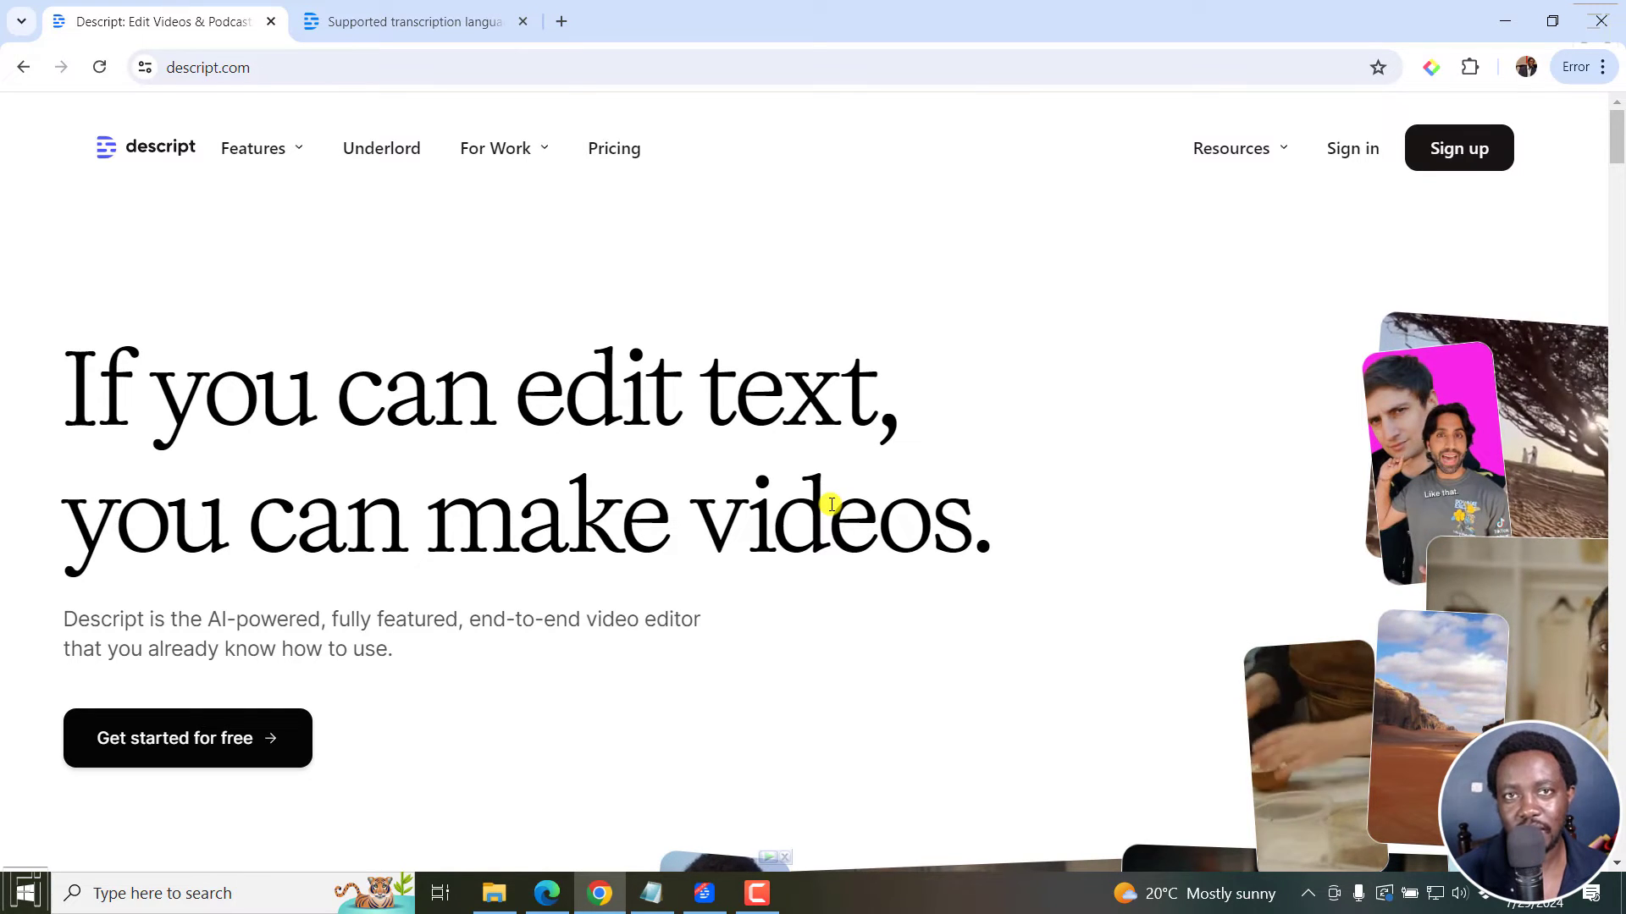
{"action": "scroll", "scroll_direction": "down", "scroll_amount": 3}
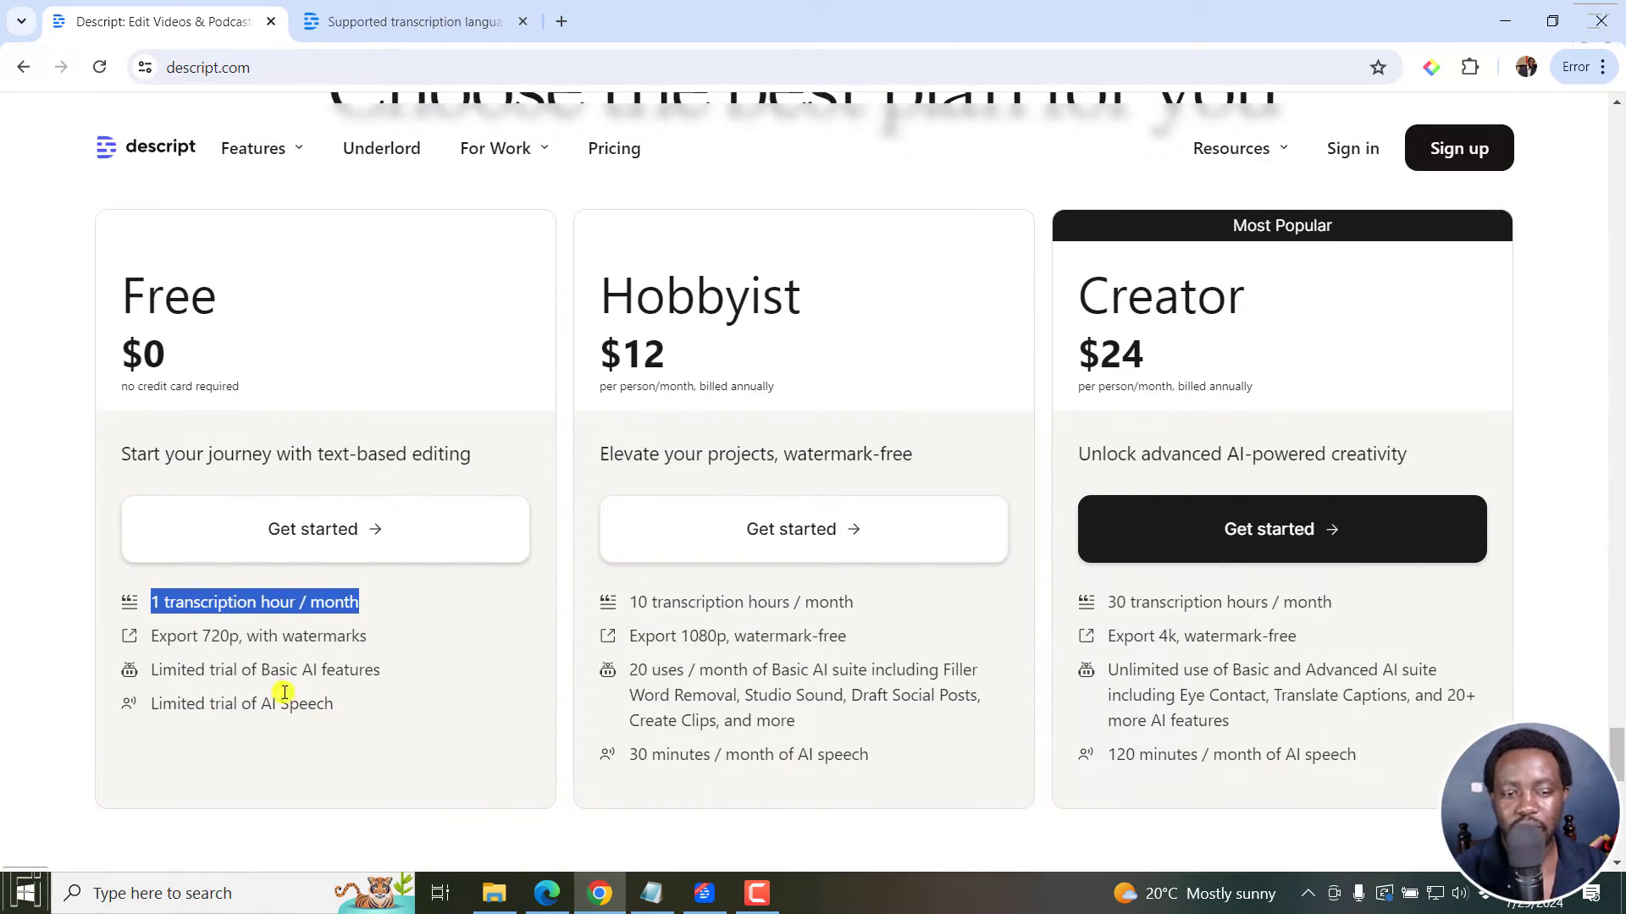
{"action": "mouse_move", "coordinate": [301, 603]}
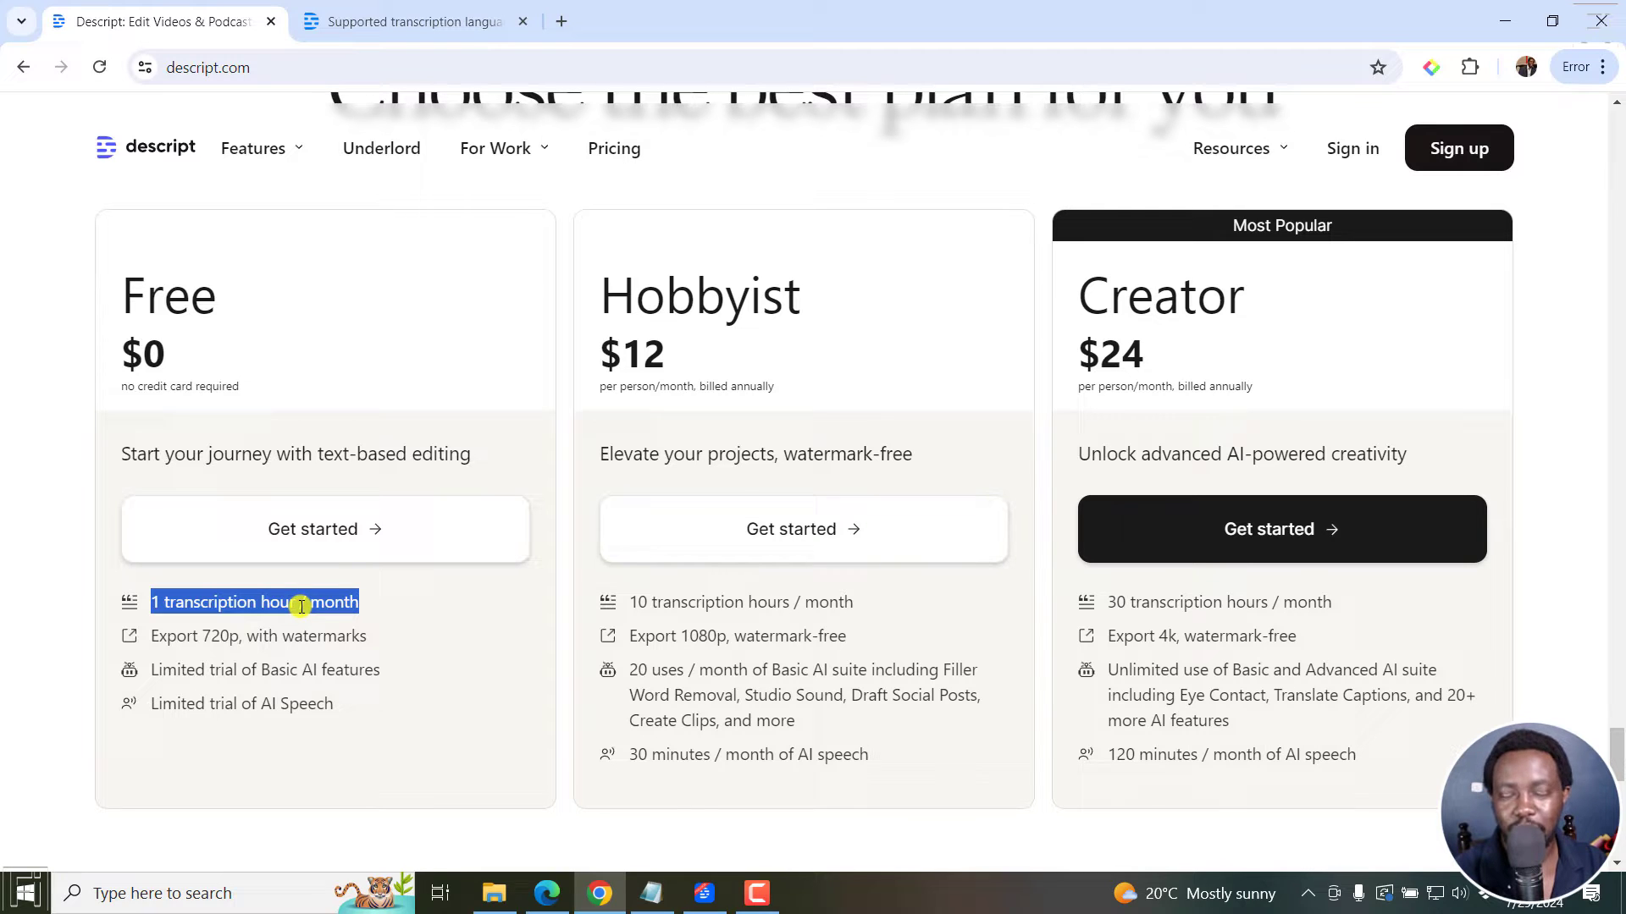
{"action": "mouse_move", "coordinate": [346, 635]}
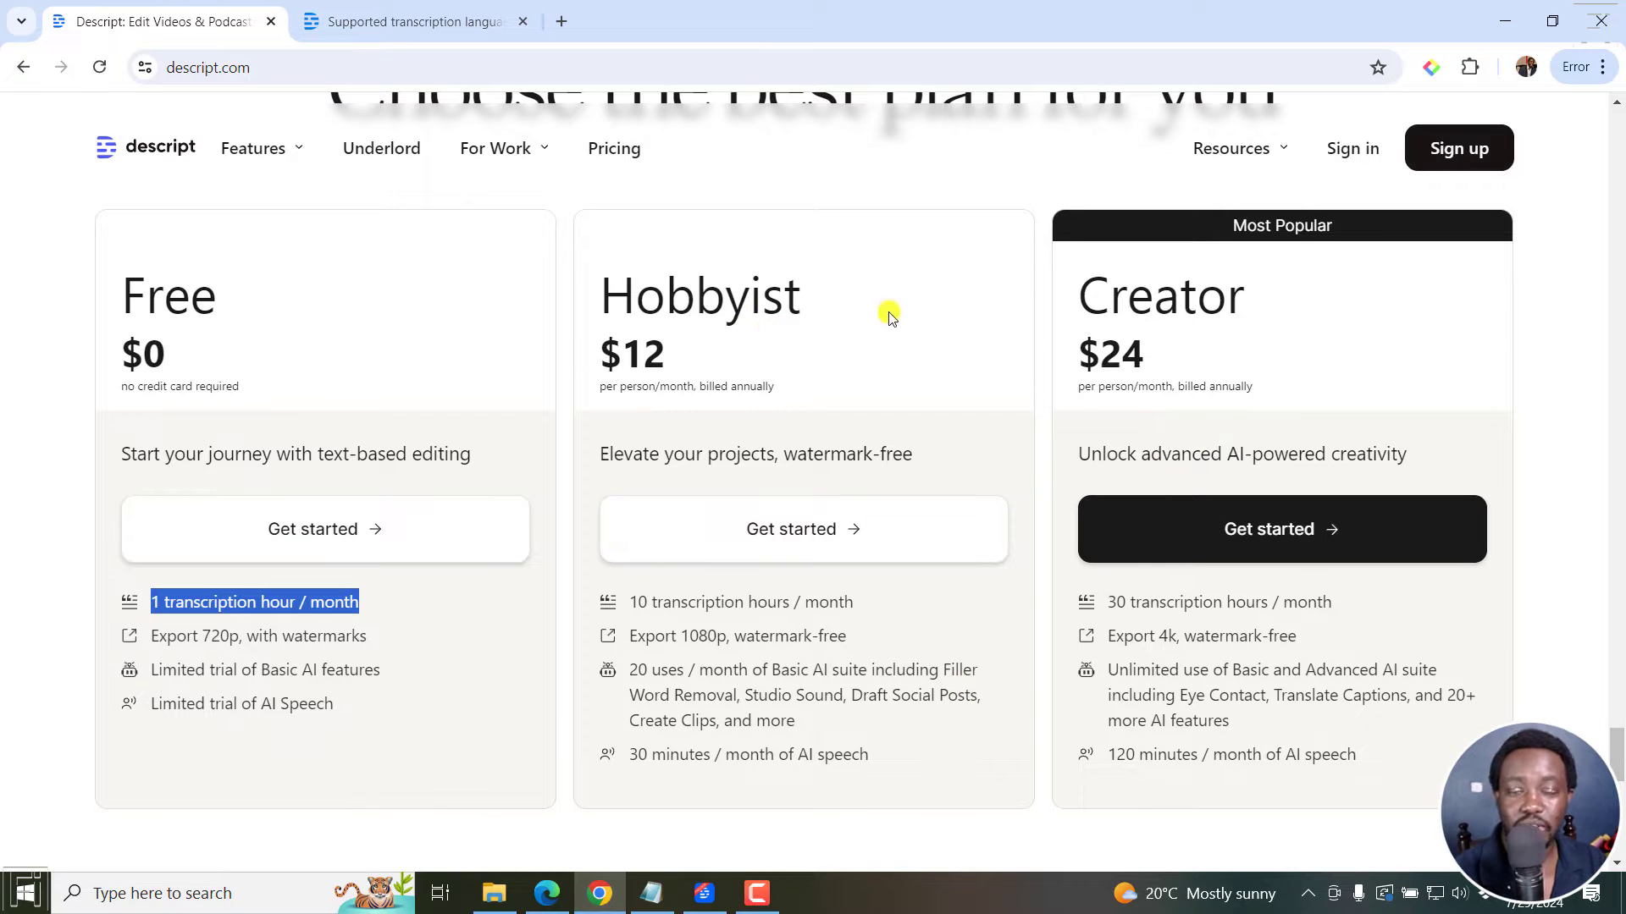
{"action": "mouse_move", "coordinate": [1030, 655]}
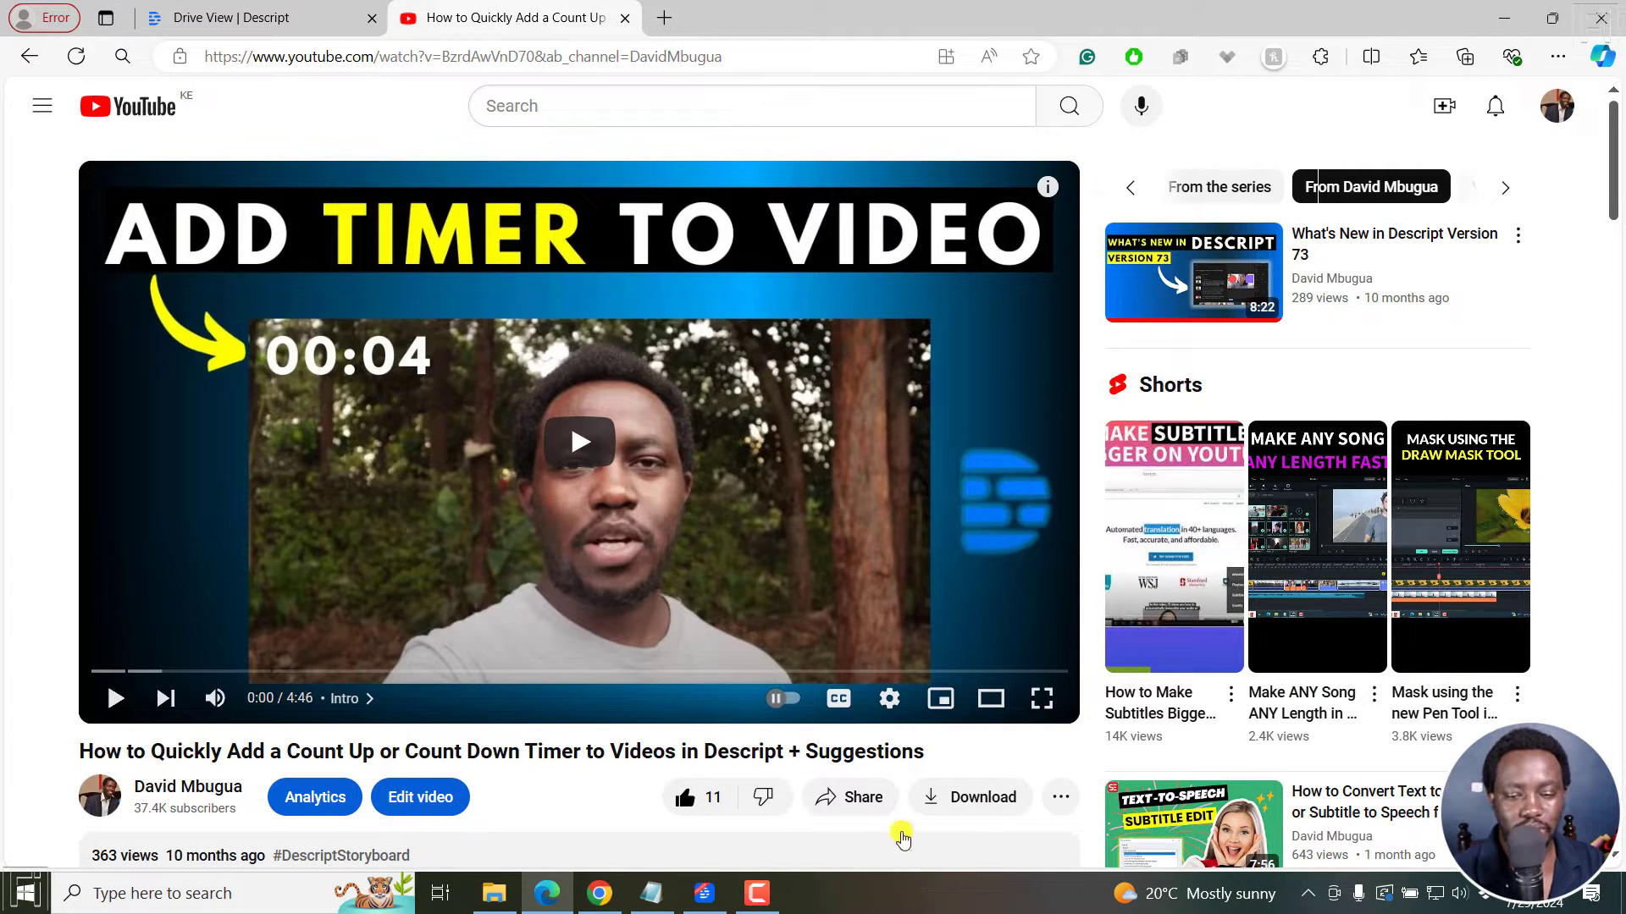
Copy the YouTube video's short share link and switch back to Descript's project drive.
{"action": "left_click", "coordinate": [848, 796]}
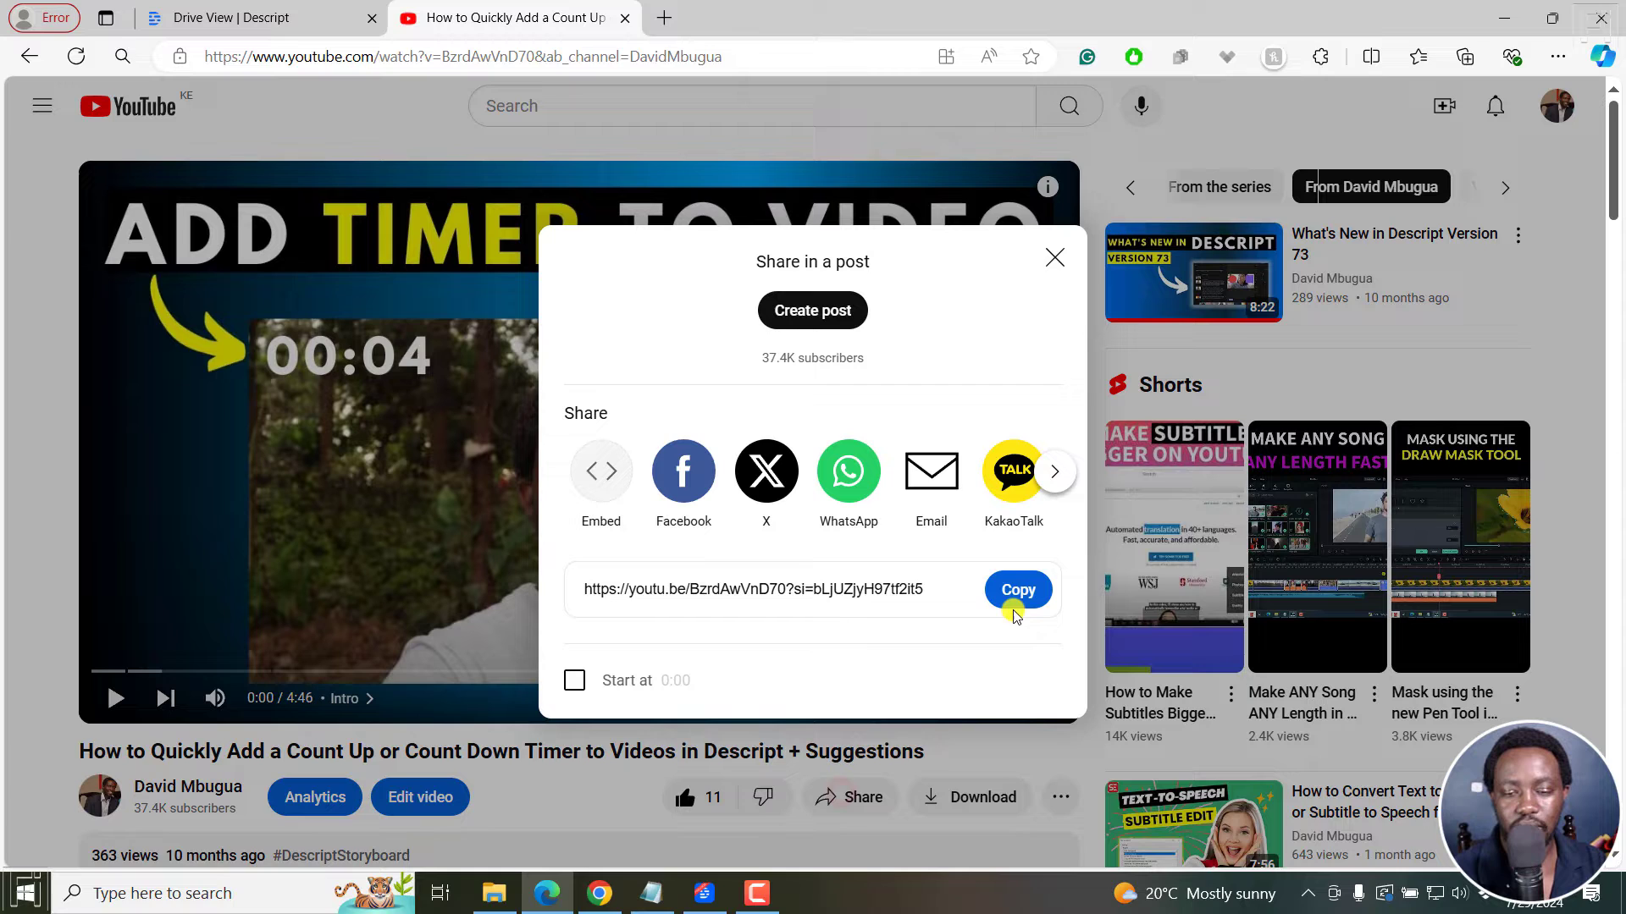
{"action": "left_click", "coordinate": [1018, 589]}
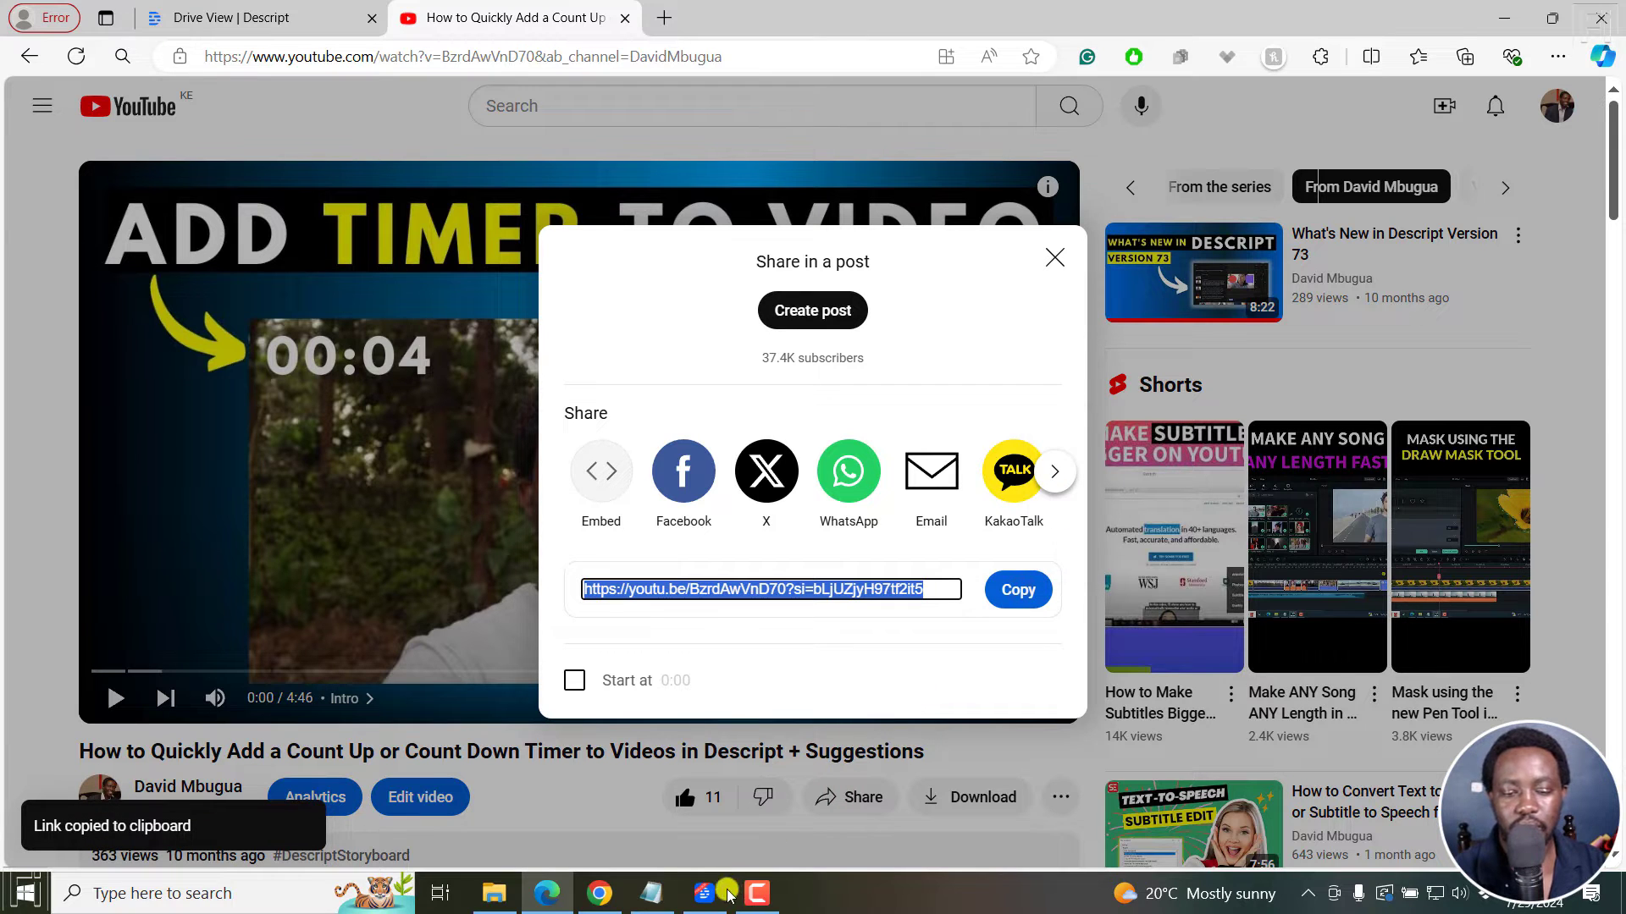
{"action": "left_click", "coordinate": [705, 894]}
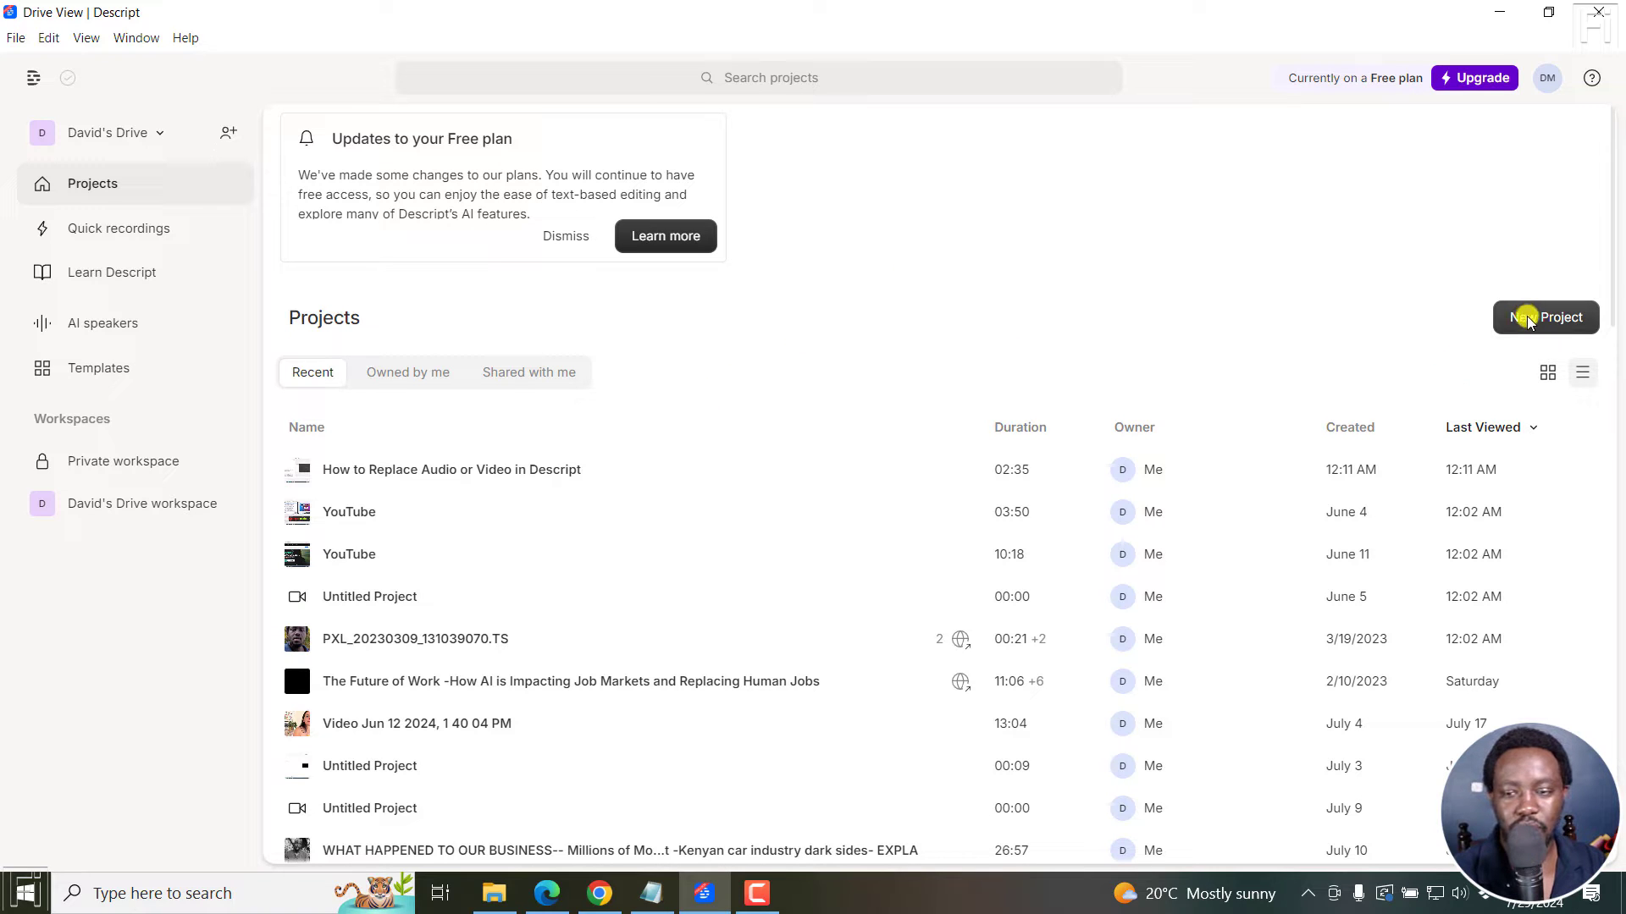
{"action": "left_click", "coordinate": [1545, 318]}
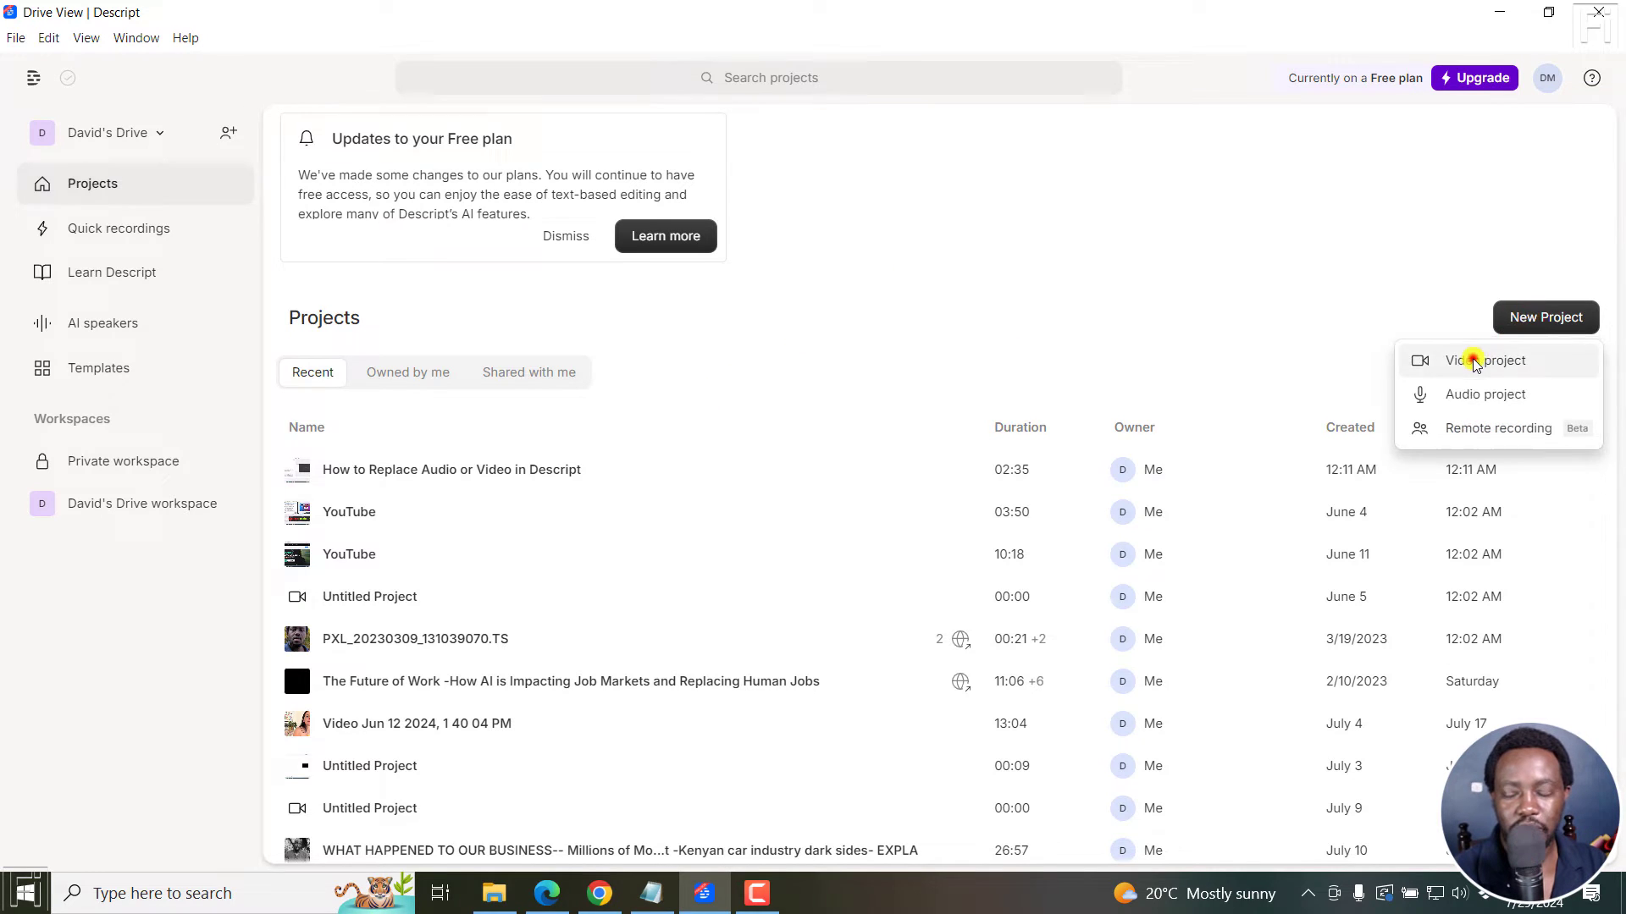
{"action": "left_click", "coordinate": [1484, 360]}
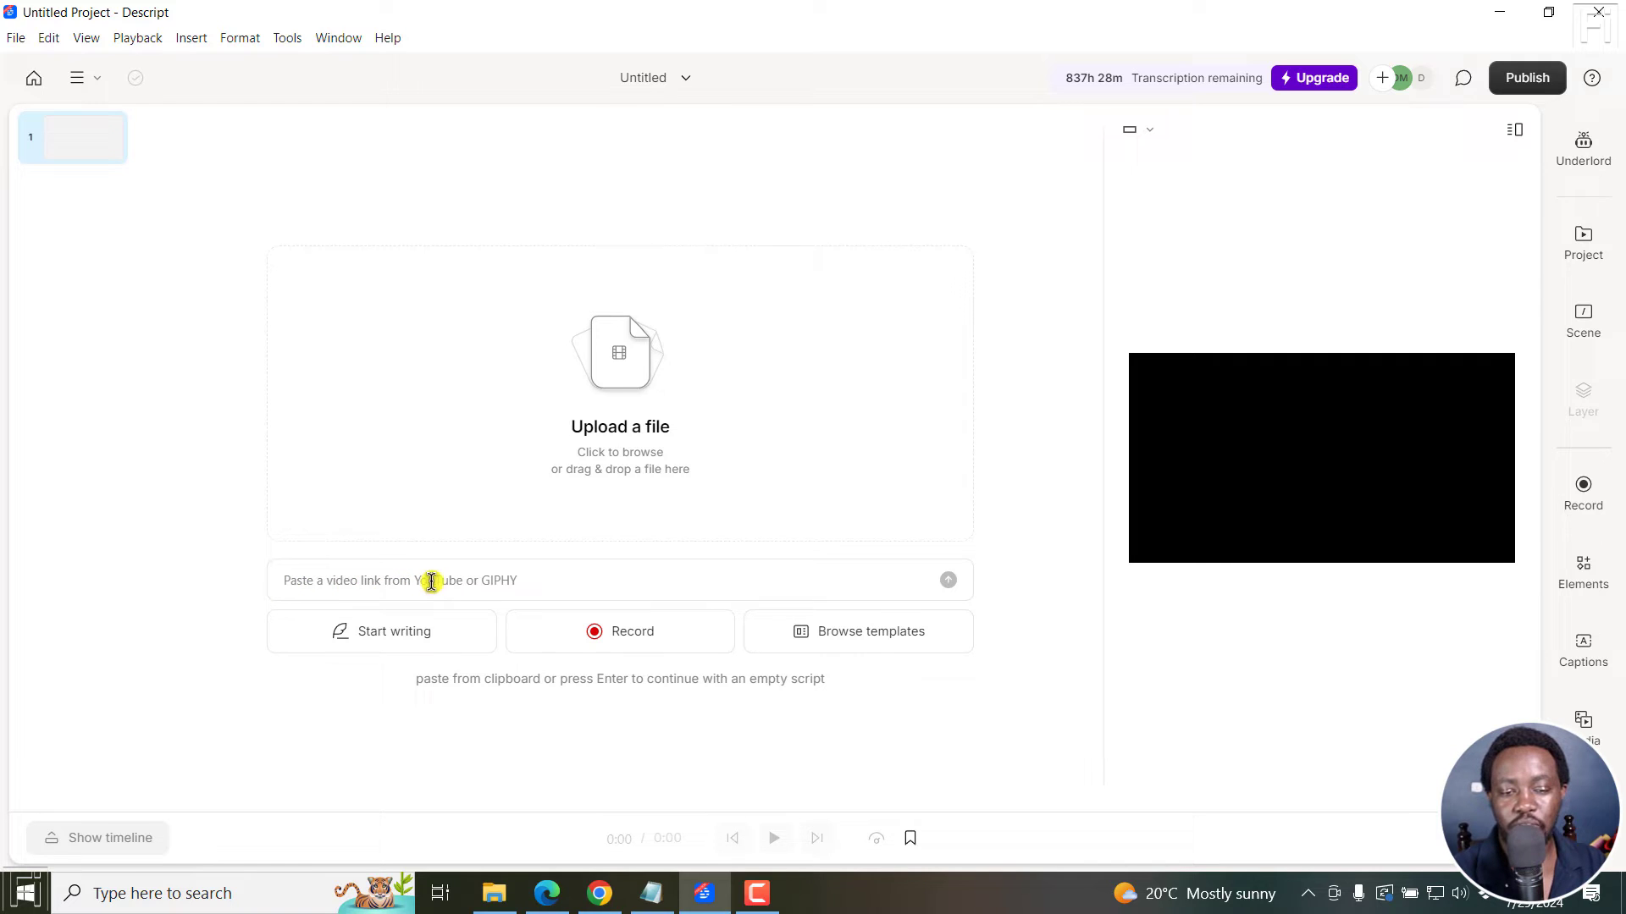
{"action": "left_click", "coordinate": [440, 581]}
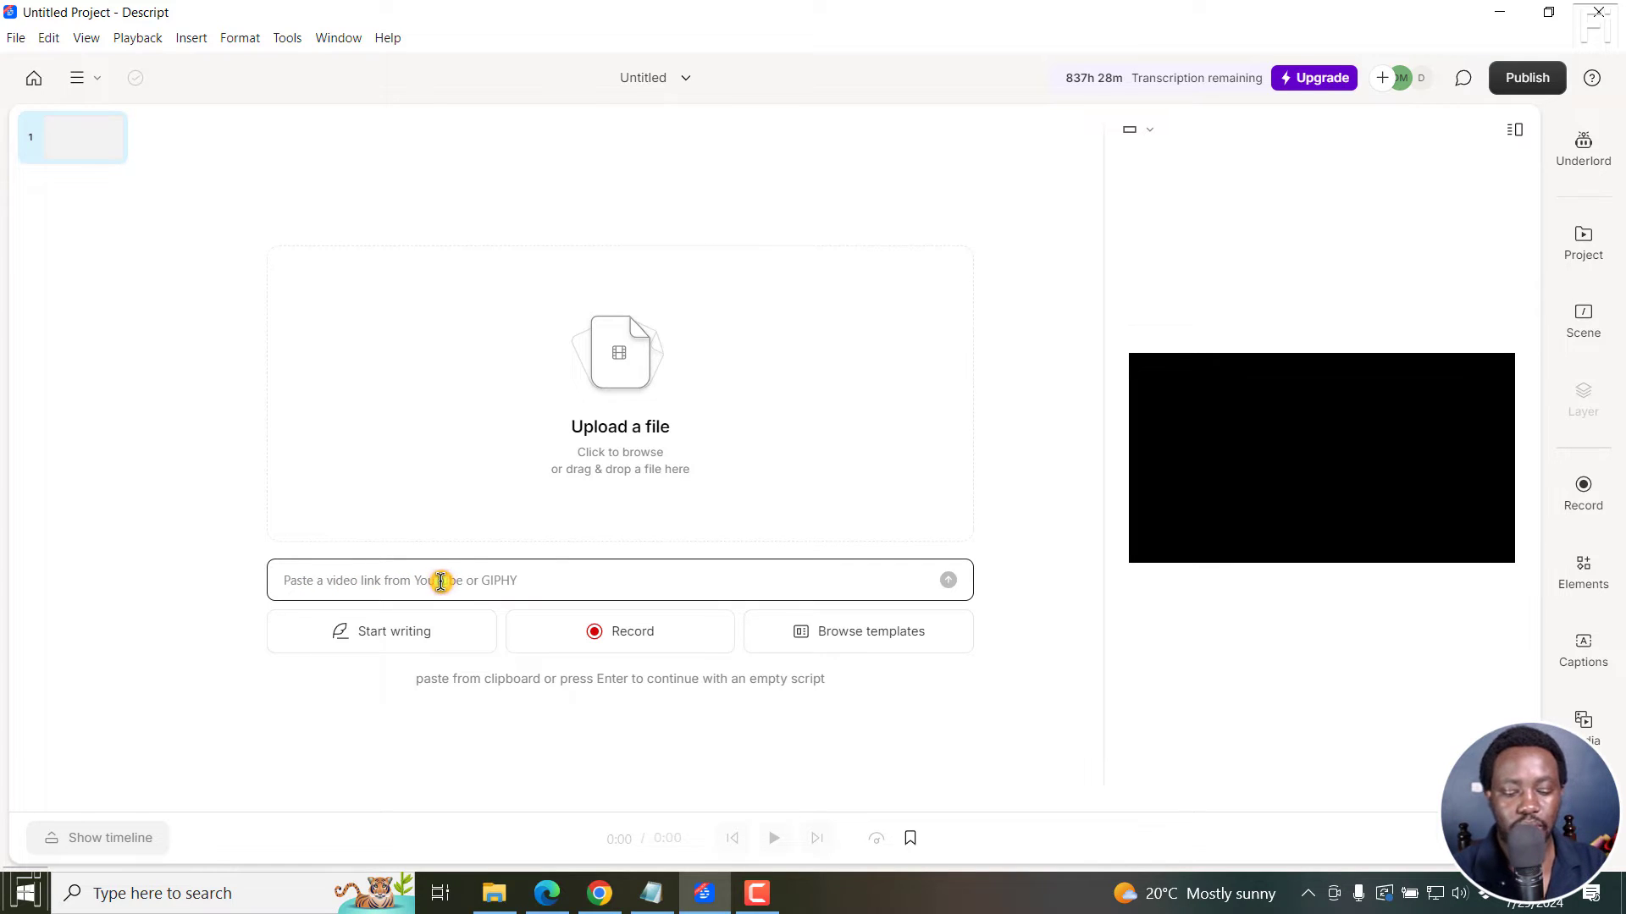
{"action": "type", "text": "https://youtu.be/BzrdAwVnD70?si=bLjUZjyH97tf2it5"}
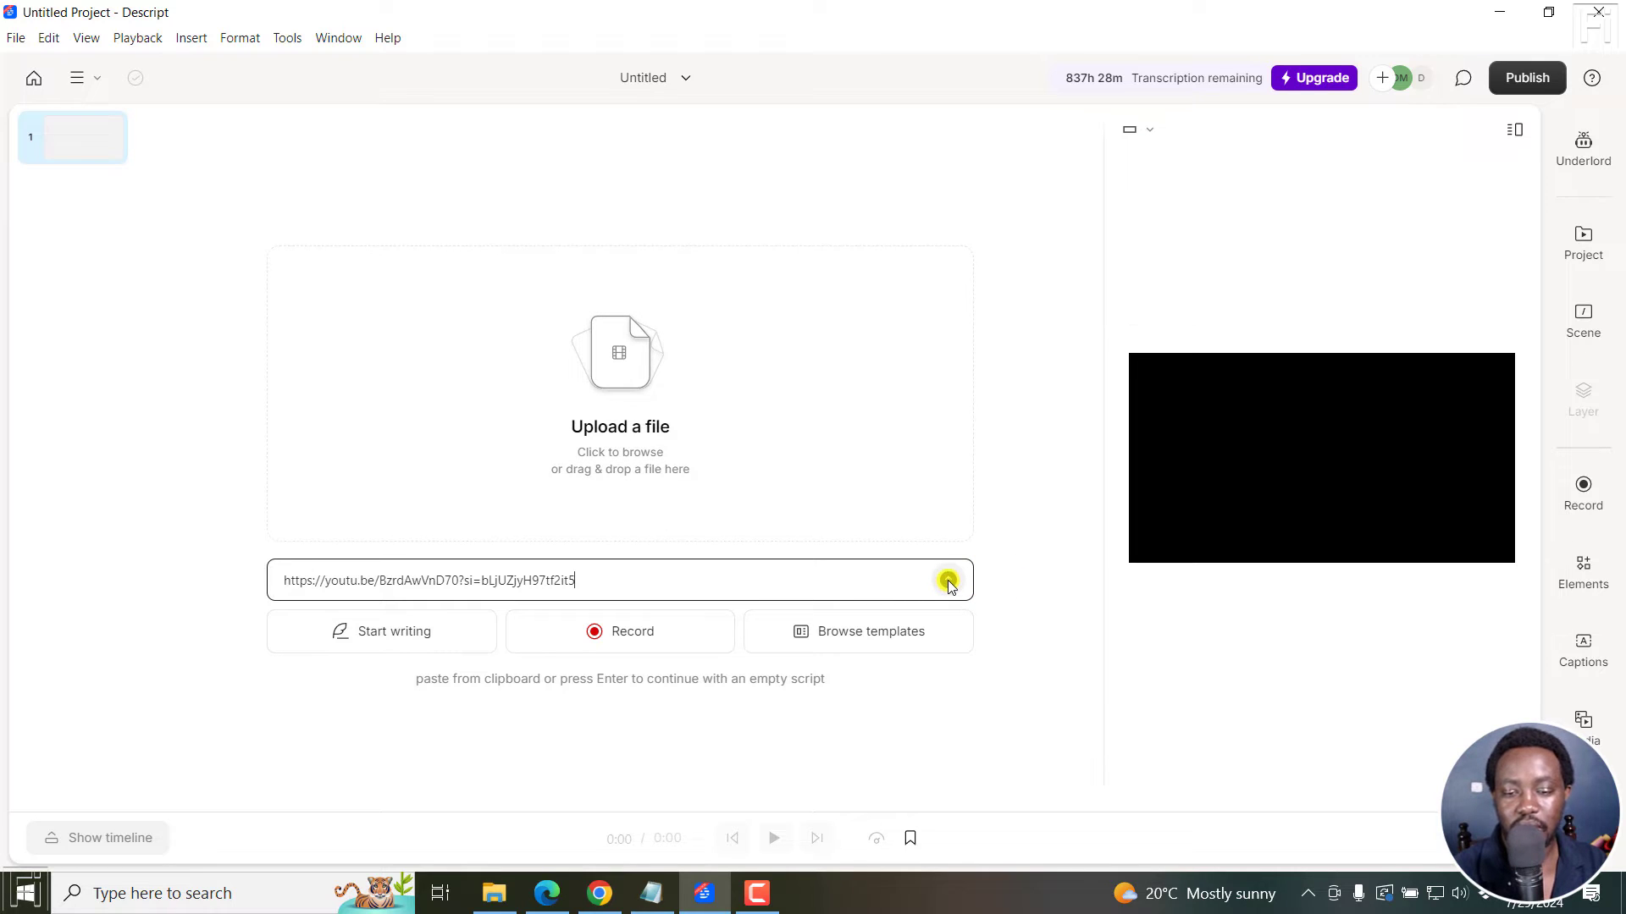
{"action": "left_click", "coordinate": [948, 579]}
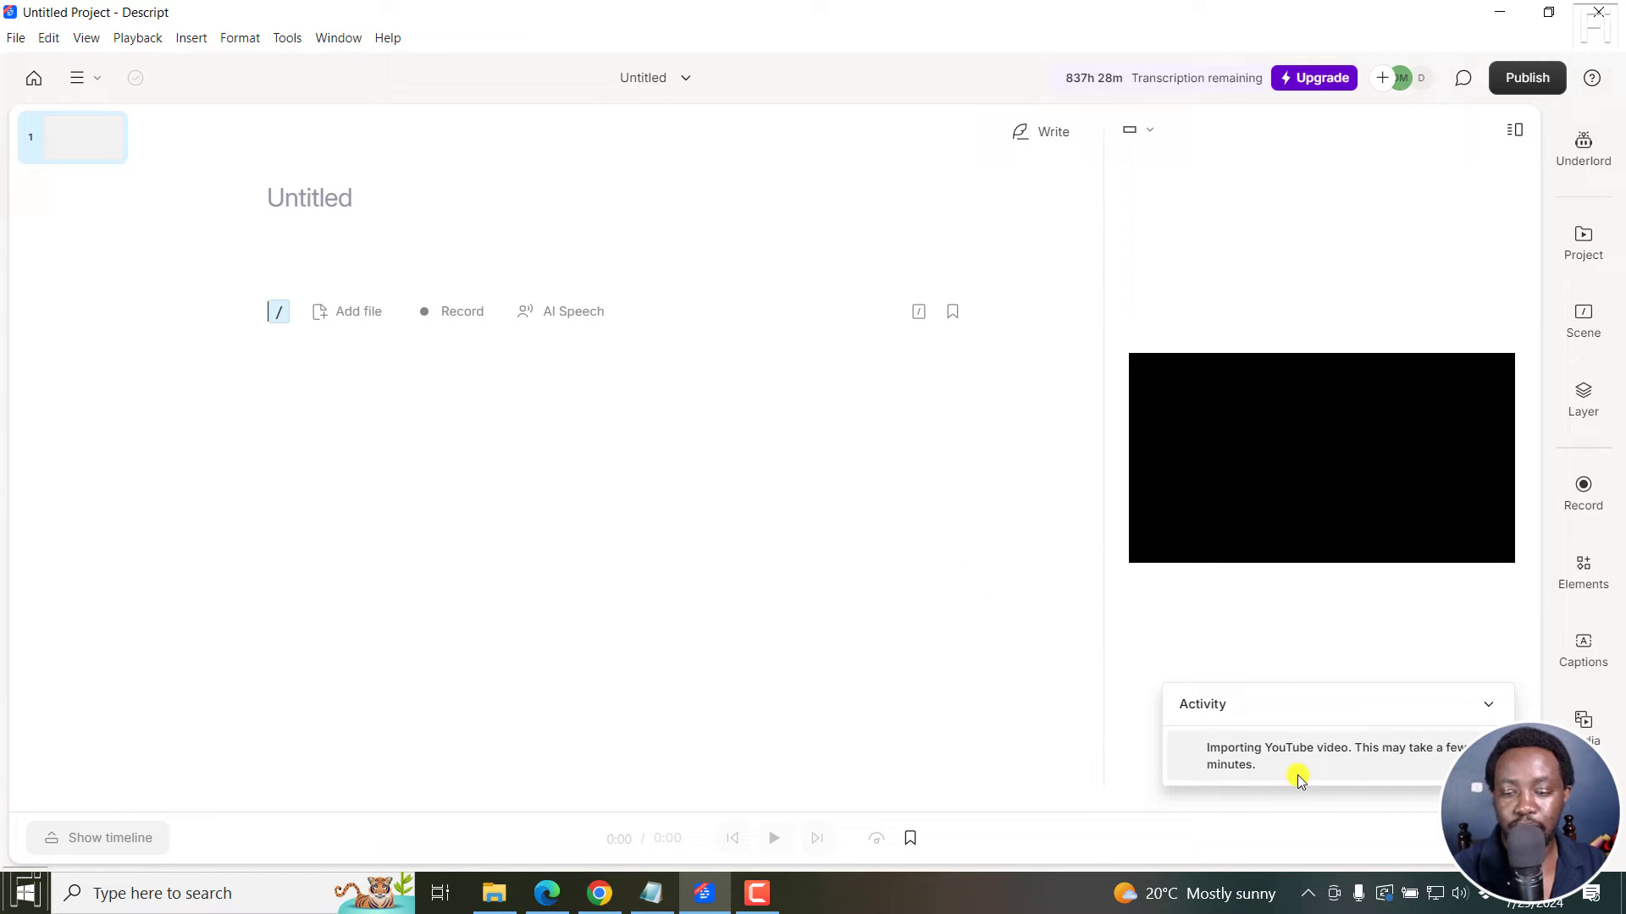
{"action": "mouse_move", "coordinate": [1195, 752]}
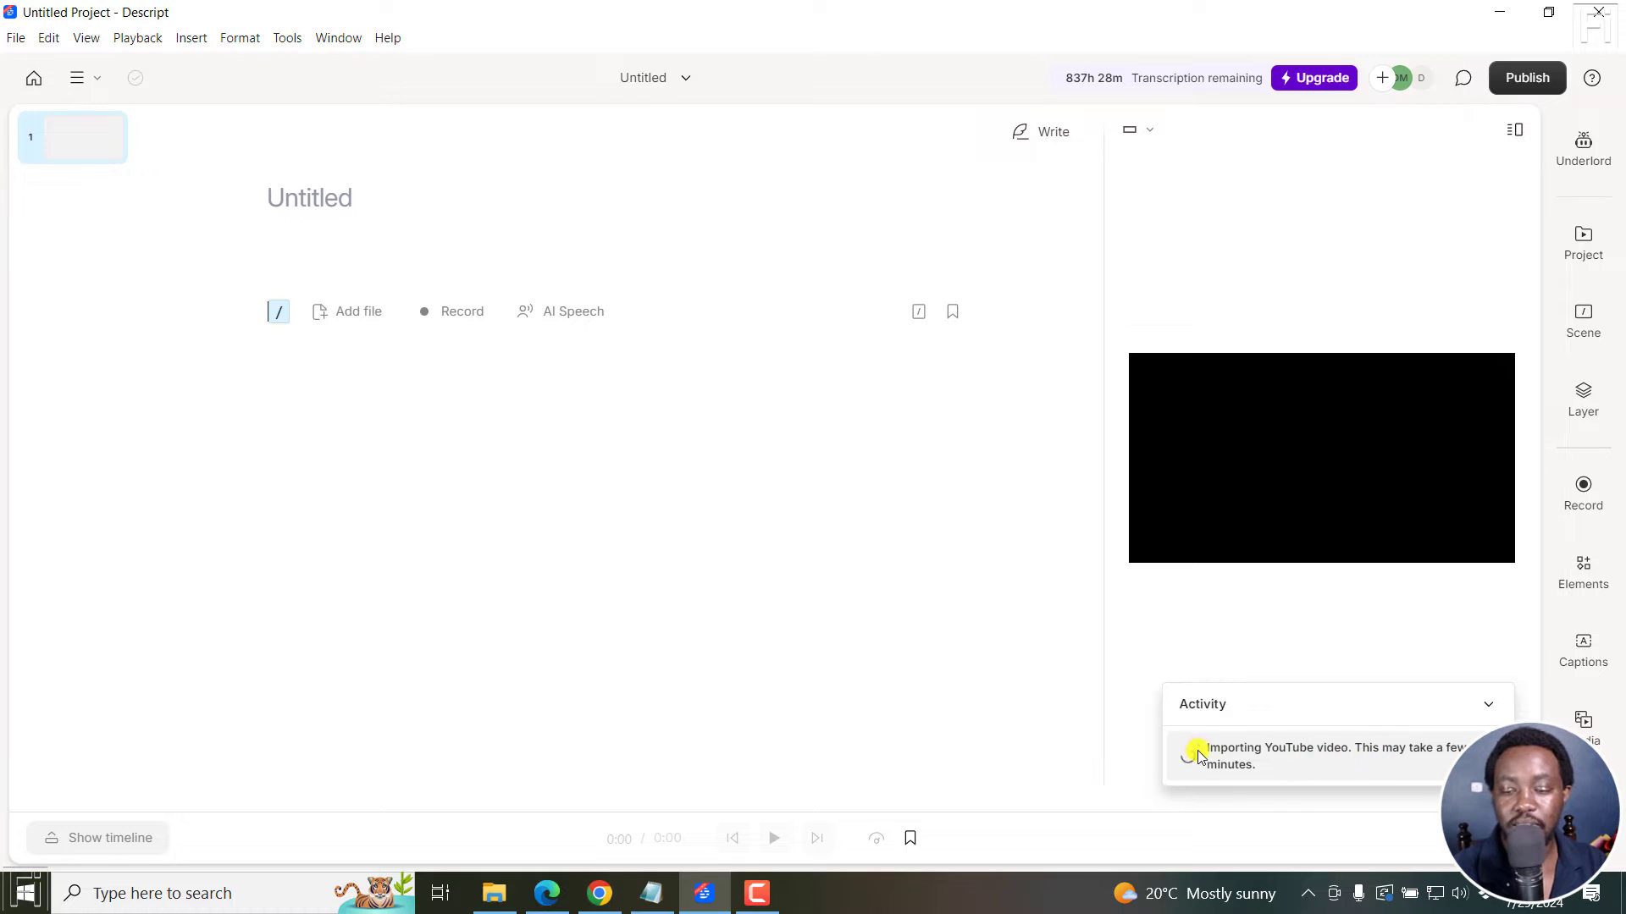
{"action": "mouse_move", "coordinate": [935, 722]}
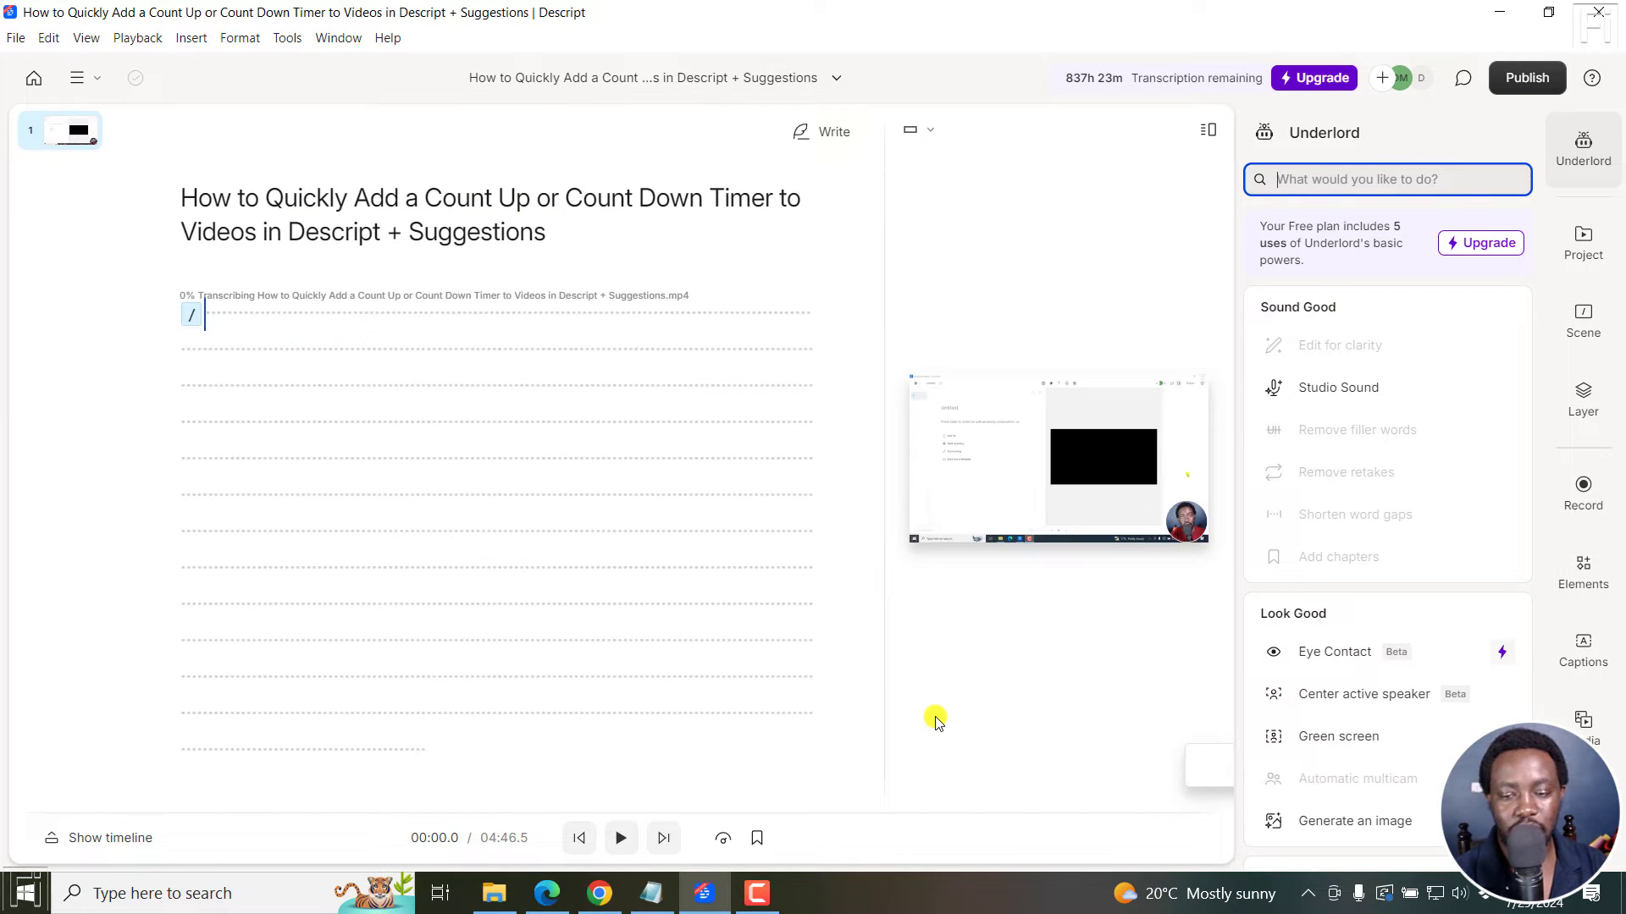
{"action": "mouse_move", "coordinate": [1114, 671]}
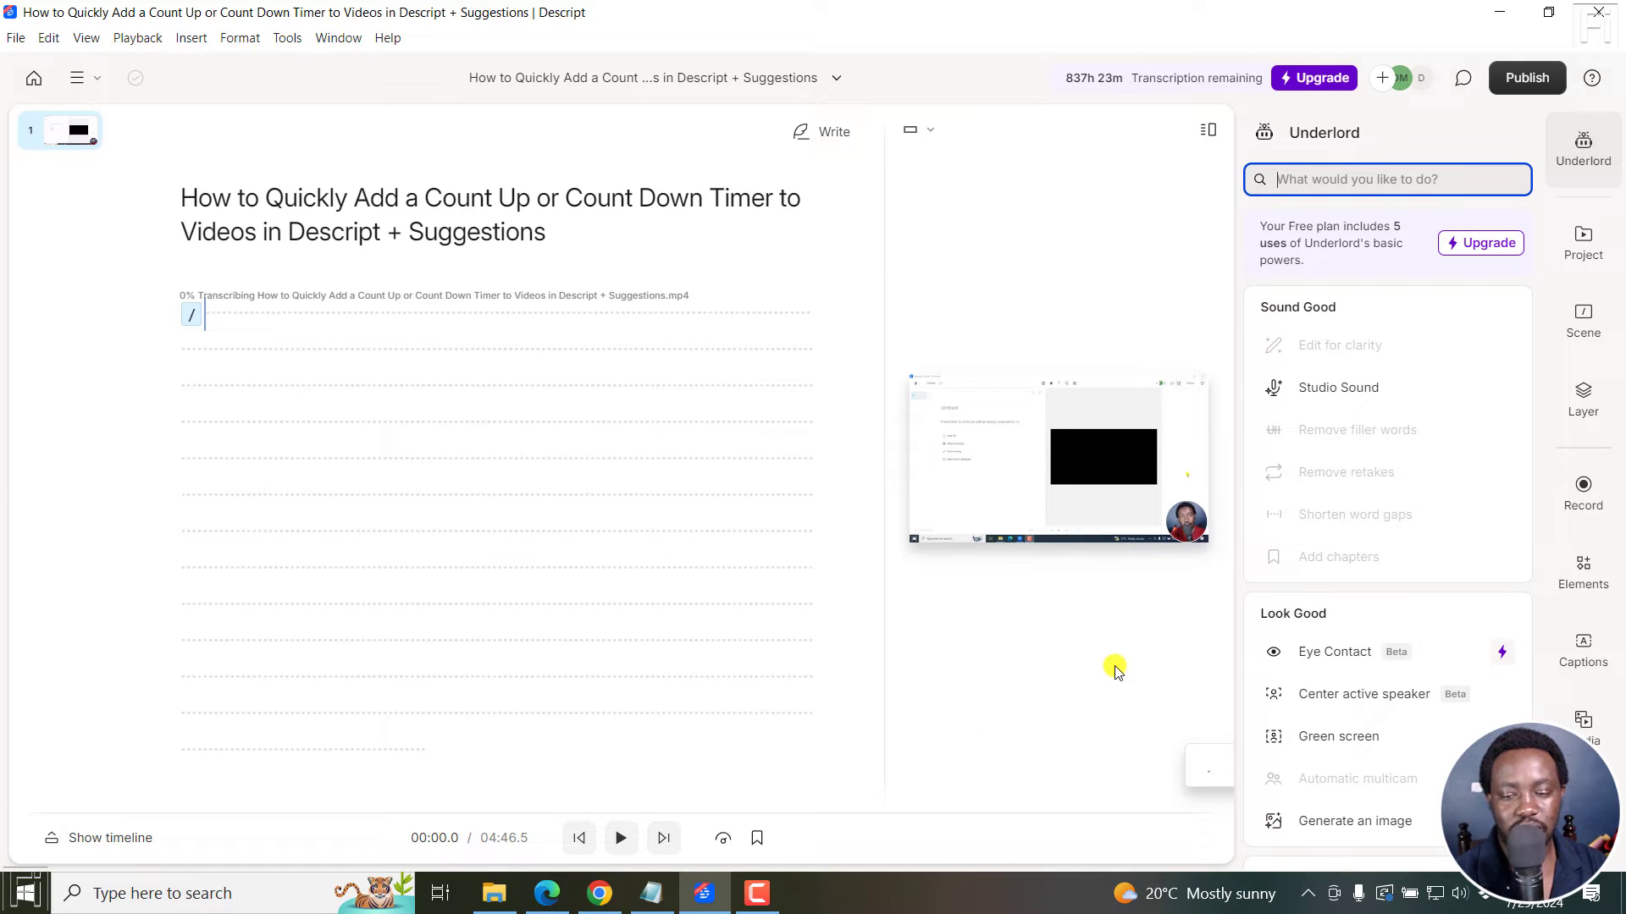
{"action": "mouse_move", "coordinate": [64, 833]}
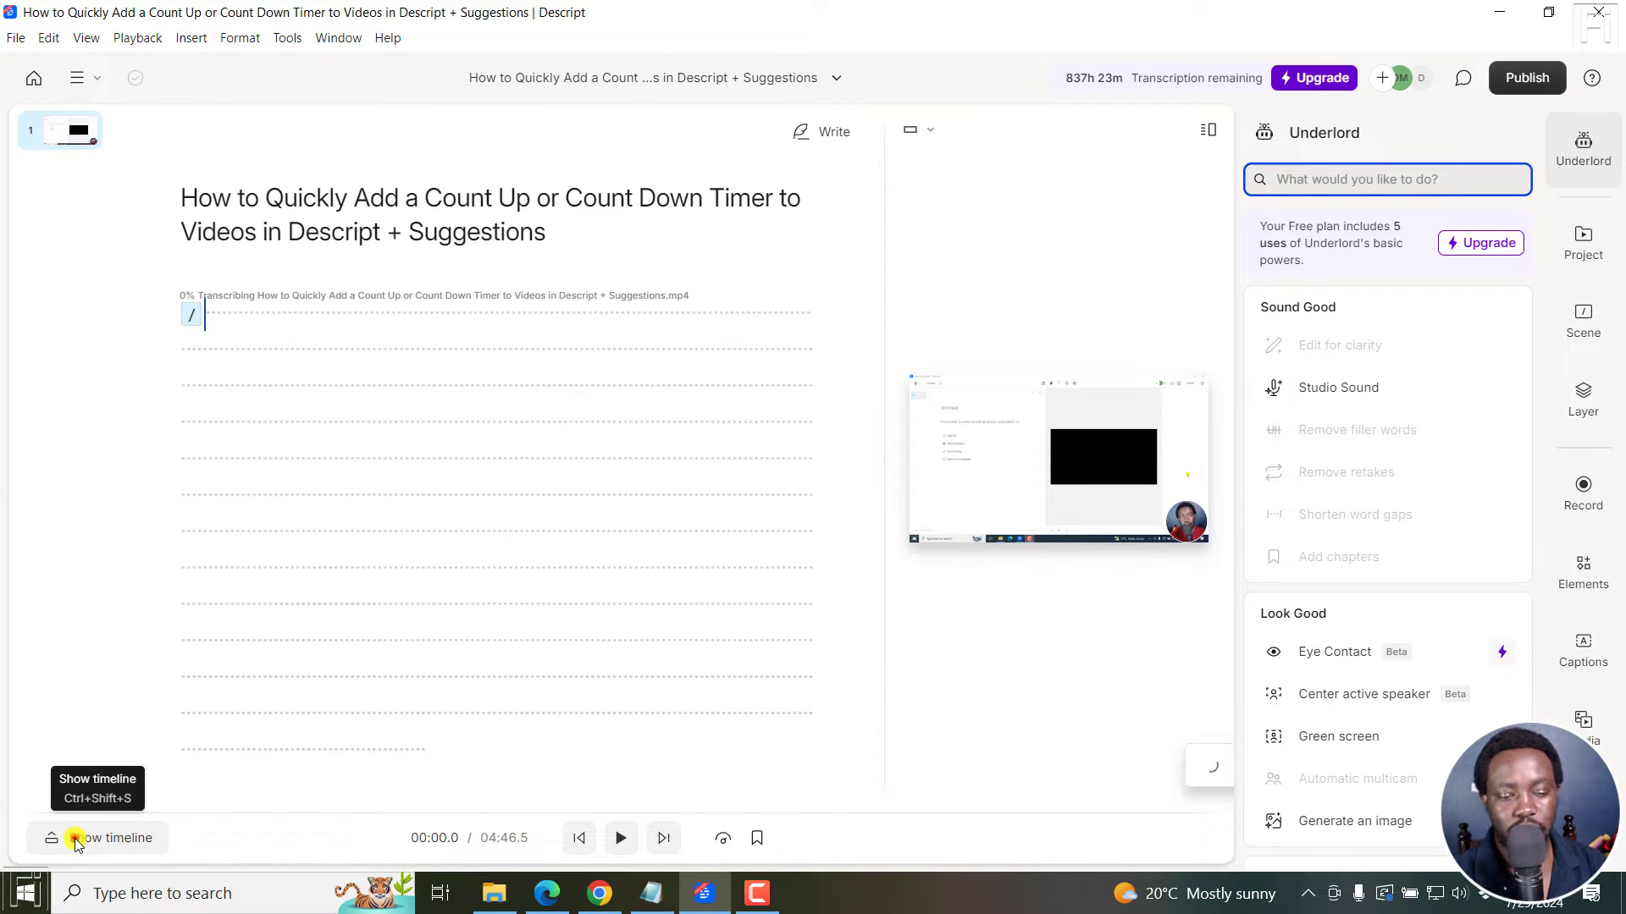
Reveal the timeline under the transcript and play the video's first few seconds, then pause.
{"action": "left_click", "coordinate": [78, 838]}
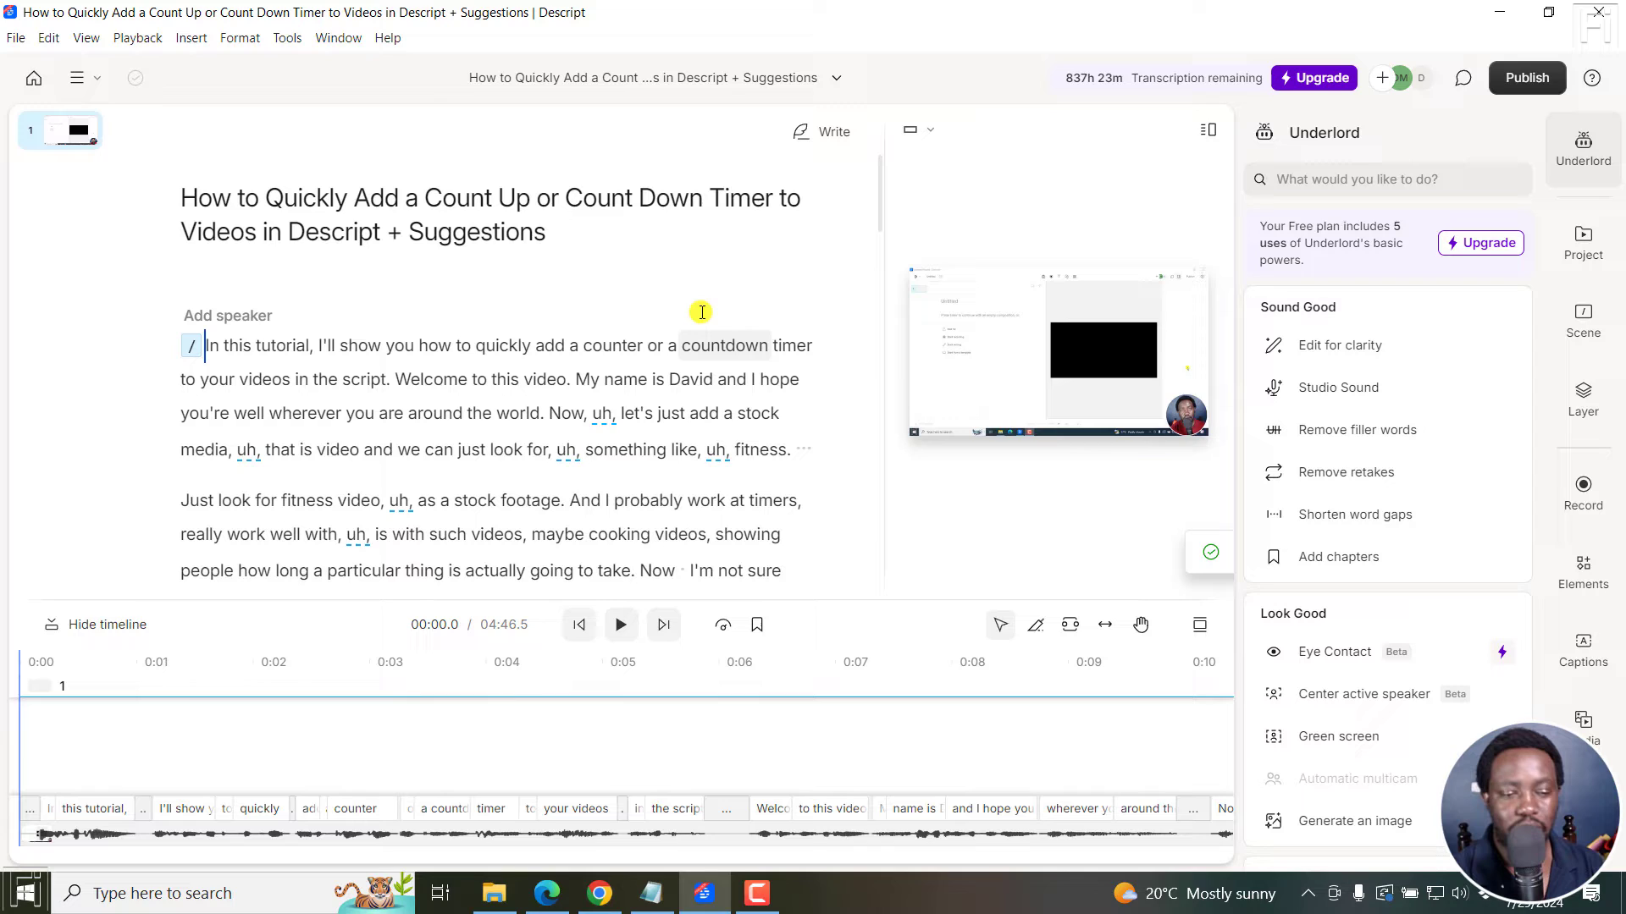
{"action": "mouse_move", "coordinate": [872, 542]}
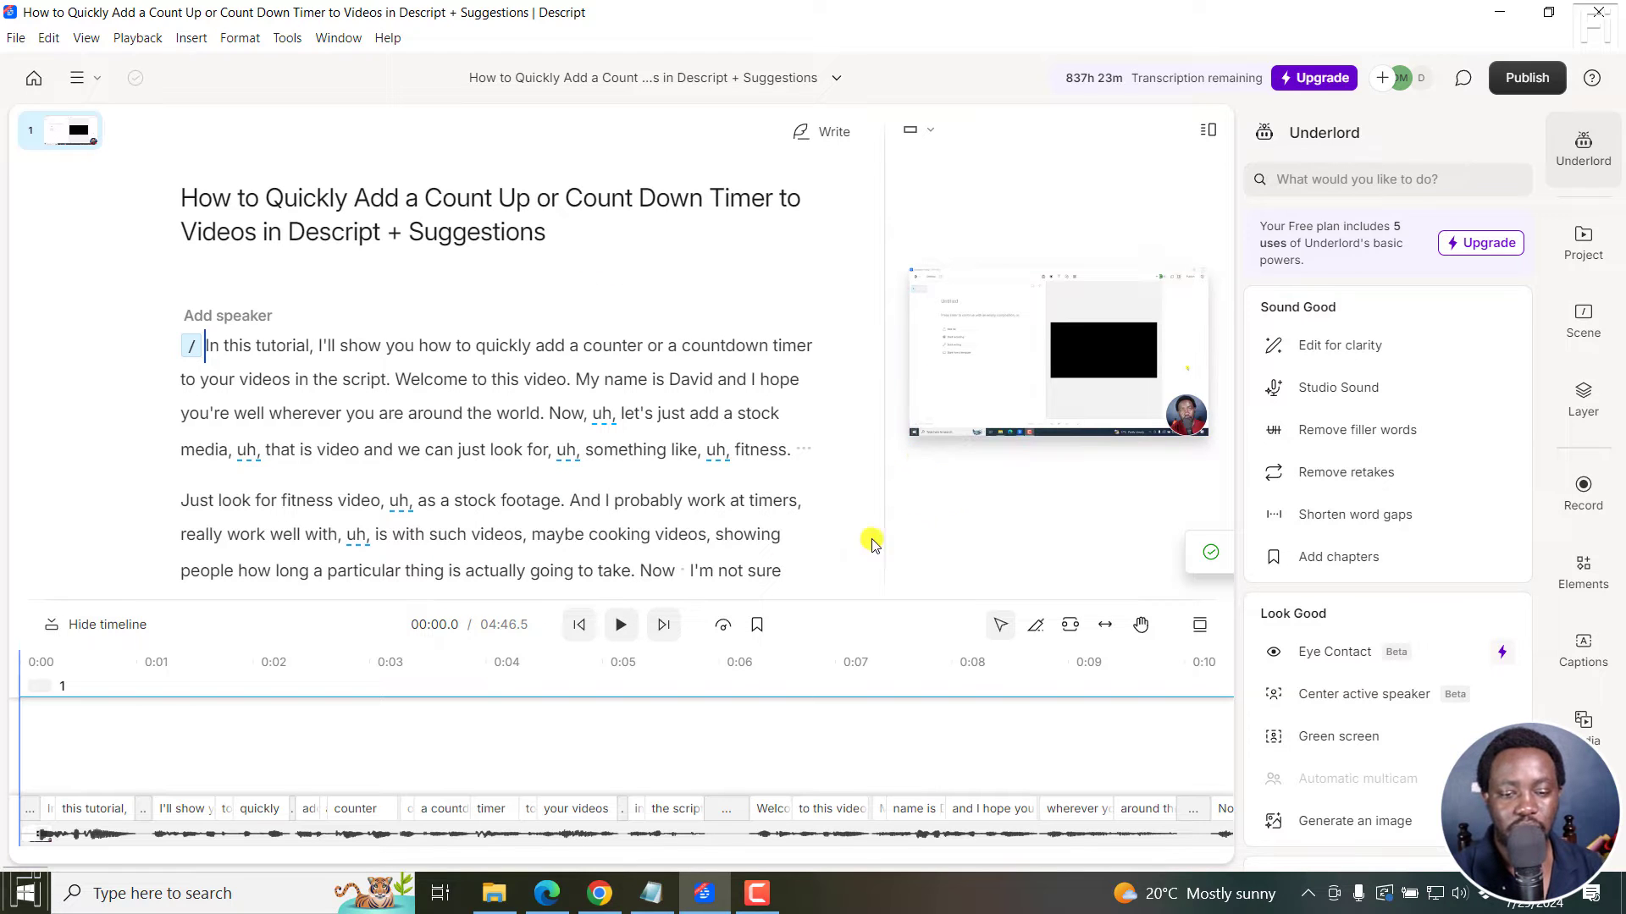
{"action": "left_click", "coordinate": [620, 624]}
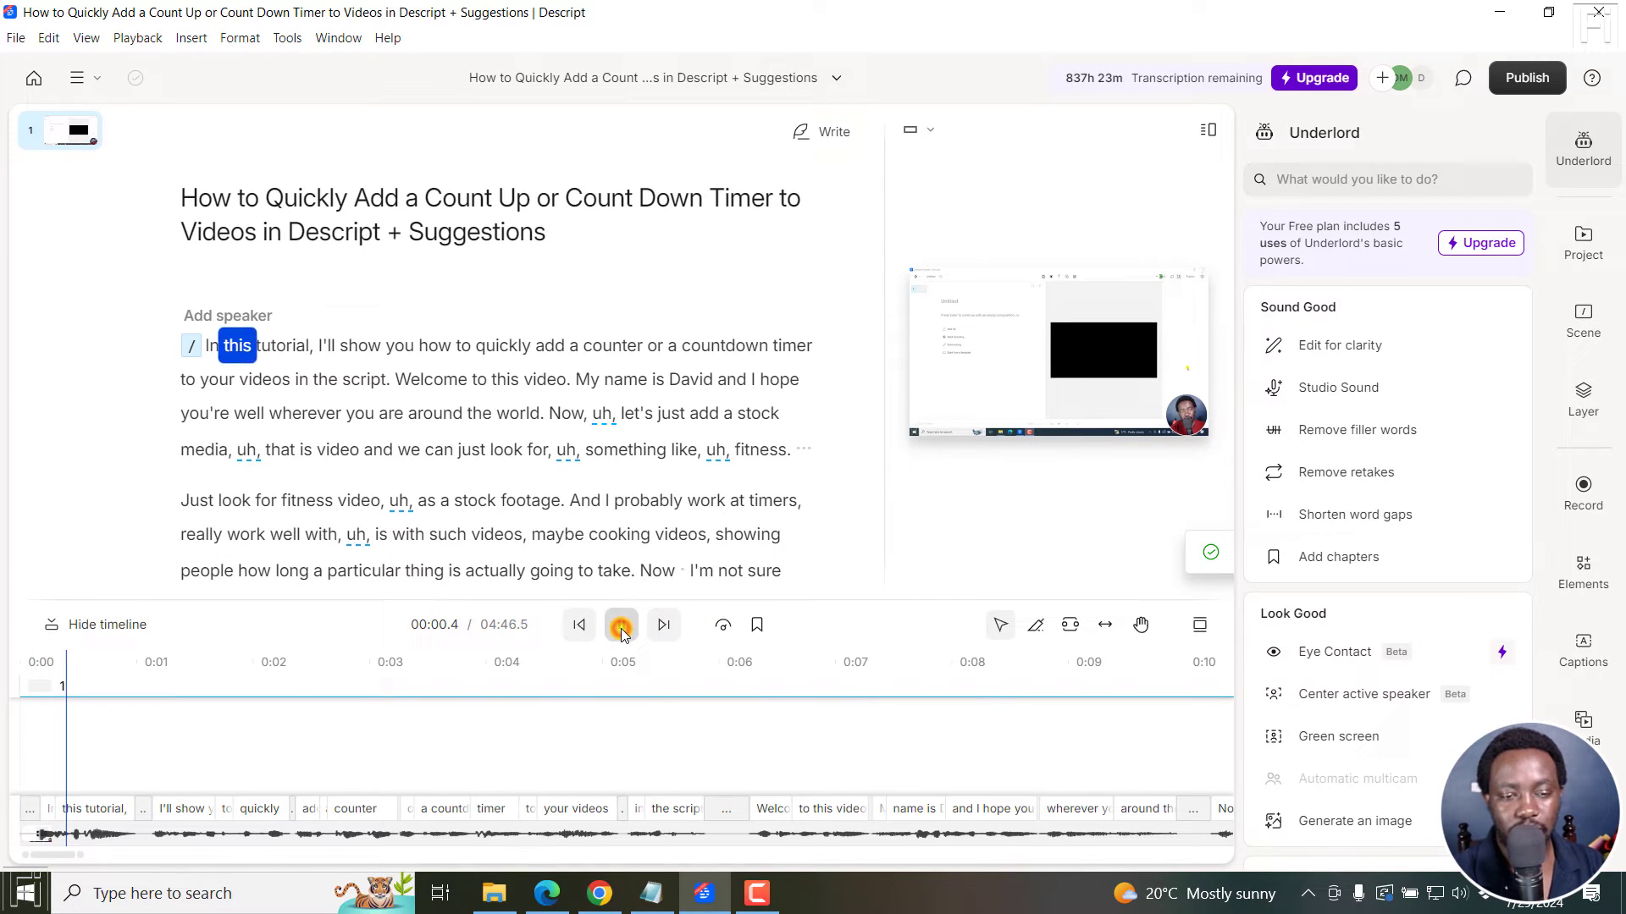
{"action": "left_click", "coordinate": [622, 625]}
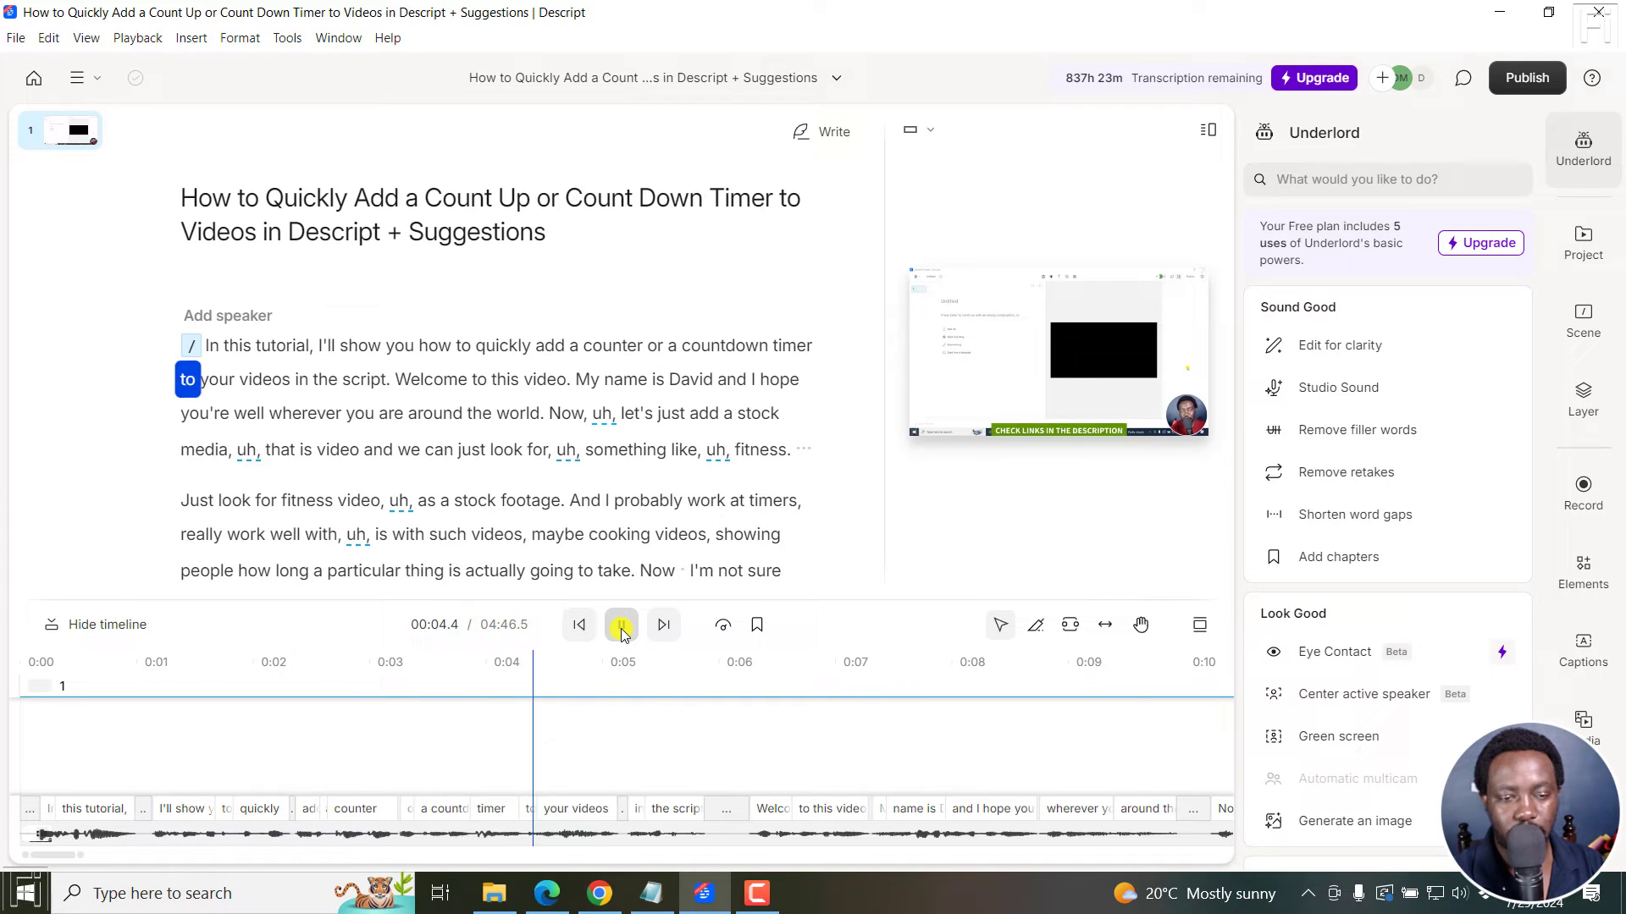
{"action": "left_click", "coordinate": [622, 625]}
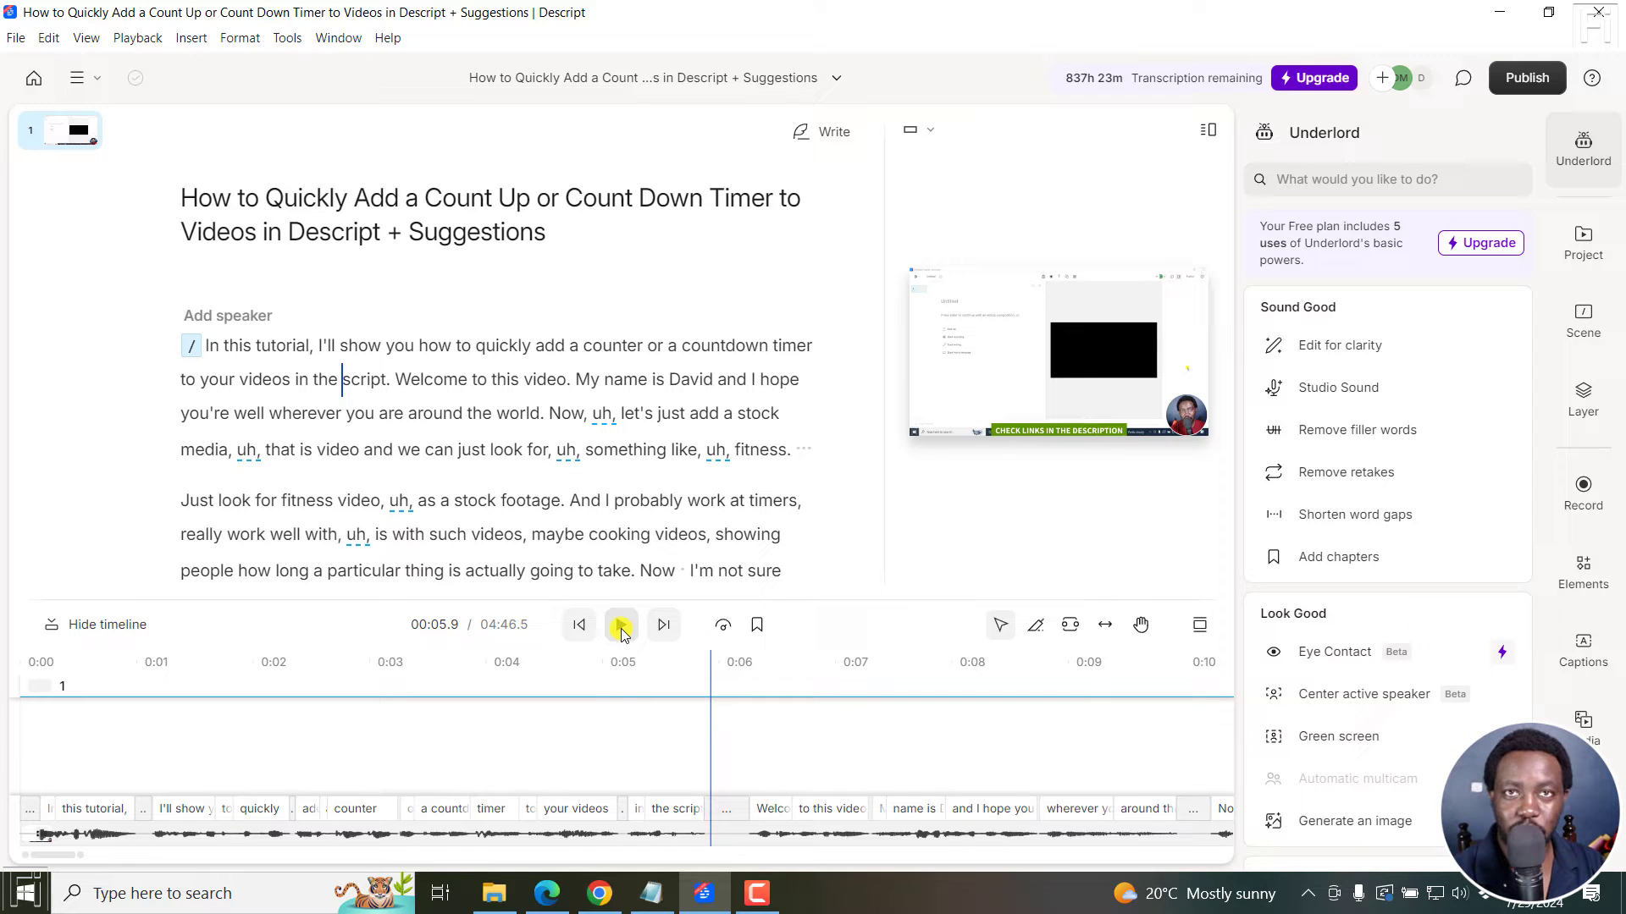
{"action": "left_click", "coordinate": [620, 625]}
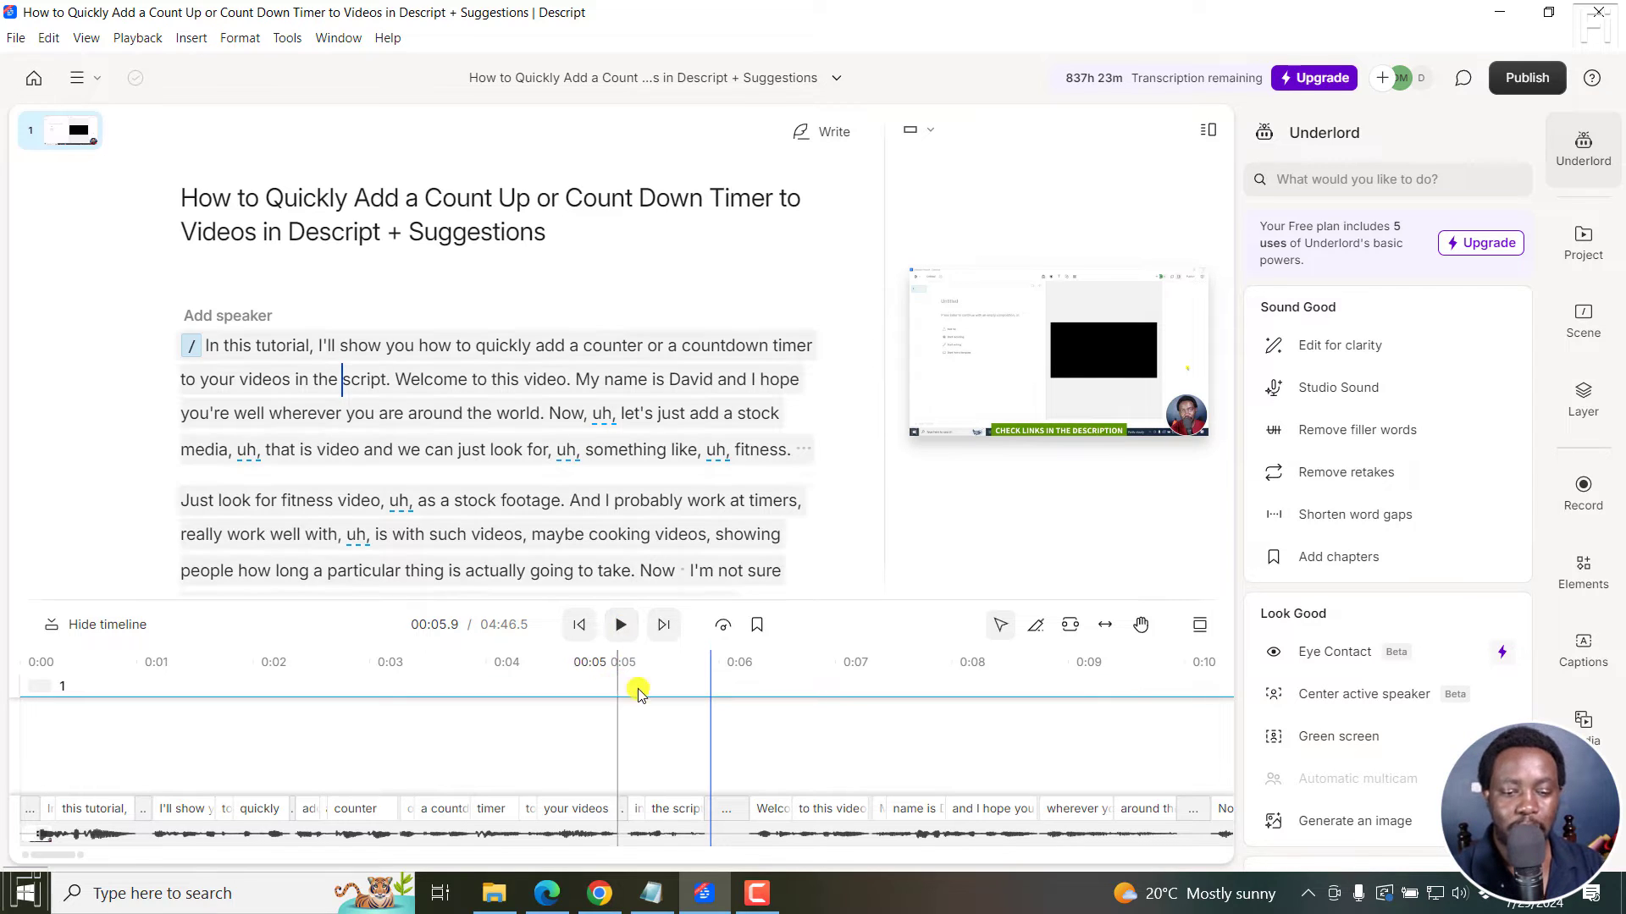
Review the 'Supported transcription languages' help article in Chrome and return to the Descript project.
{"action": "left_click", "coordinate": [600, 894]}
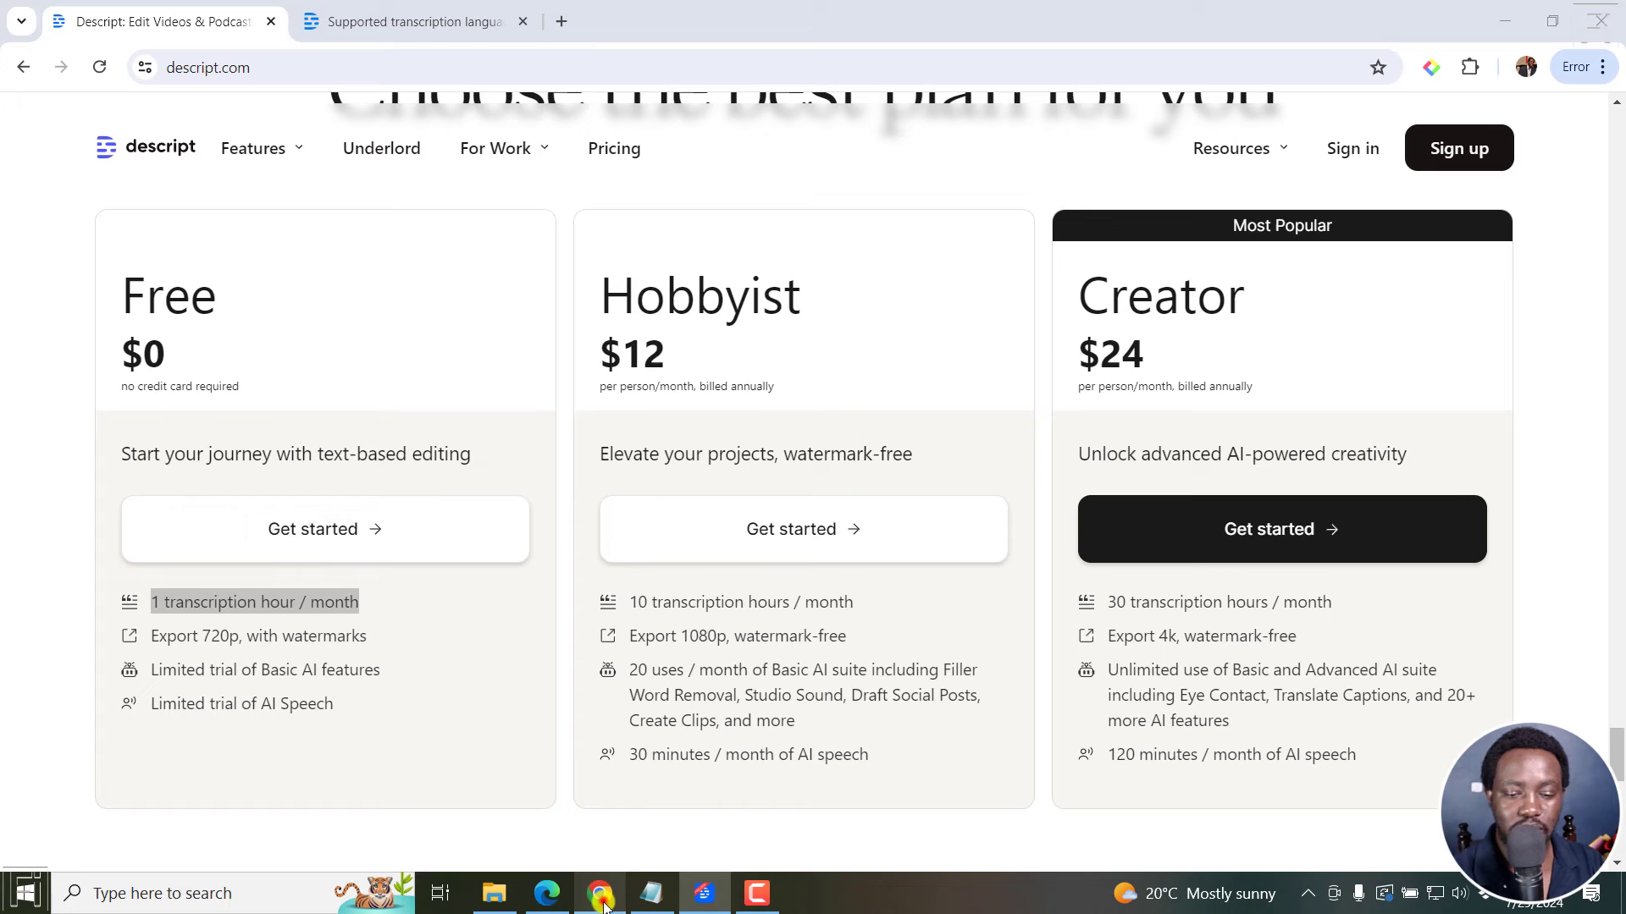
{"action": "left_click", "coordinate": [412, 22]}
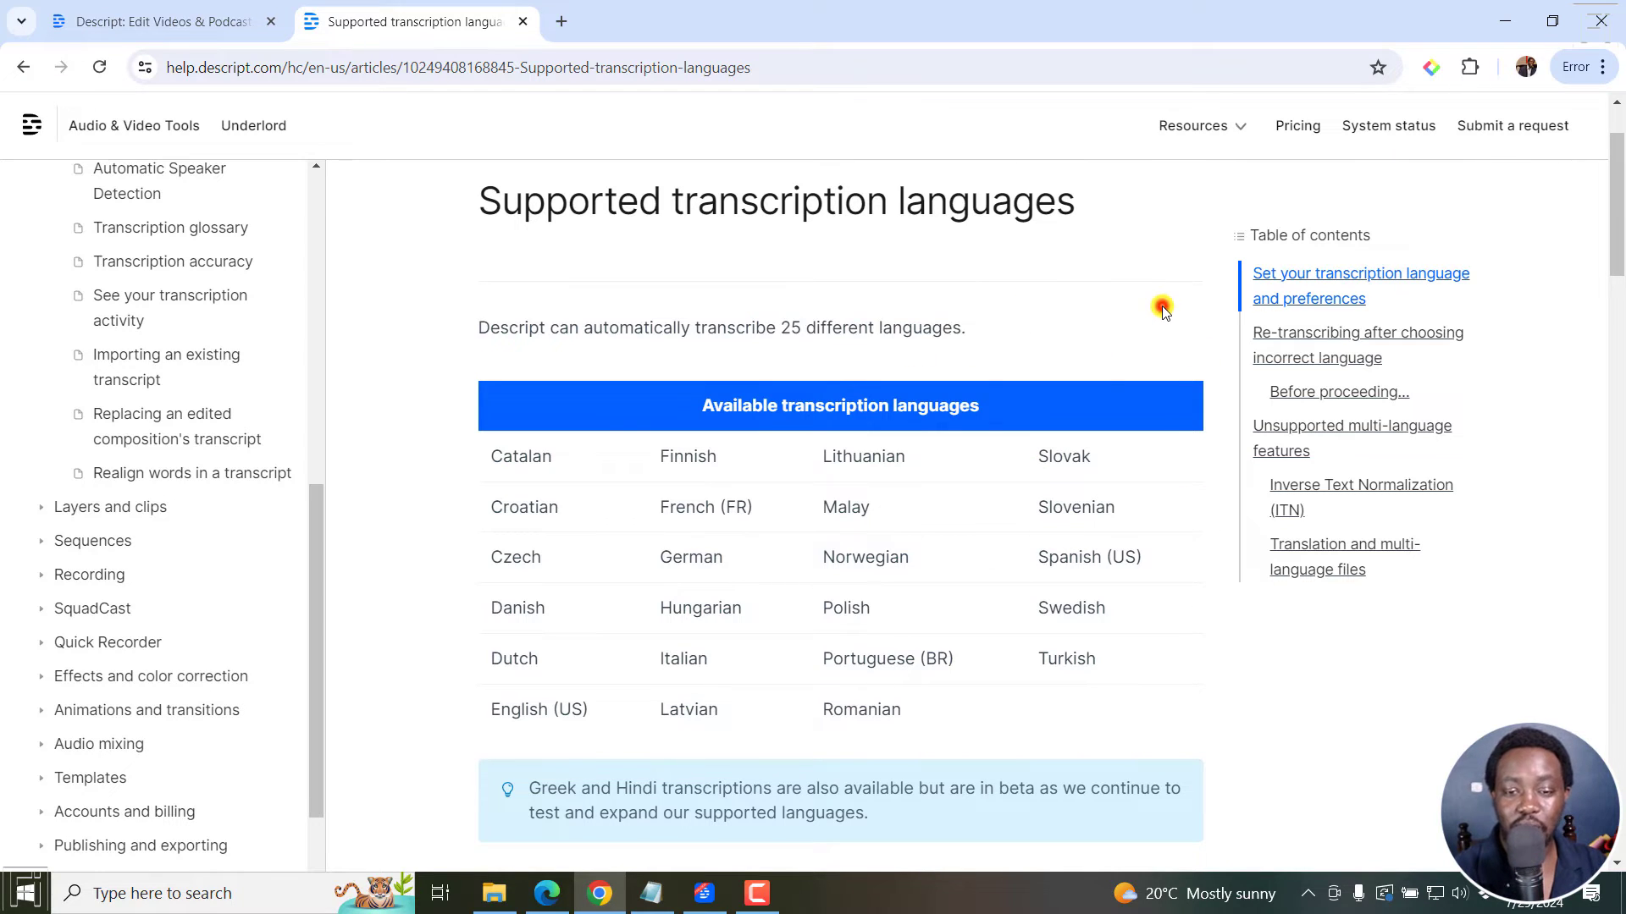
{"action": "mouse_move", "coordinate": [1206, 599]}
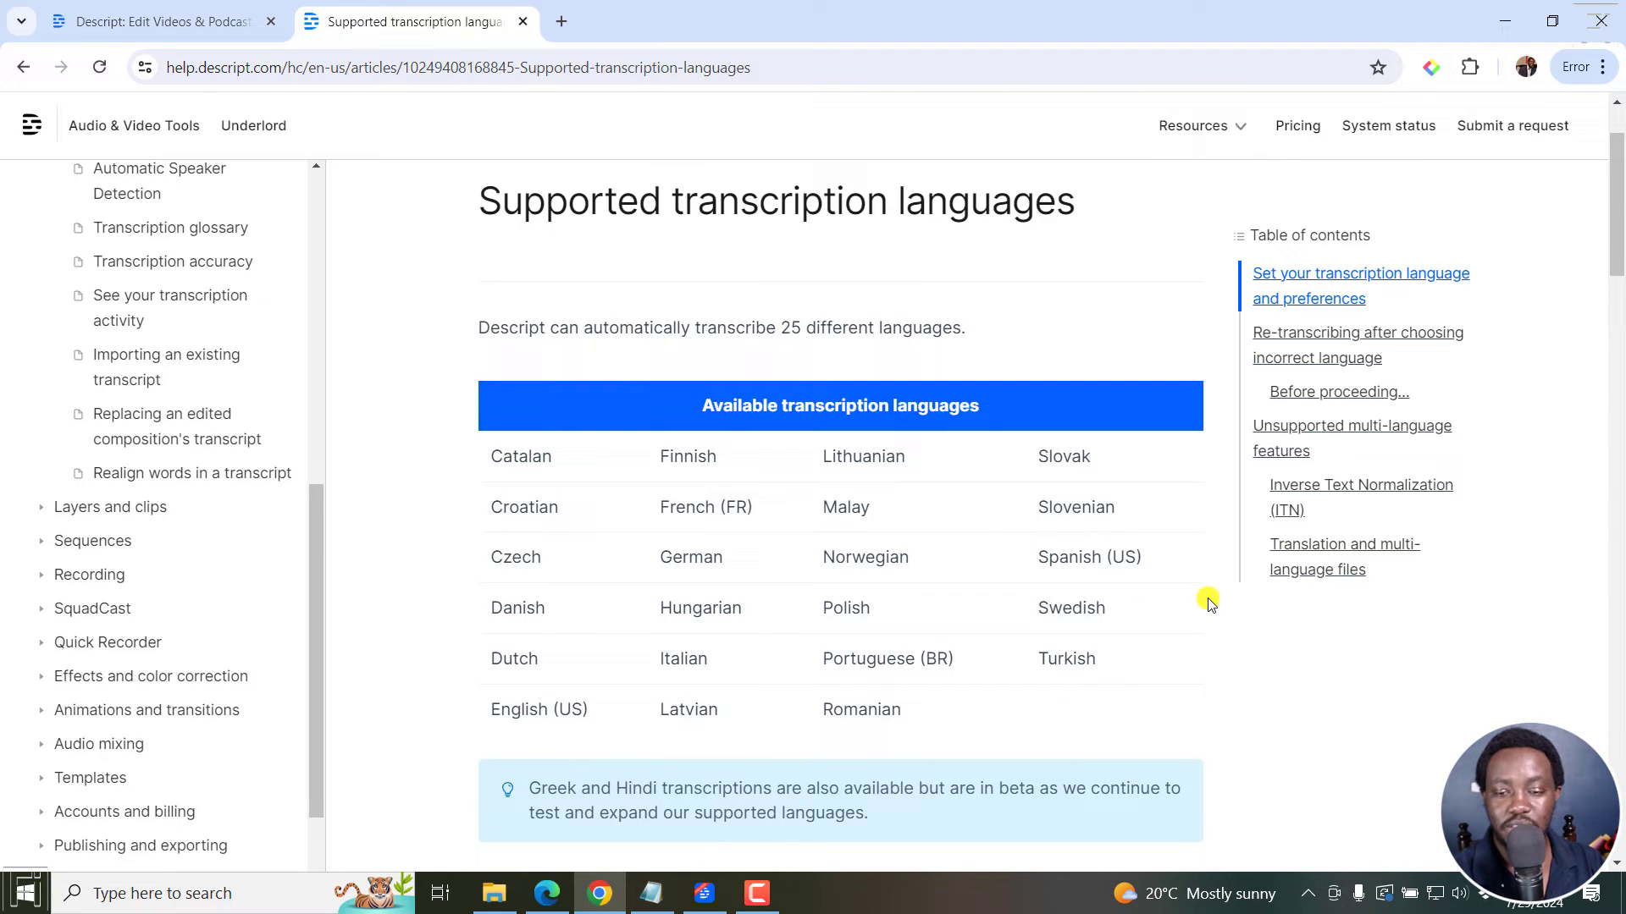
{"action": "mouse_move", "coordinate": [1194, 630]}
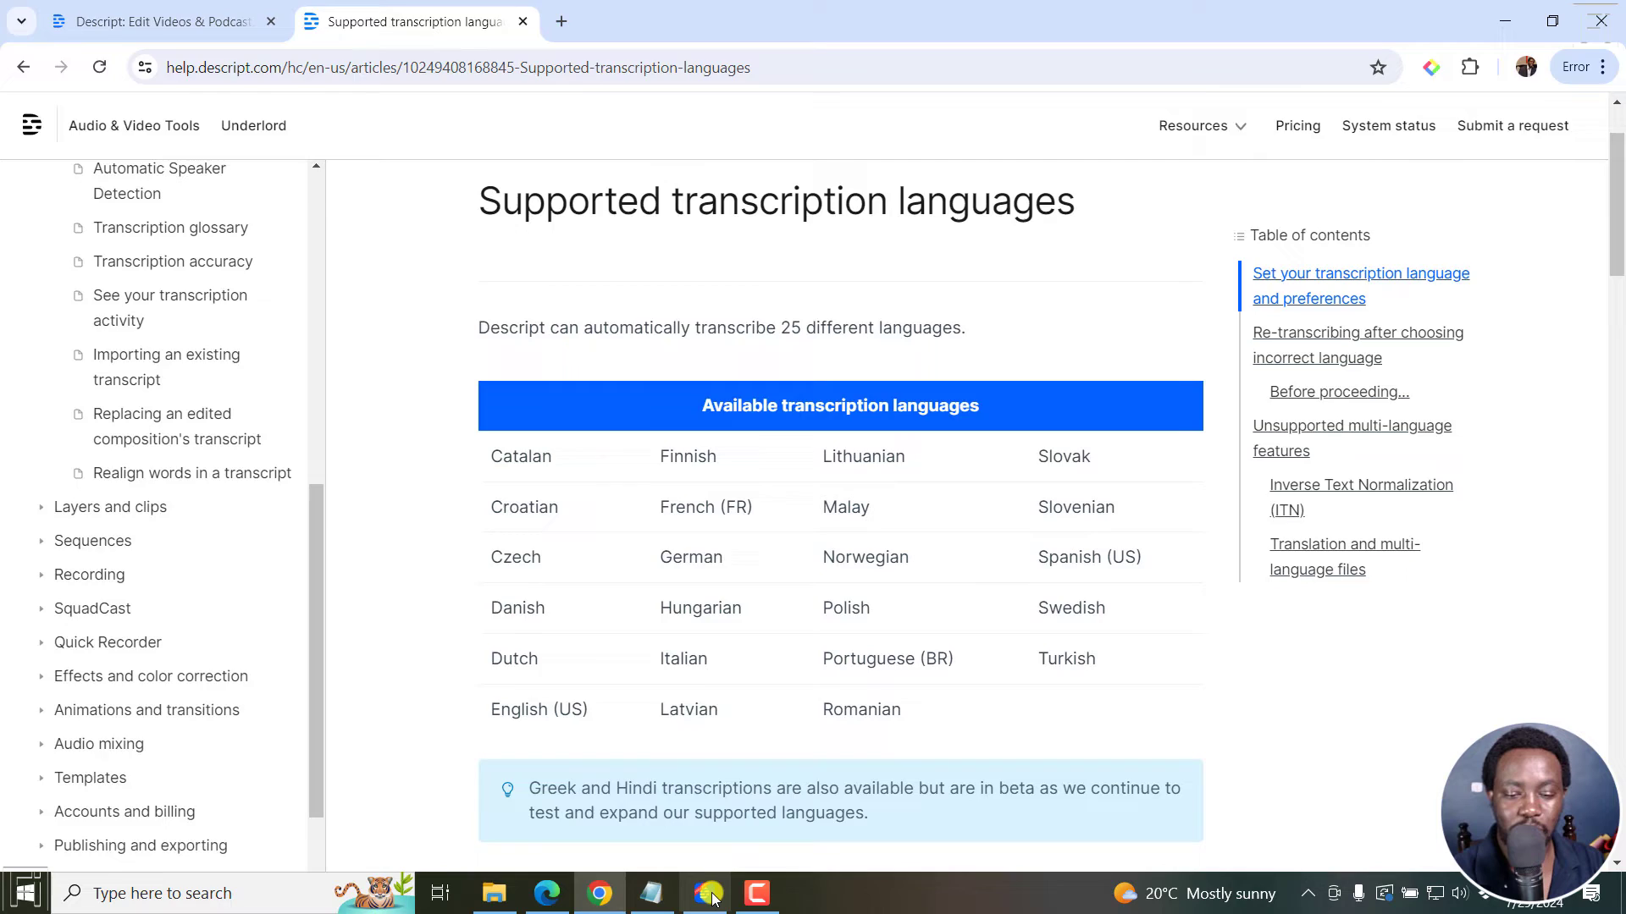
{"action": "left_click", "coordinate": [705, 892]}
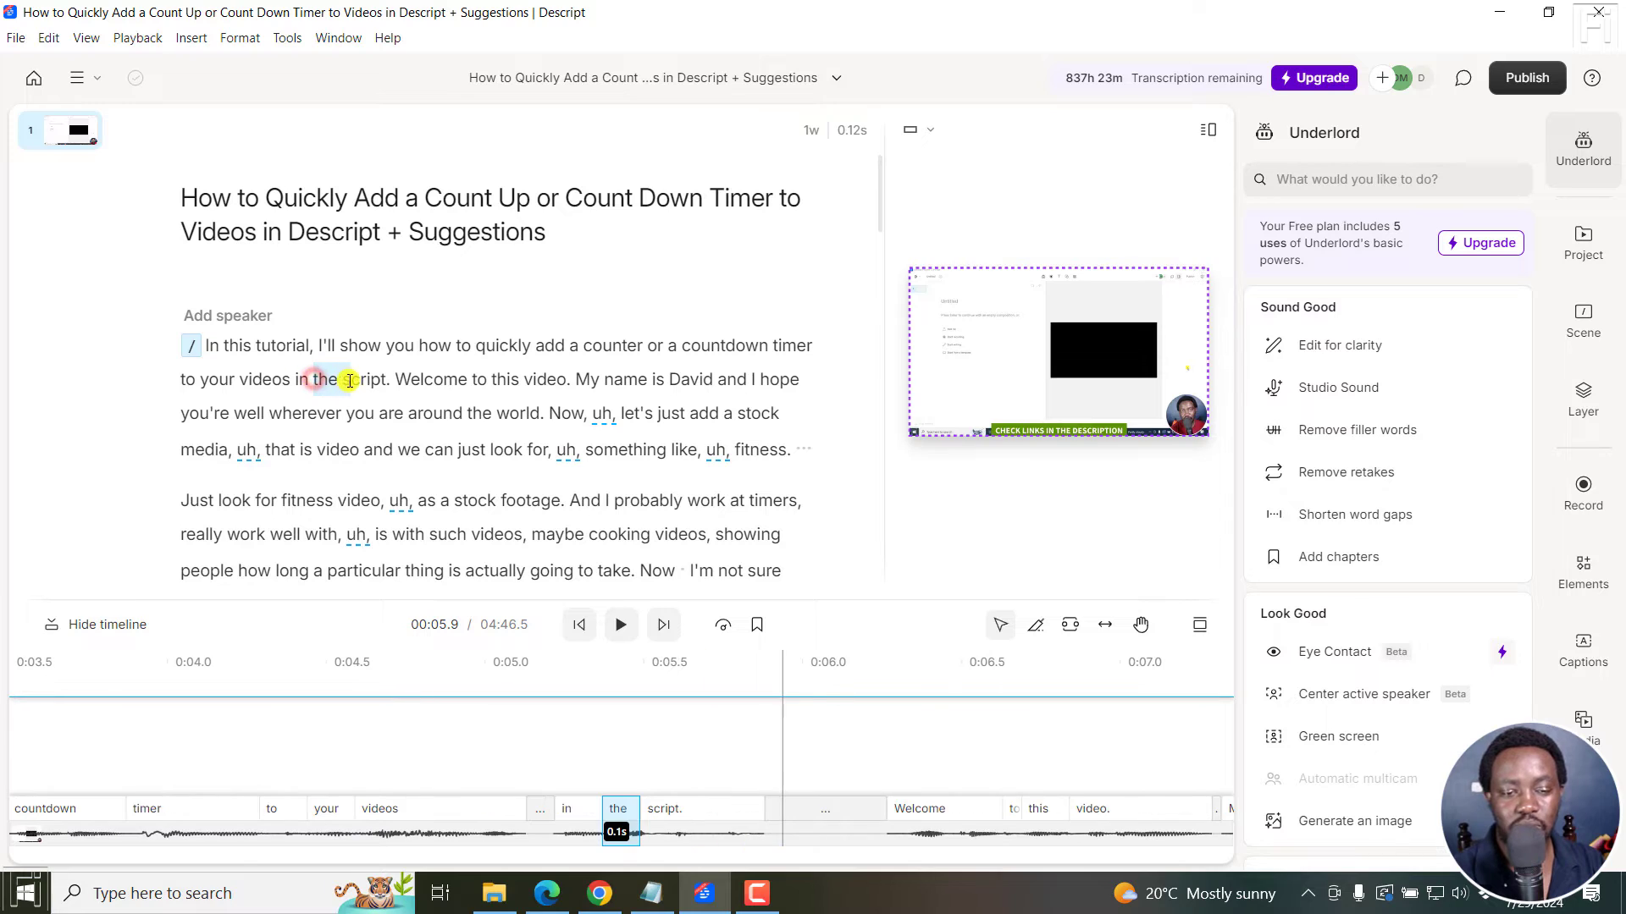
Correct the misheard words 'the script' to 'Descript' so the sentence reads 'videos in Descript'.
{"action": "left_click_drag", "start_coordinate": [308, 379], "coordinate": [389, 380]}
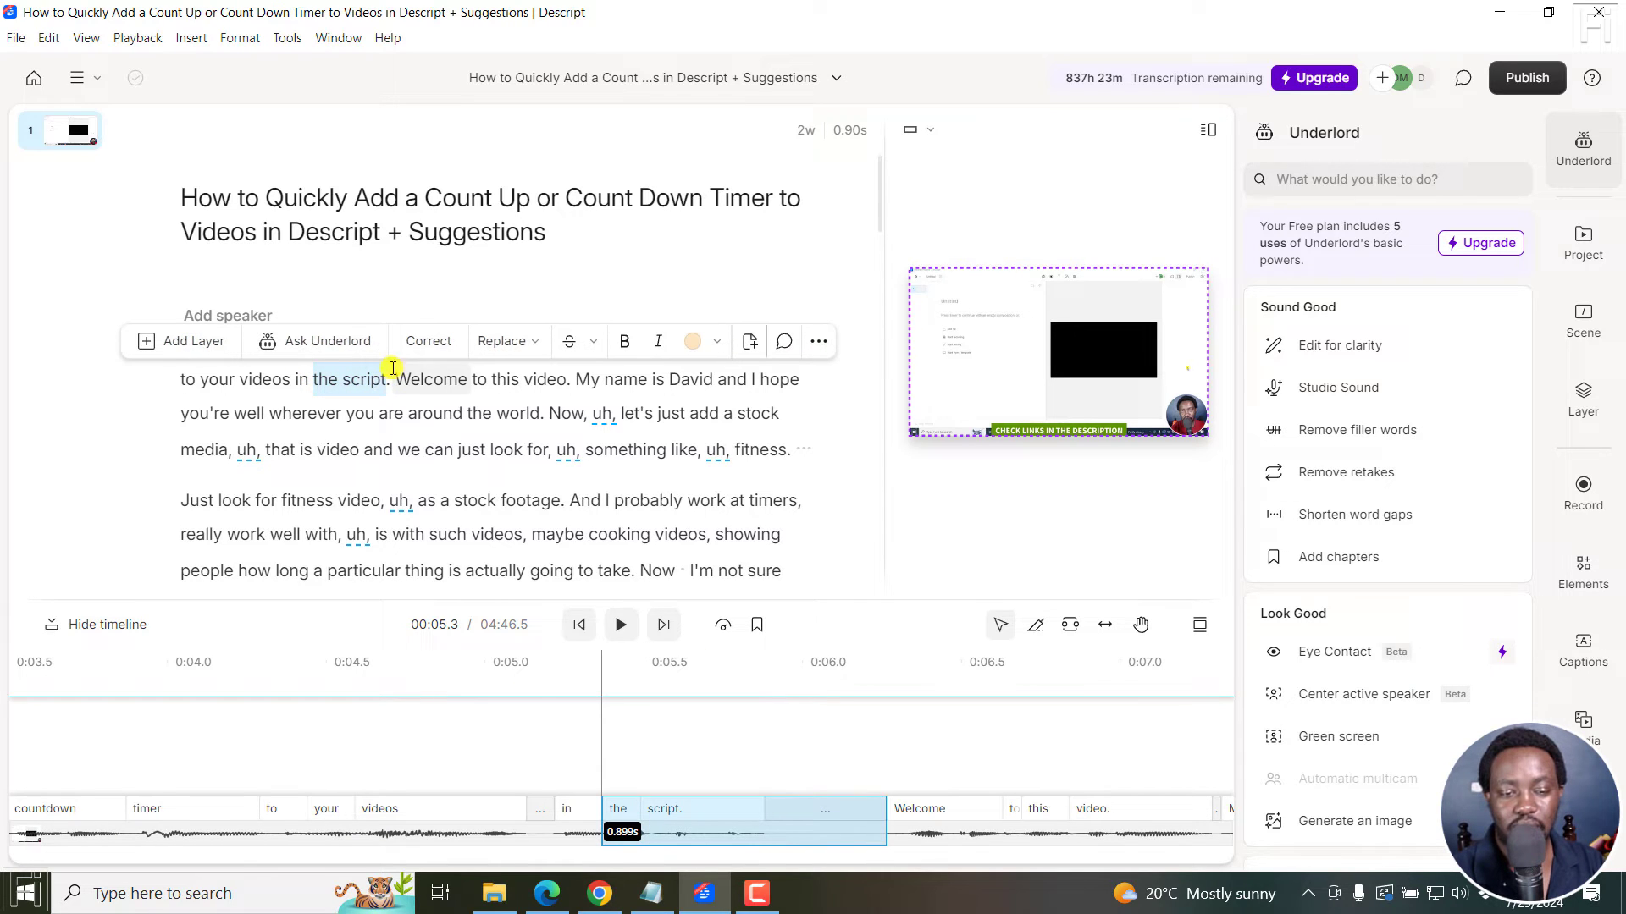
{"action": "mouse_move", "coordinate": [427, 341]}
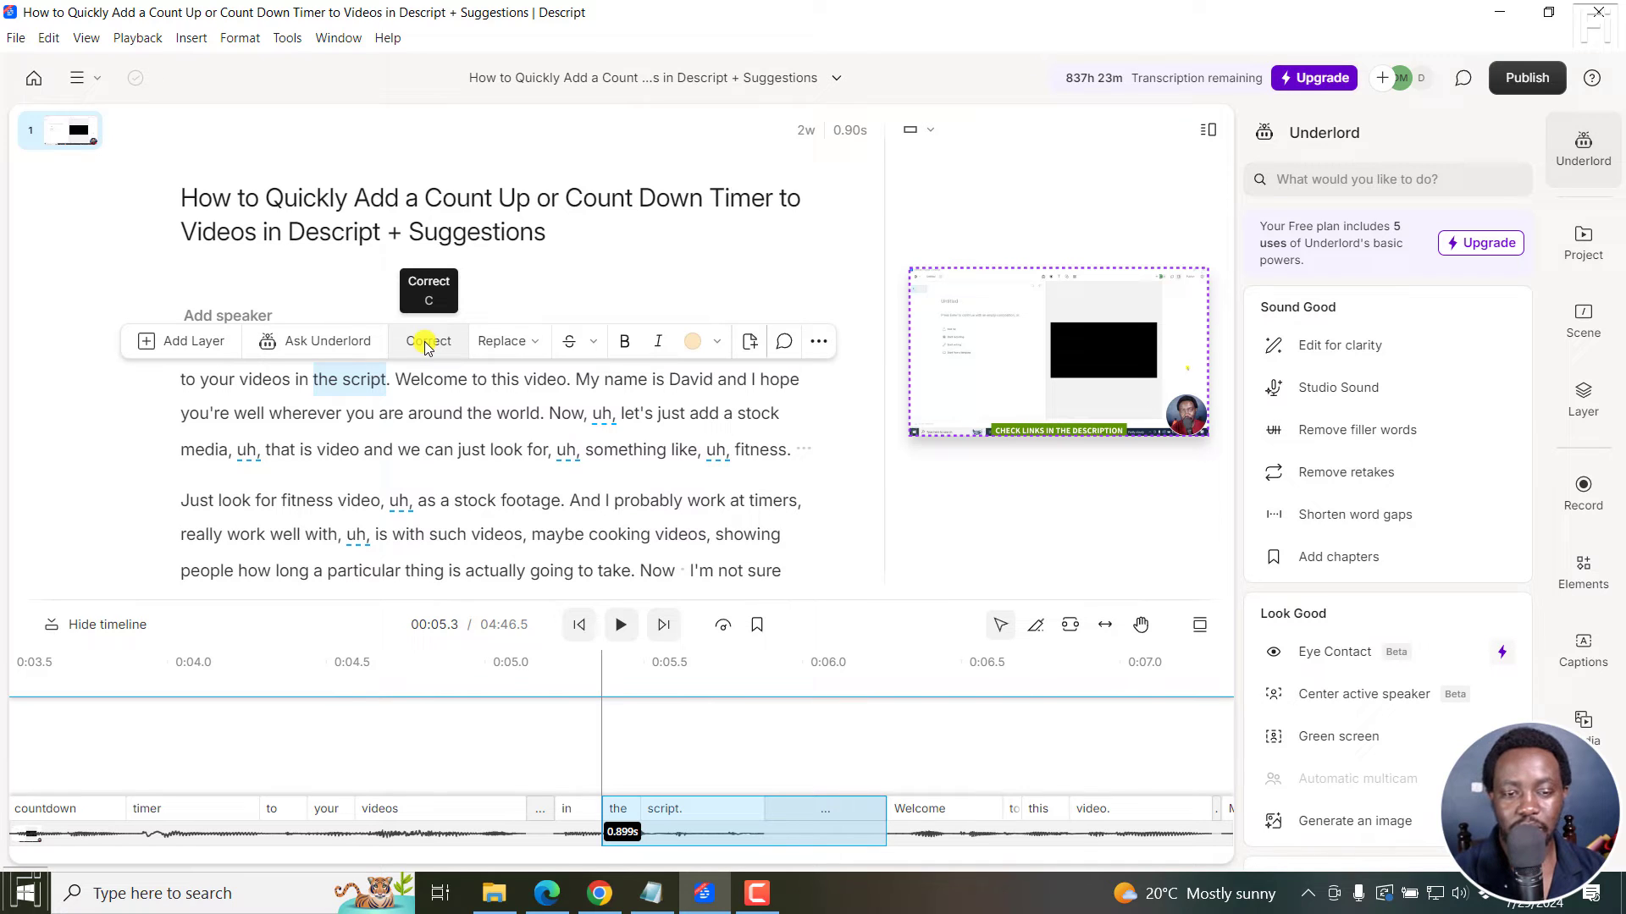
{"action": "left_click", "coordinate": [428, 342]}
{"action": "type", "text": "Descript"}
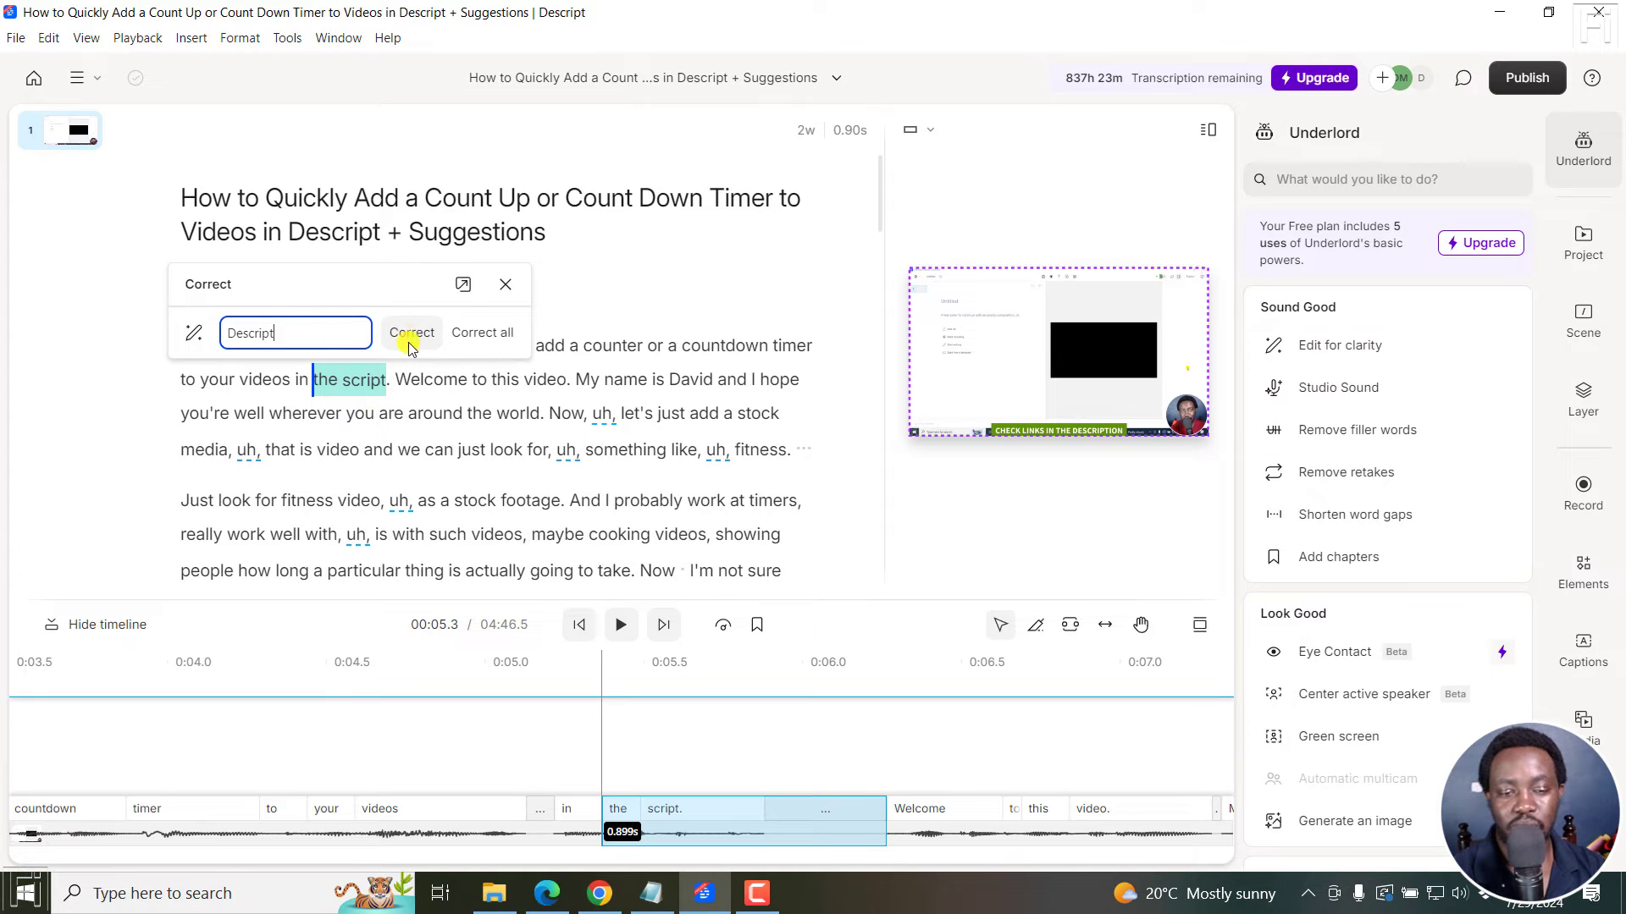
{"action": "left_click", "coordinate": [410, 332]}
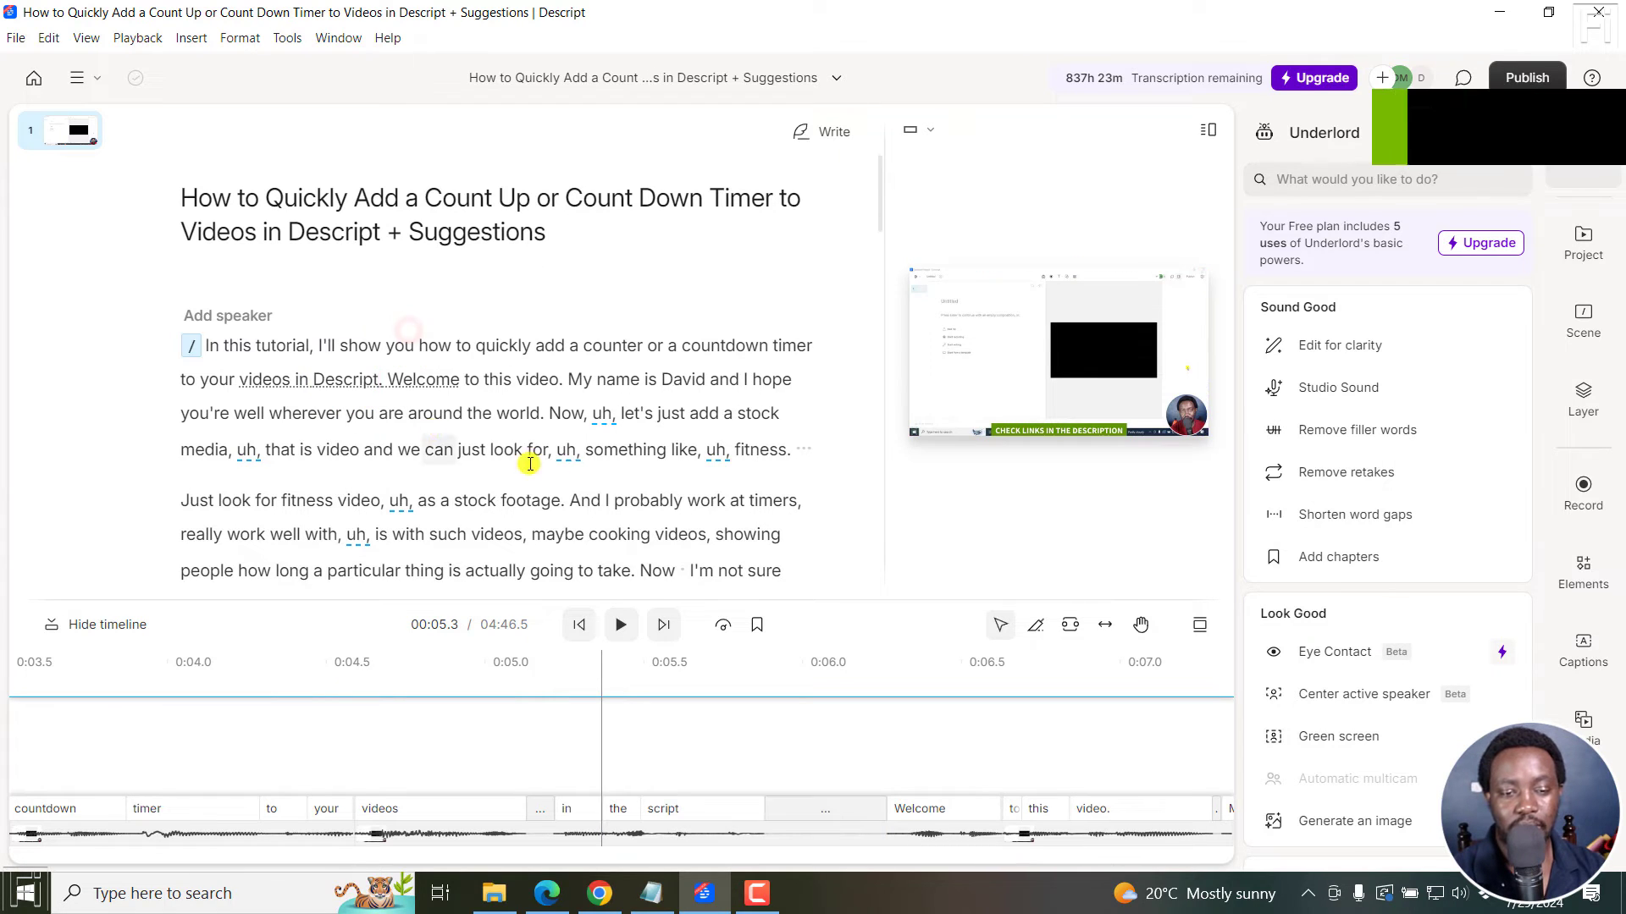
{"action": "scroll", "scroll_direction": "down", "scroll_amount": 3}
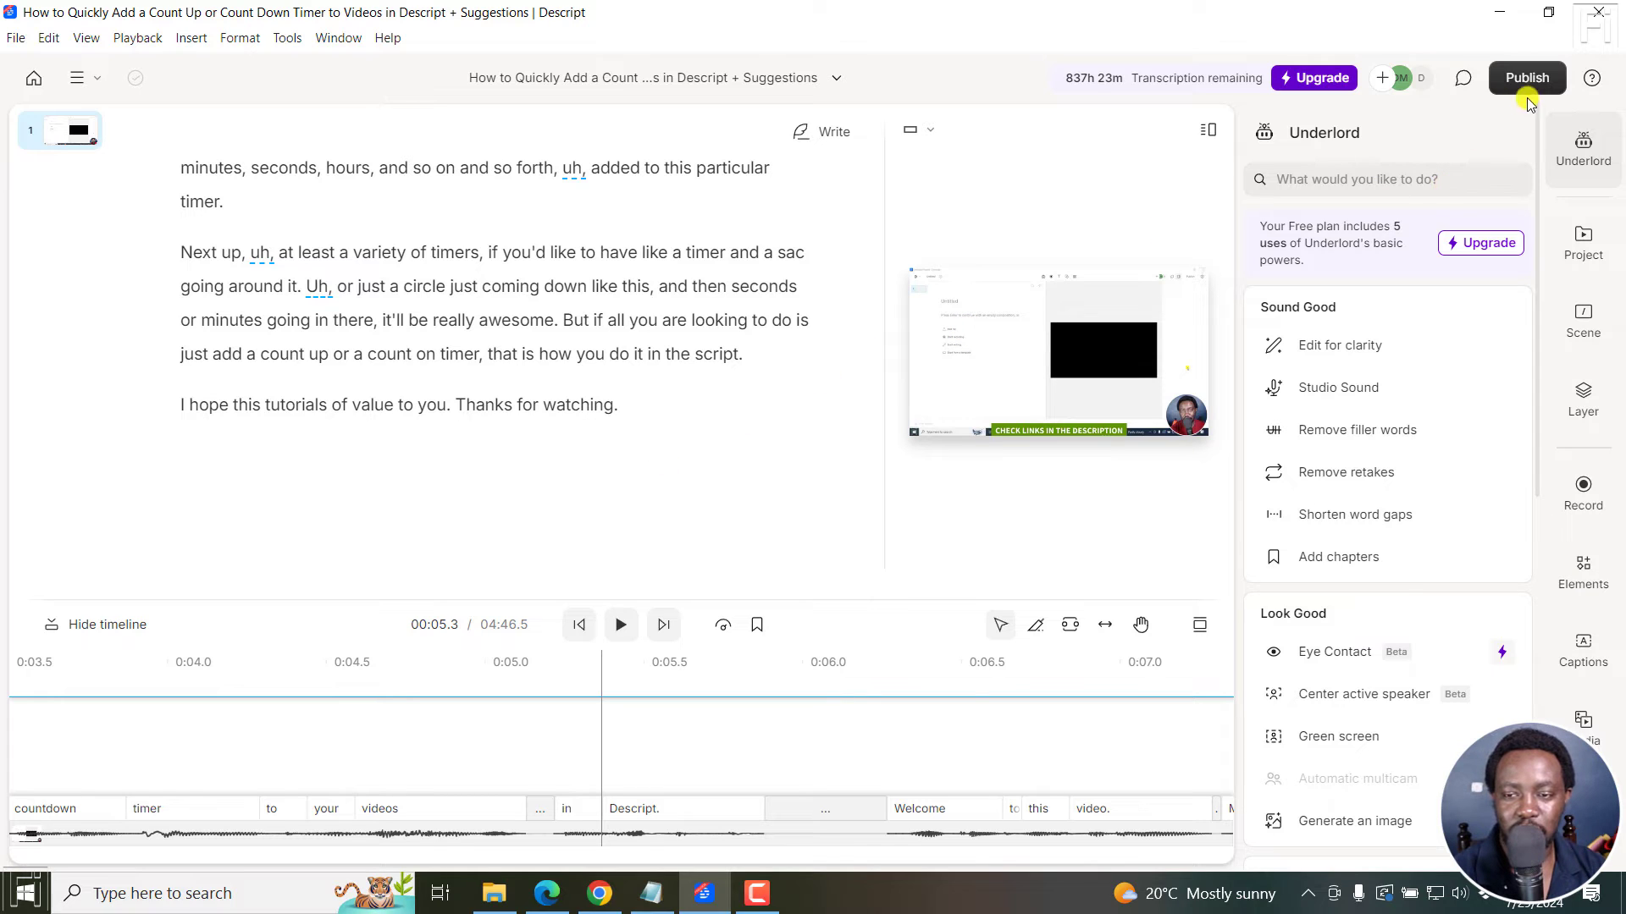
Choose Subtitles under Publish > Export with SubRip (.srt) format, 37 characters per line, 2 lines per card.
{"action": "left_click", "coordinate": [1527, 77]}
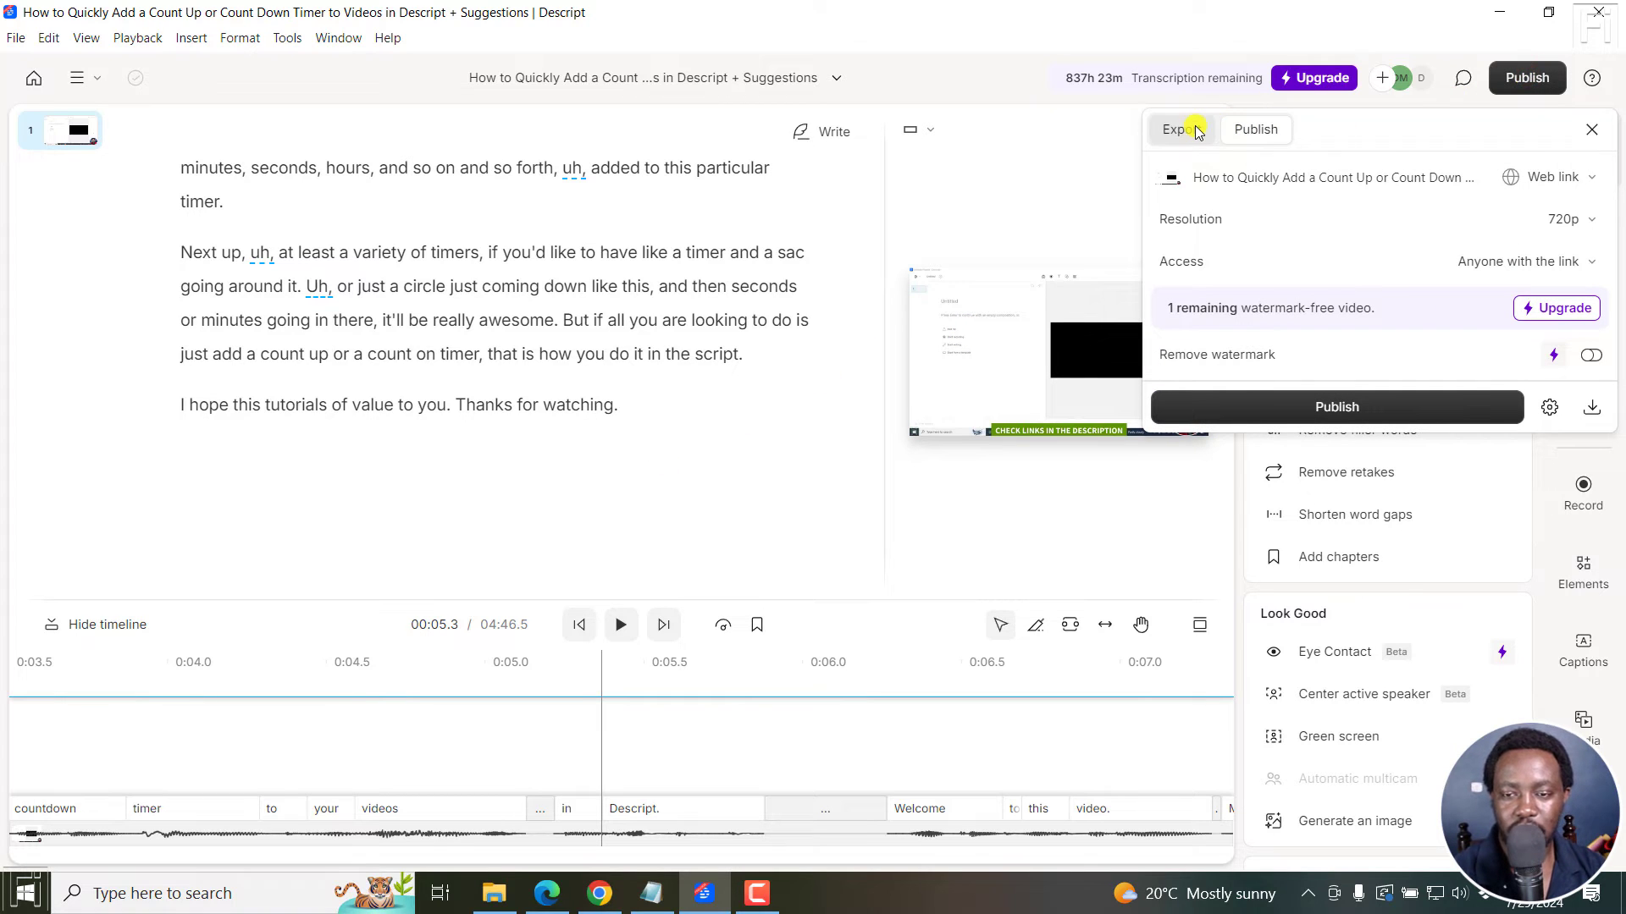
{"action": "left_click", "coordinate": [1182, 129]}
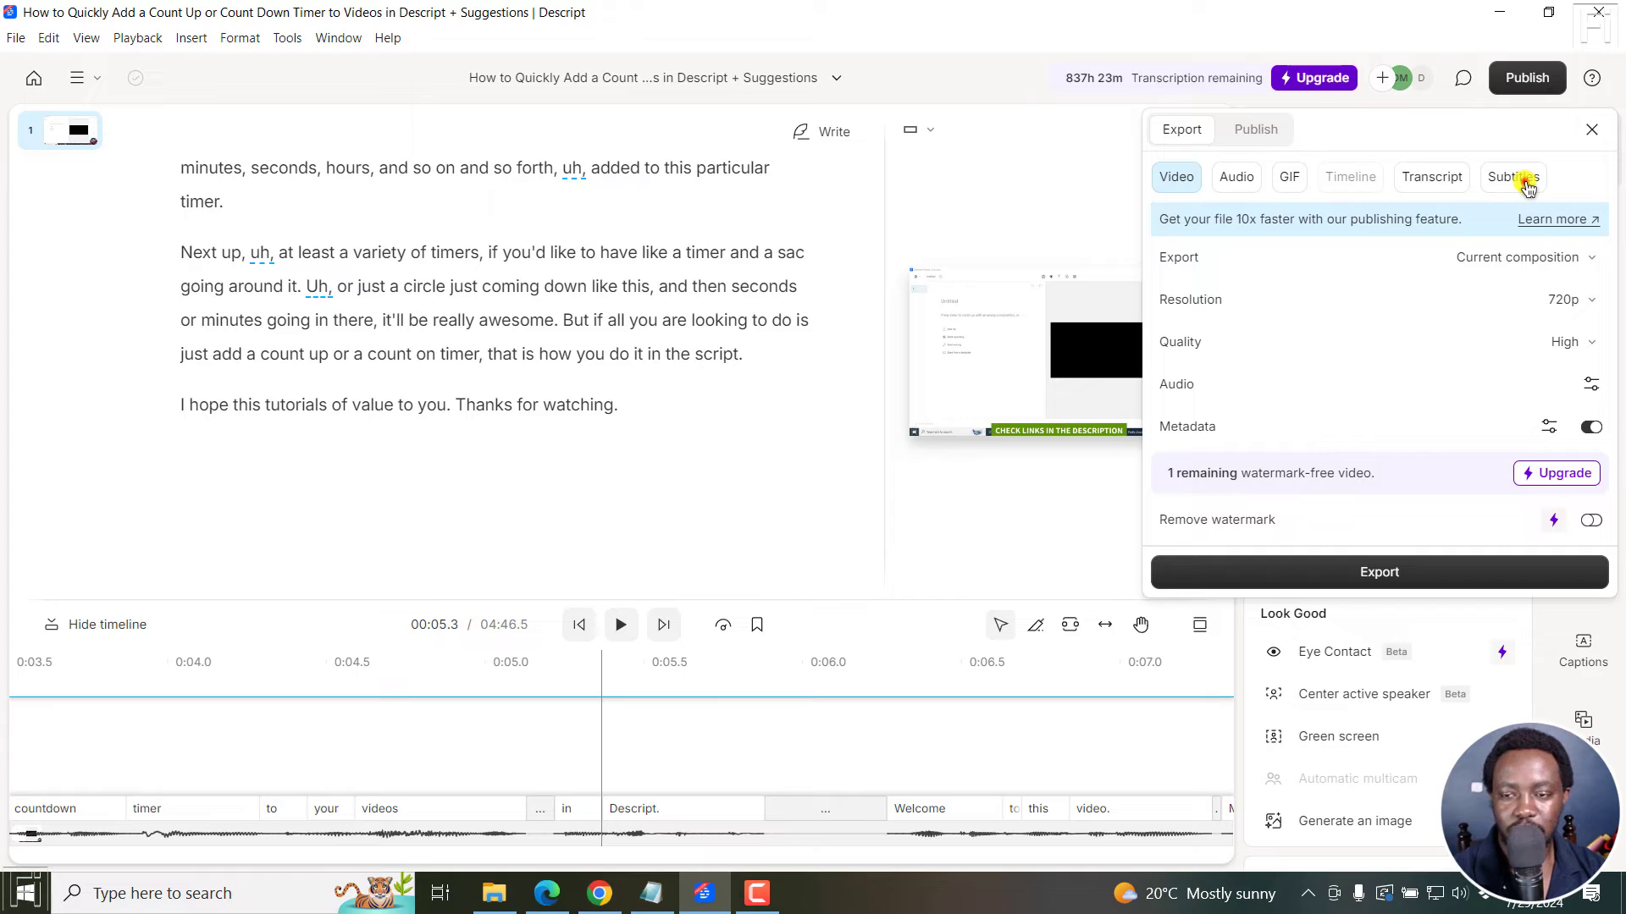
{"action": "left_click", "coordinate": [1514, 178]}
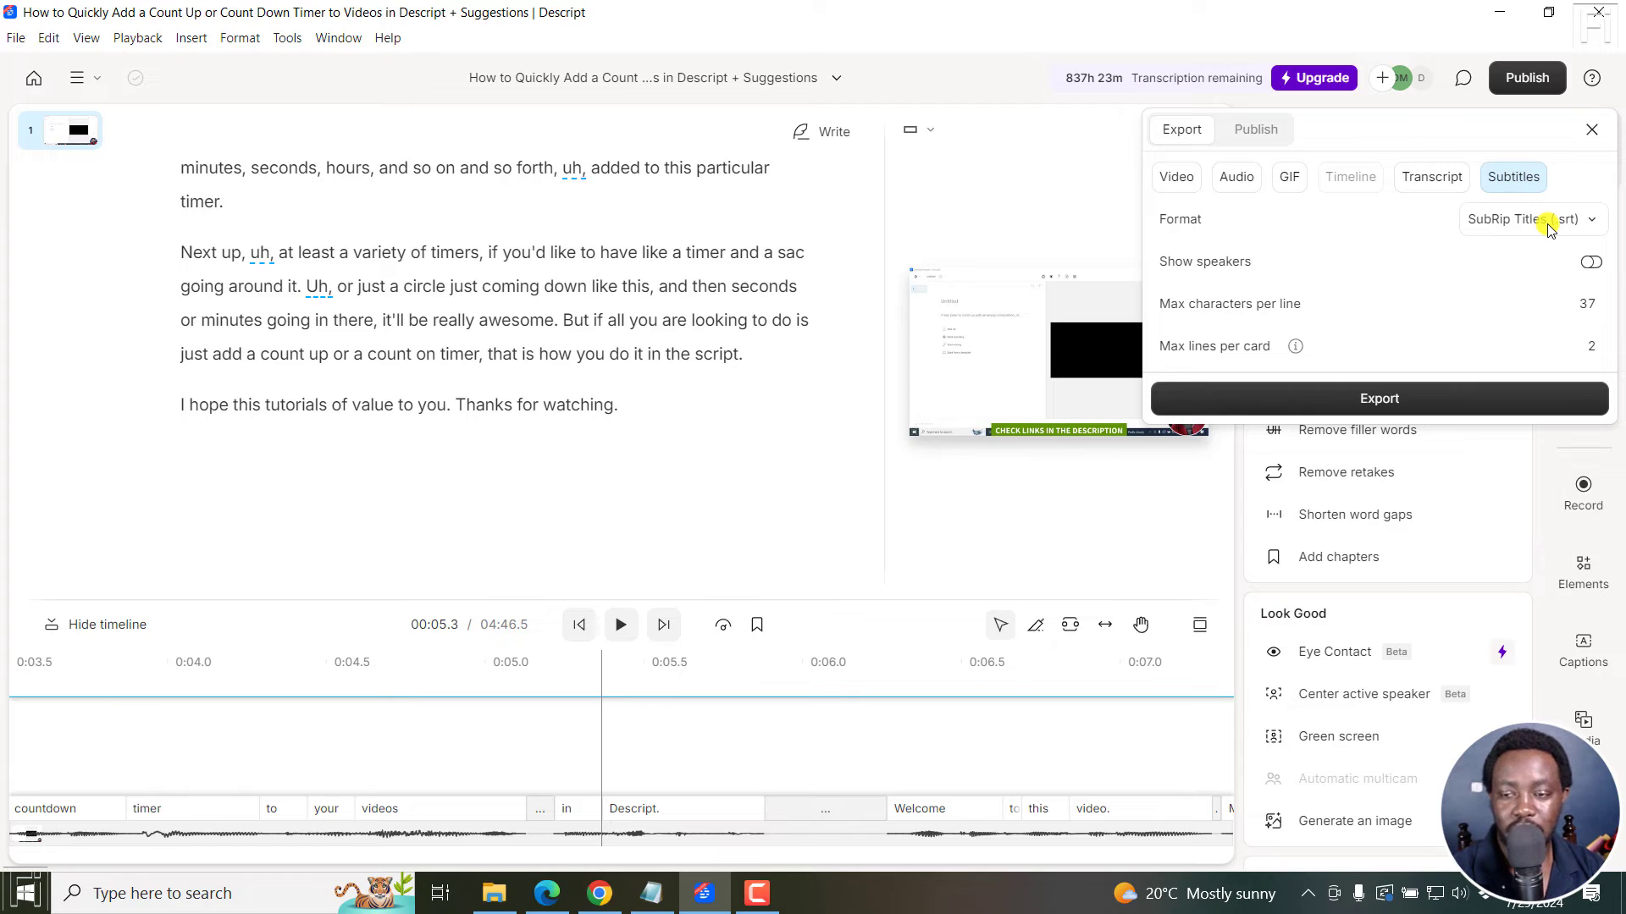
{"action": "left_click", "coordinate": [1551, 219]}
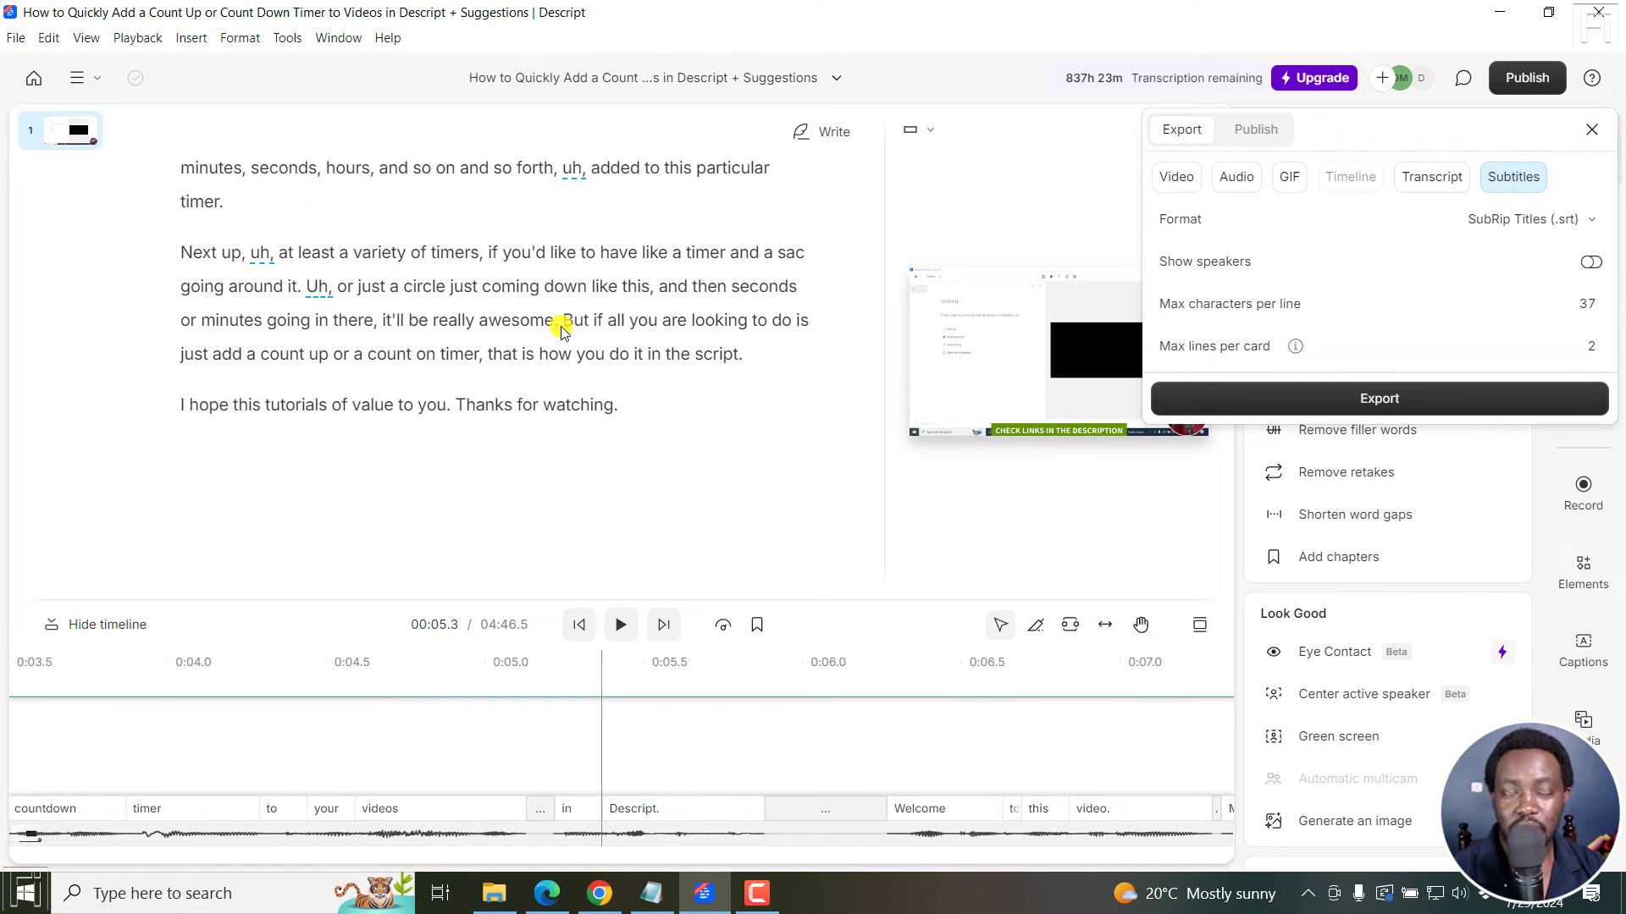
{"action": "left_click", "coordinate": [1590, 261]}
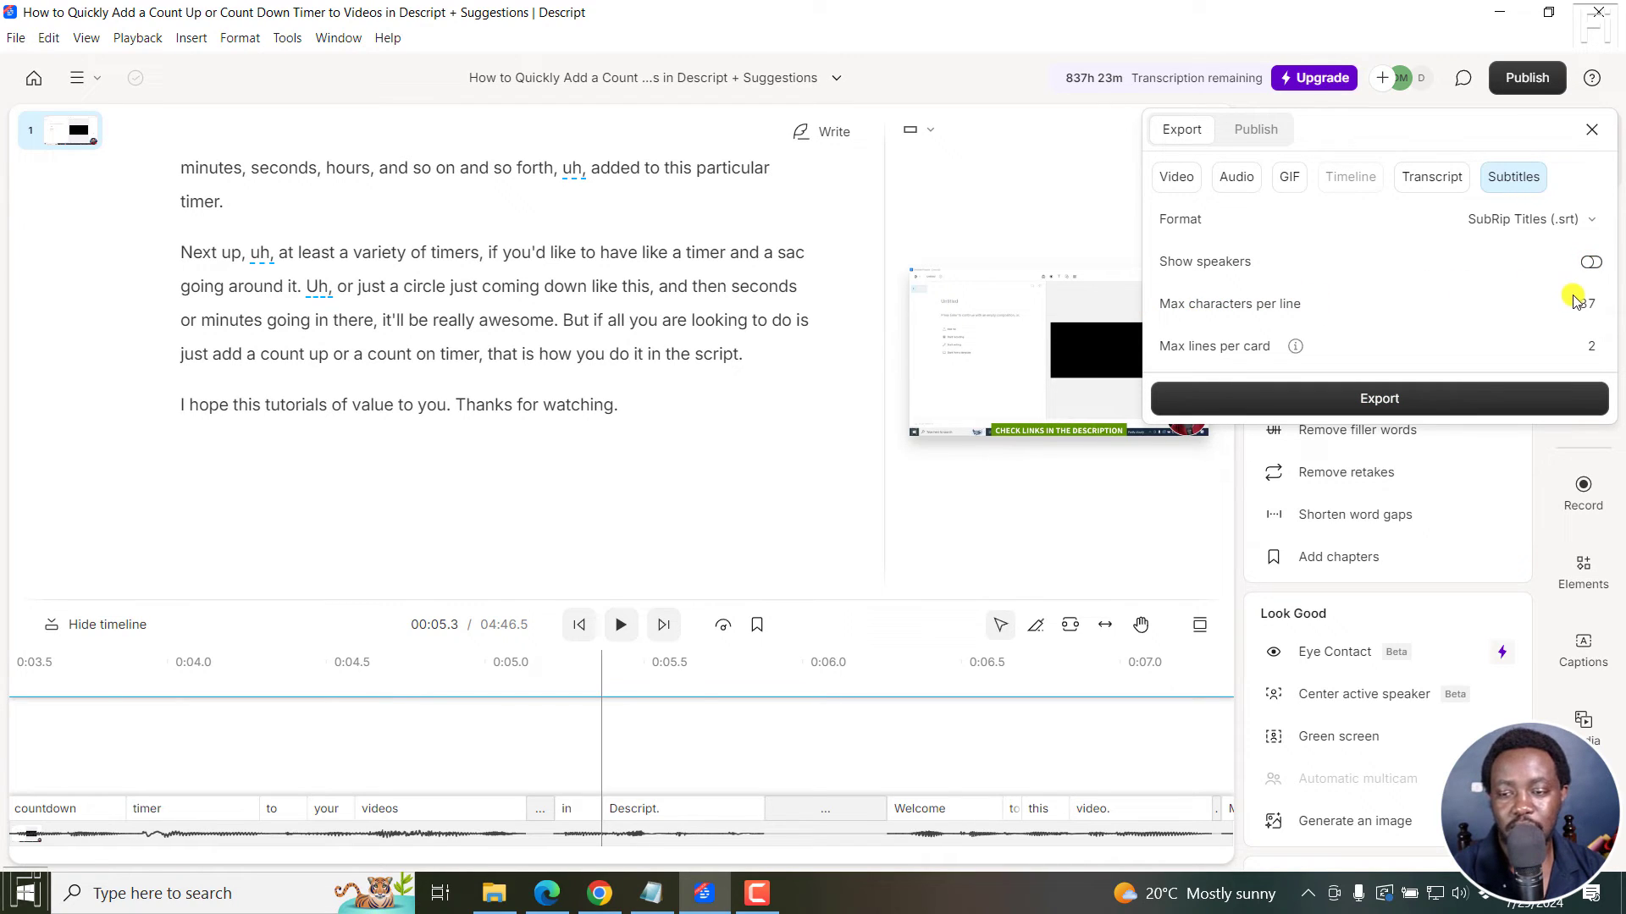
{"action": "mouse_move", "coordinate": [1057, 410]}
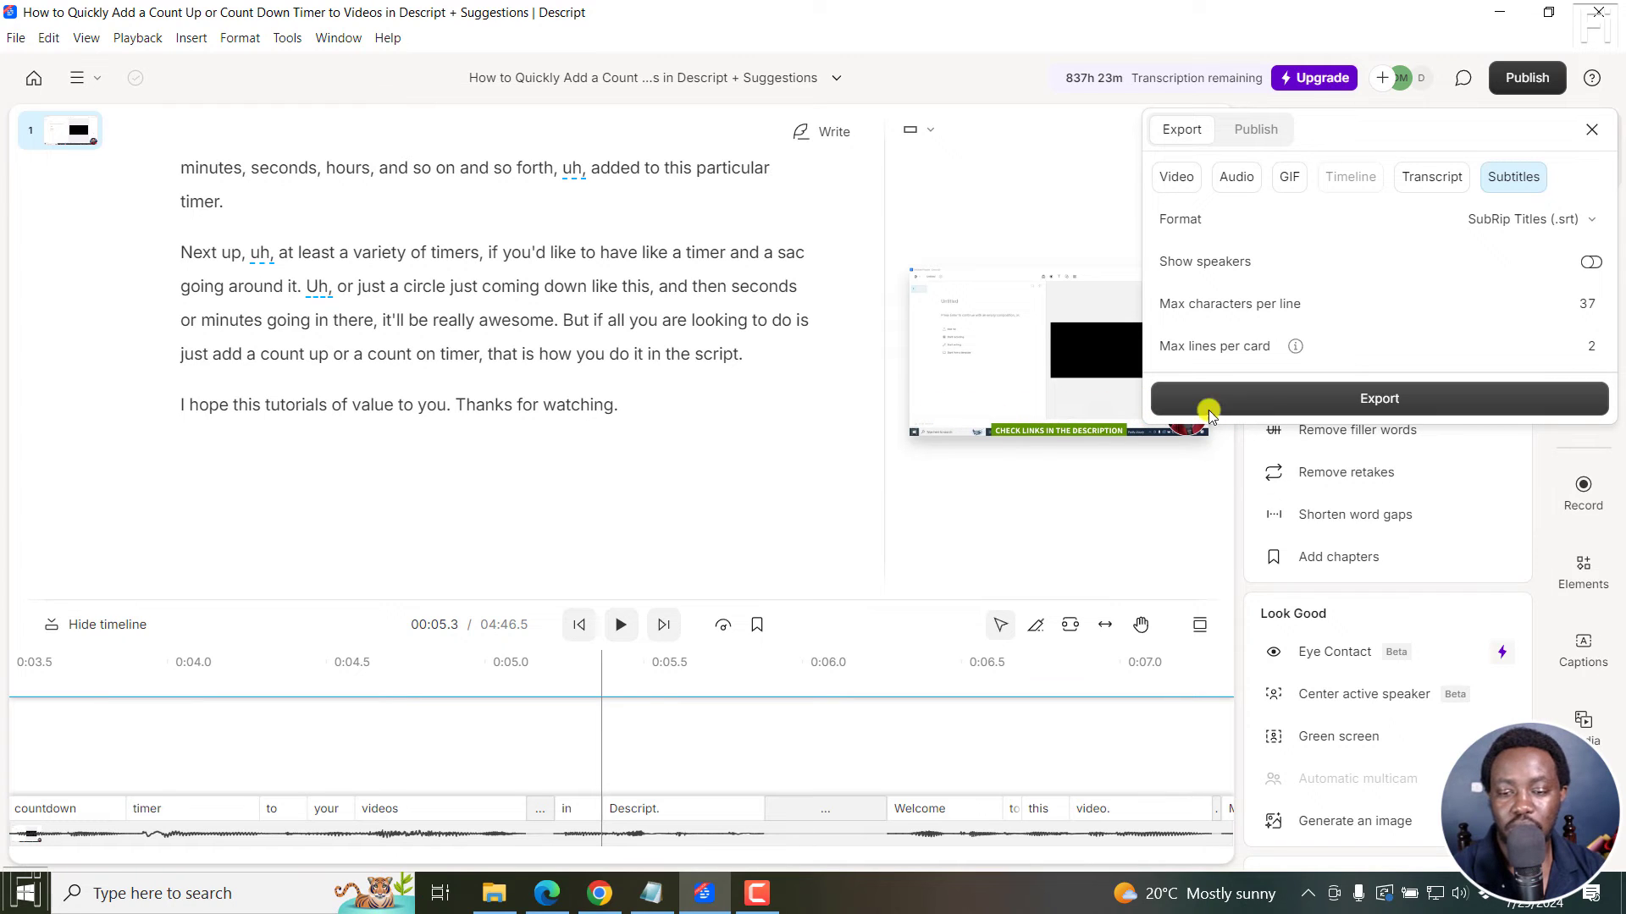
{"action": "mouse_move", "coordinate": [1039, 437]}
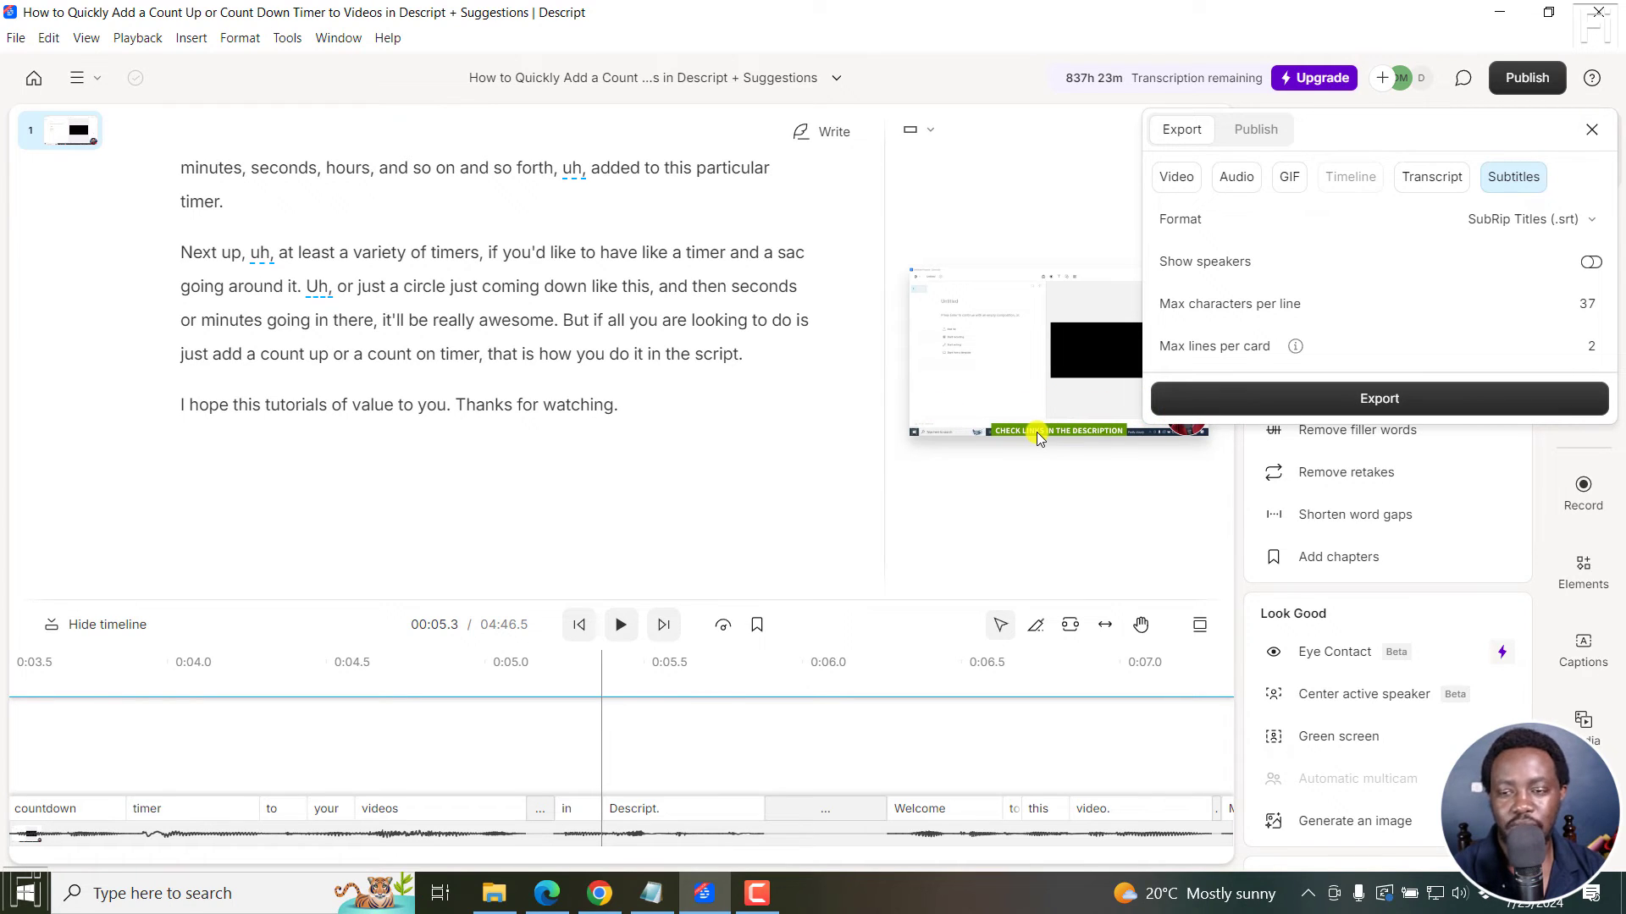
{"action": "left_click", "coordinate": [1586, 303]}
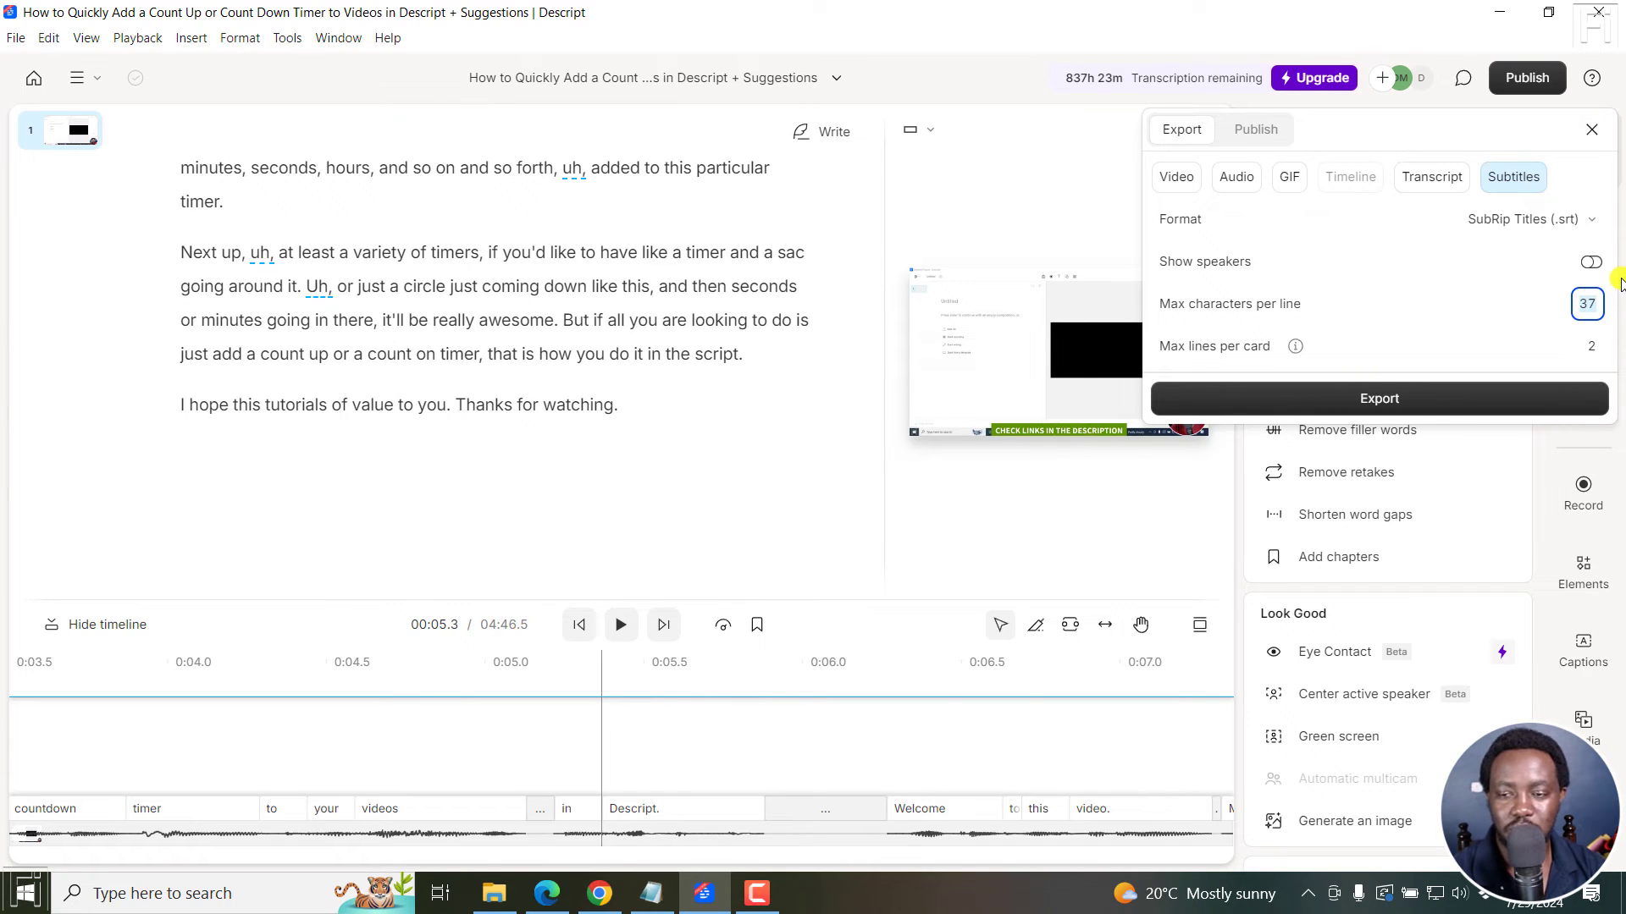
{"action": "mouse_move", "coordinate": [1460, 307]}
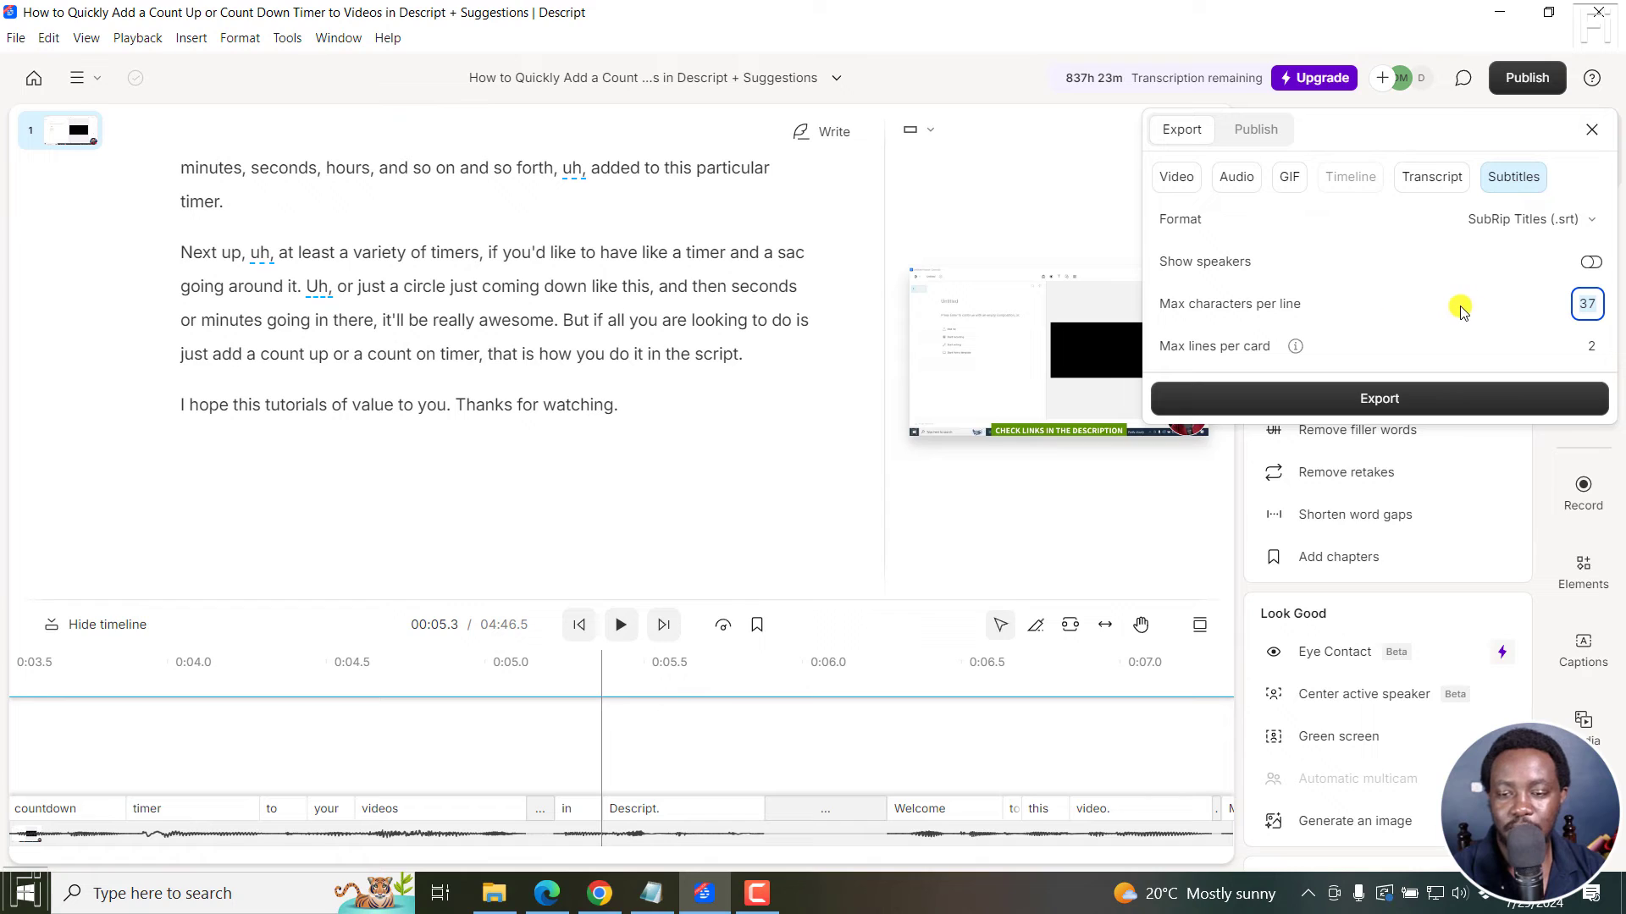
{"action": "mouse_move", "coordinate": [1294, 346]}
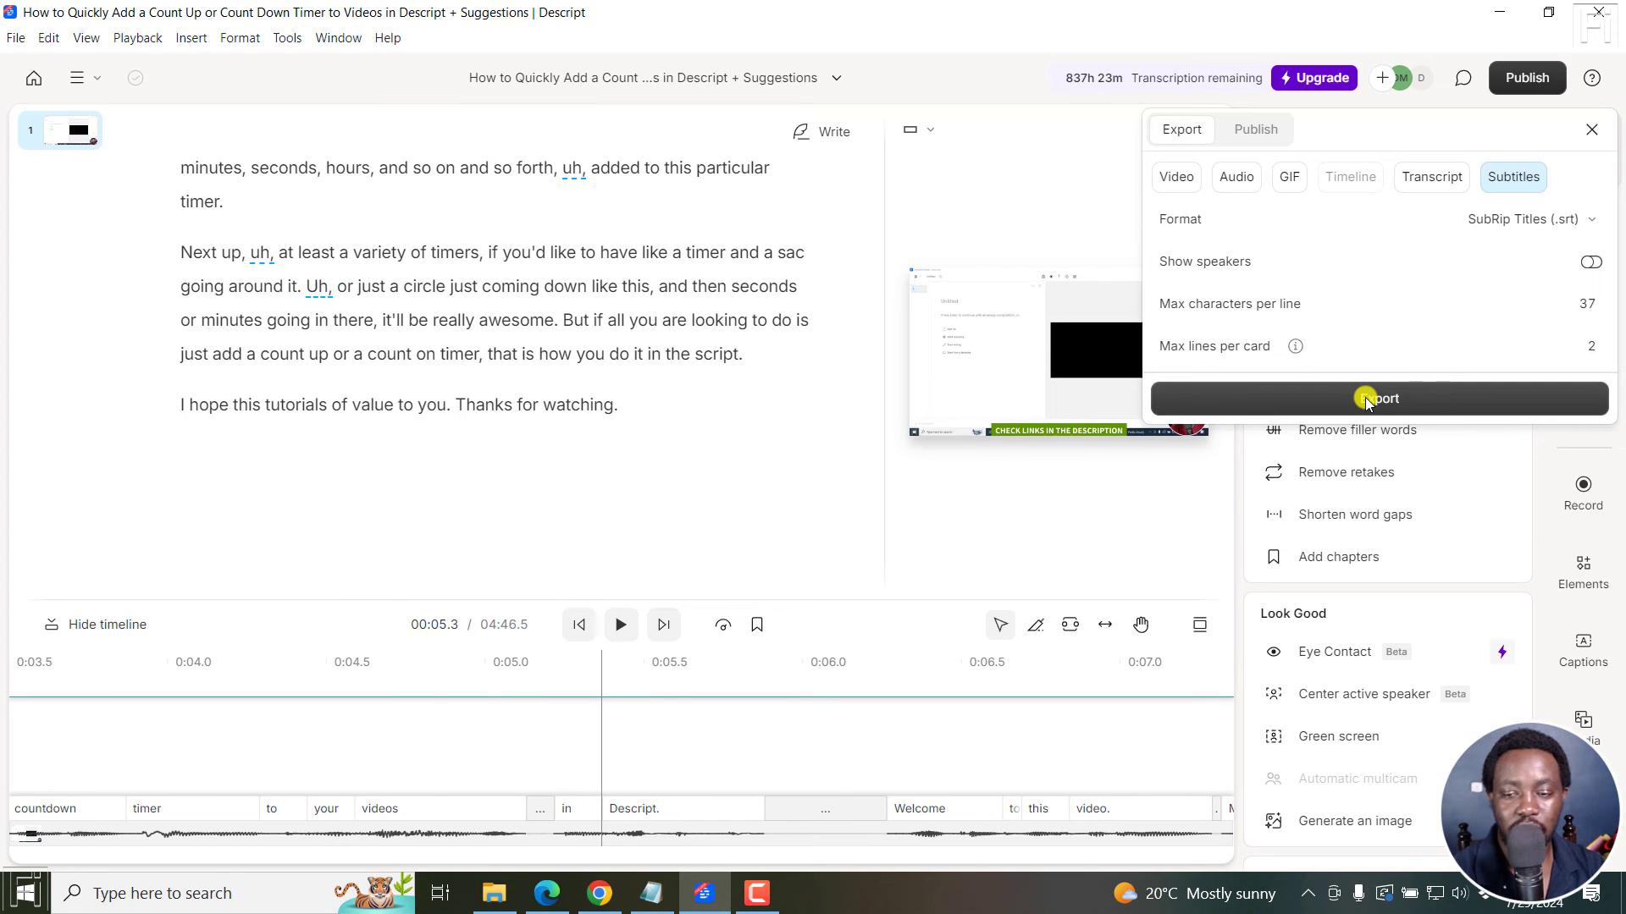
Export the .srt subtitle file to Downloads and open it from File Explorer in Notepad.
{"action": "left_click", "coordinate": [1379, 398]}
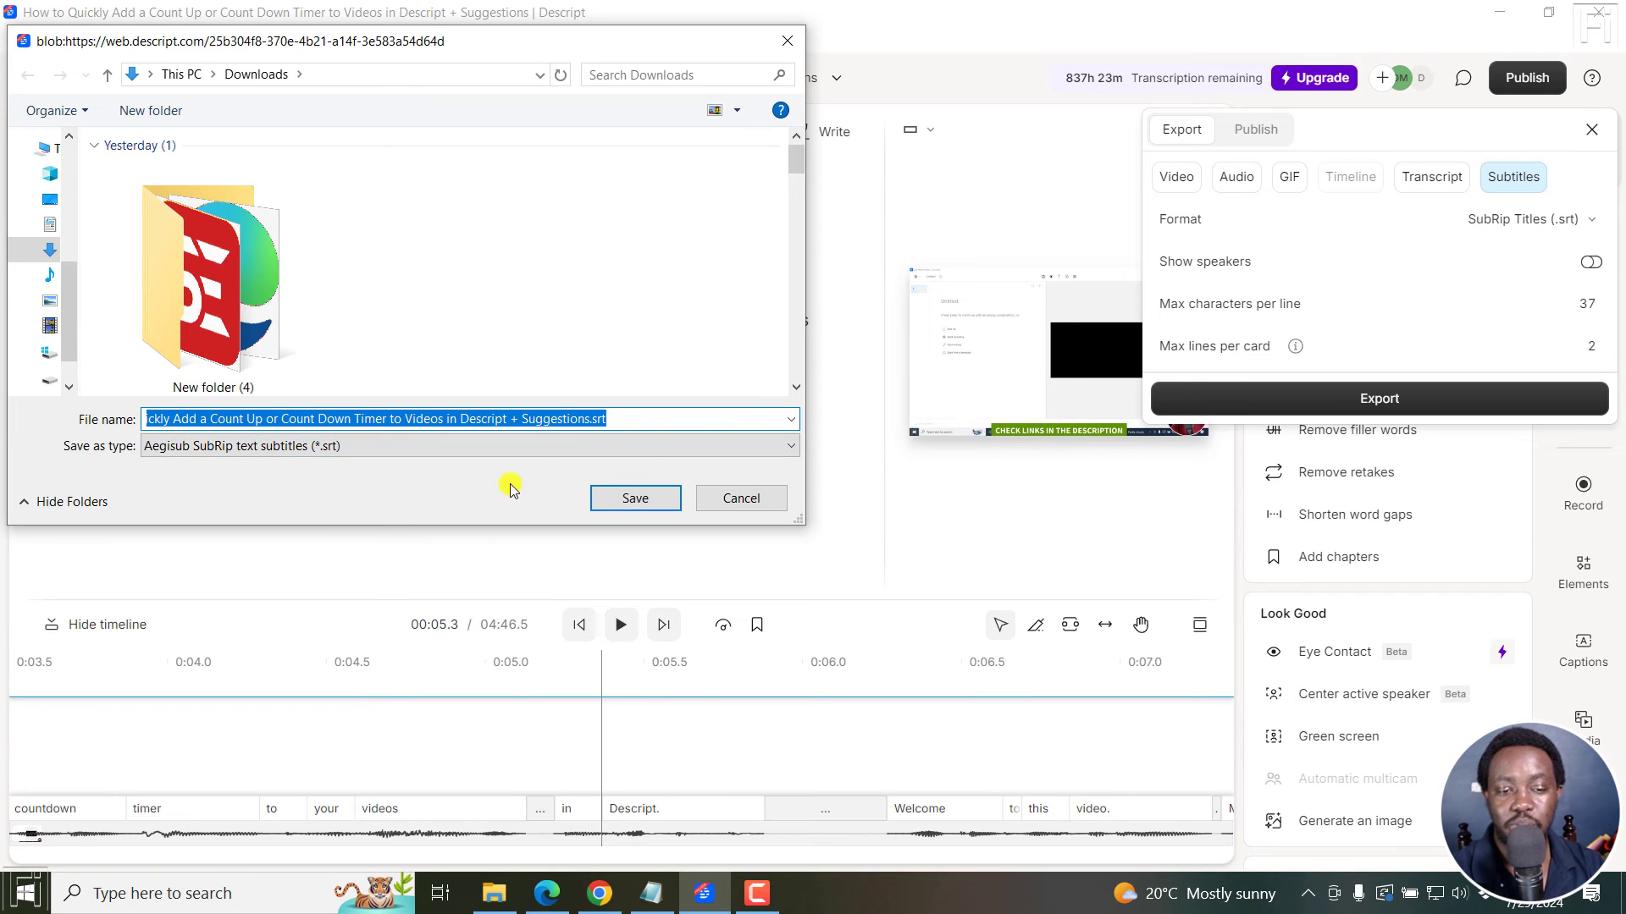
{"action": "left_click", "coordinate": [635, 498]}
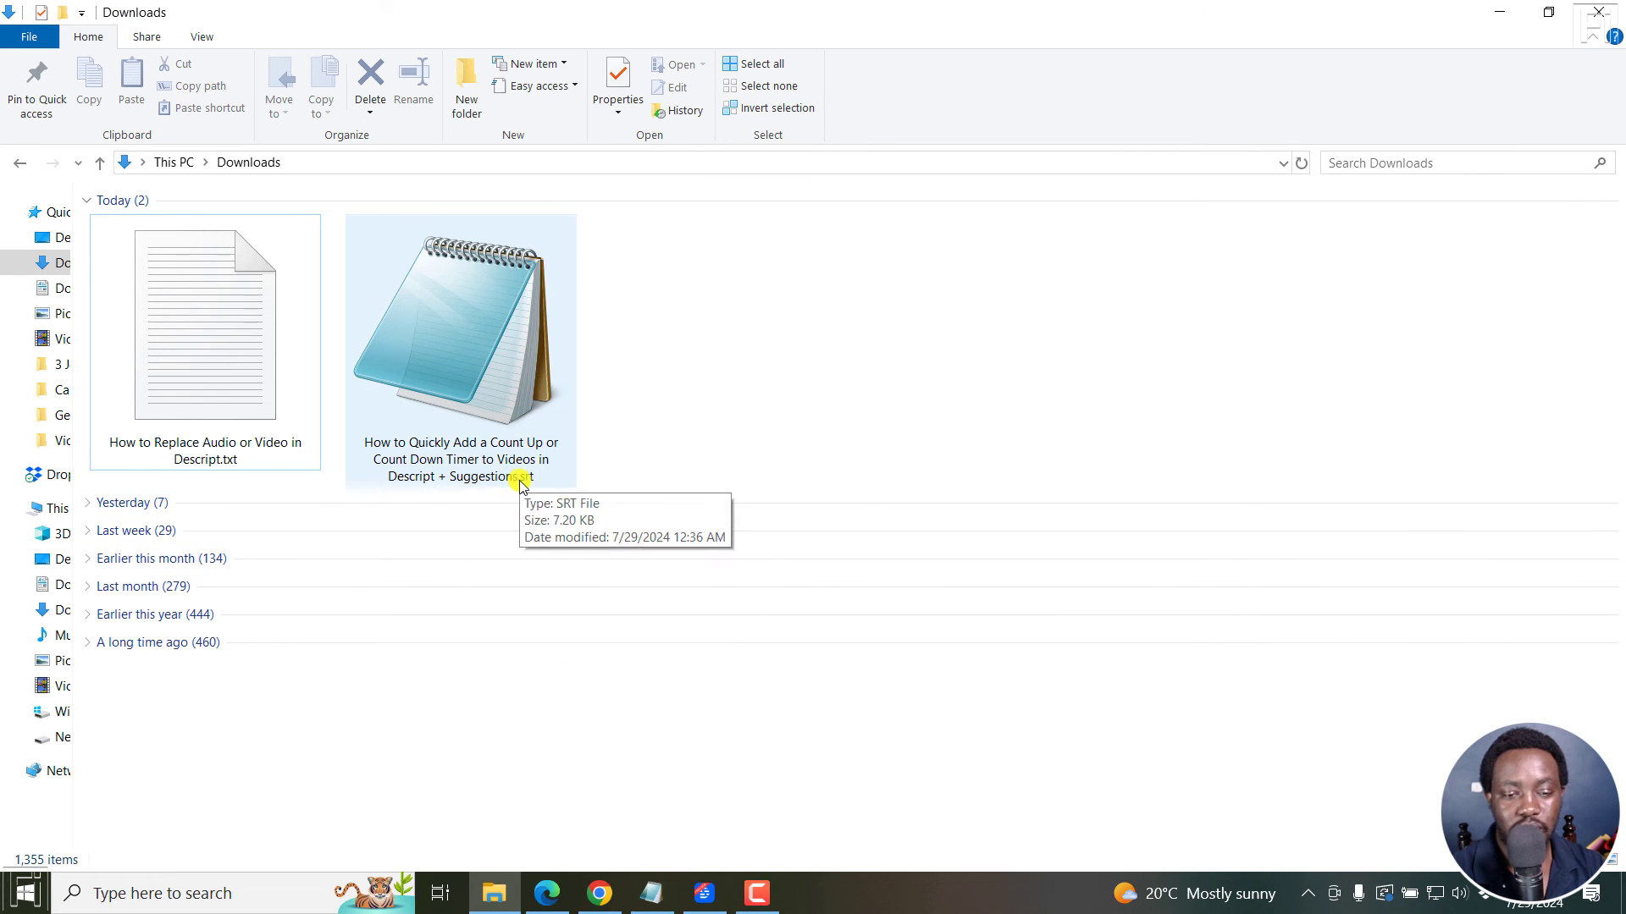
{"action": "left_click", "coordinate": [433, 325]}
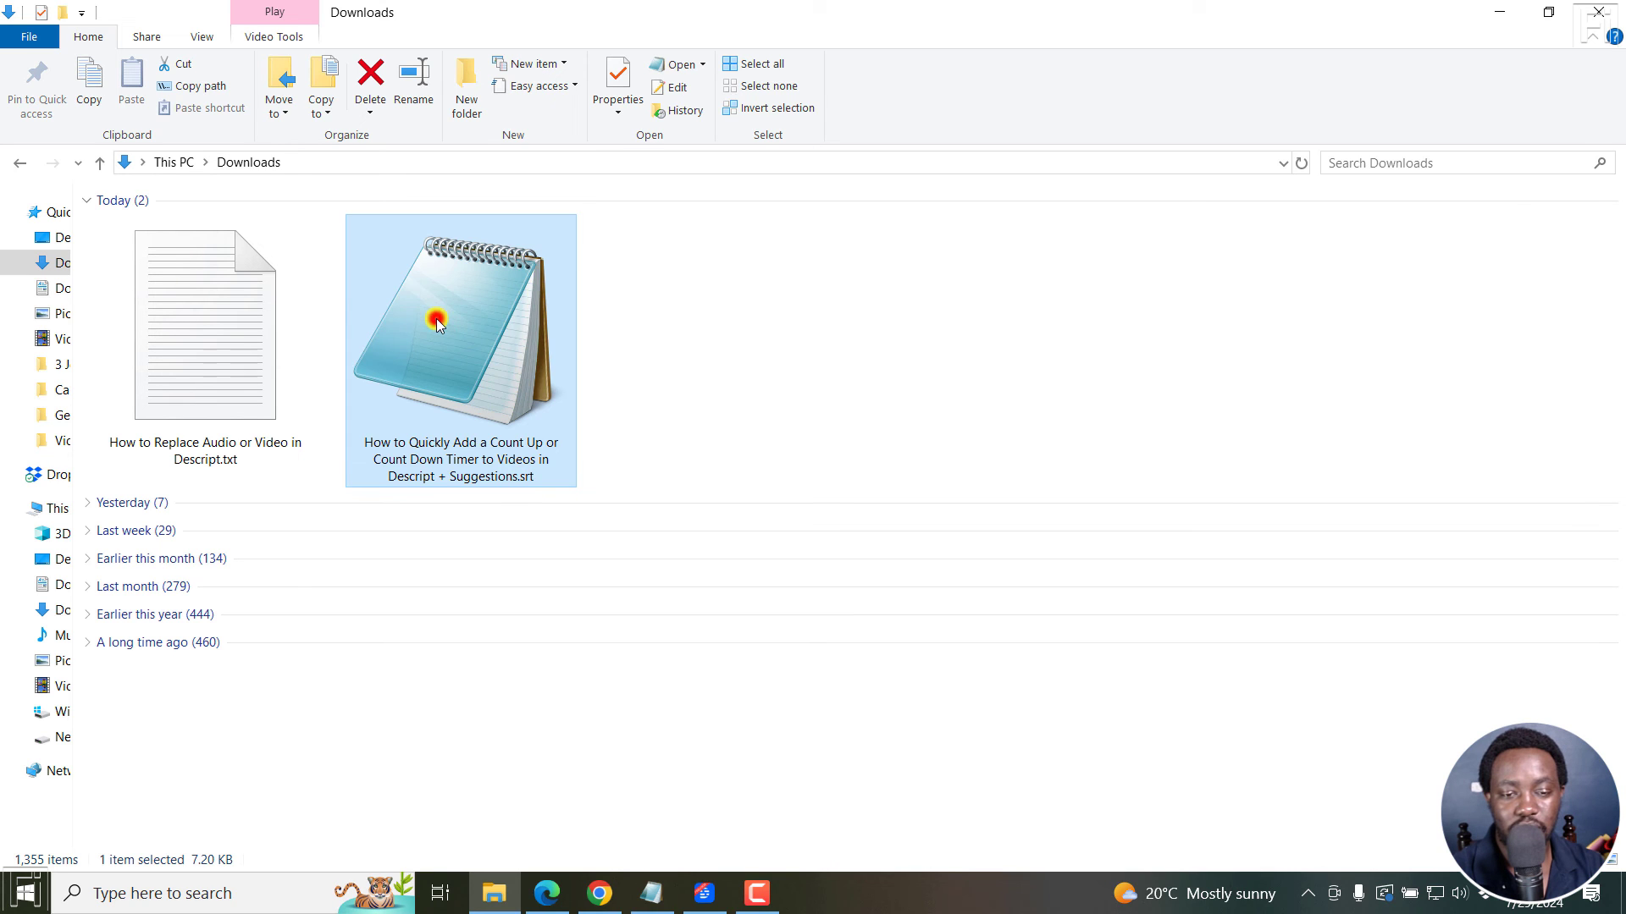
{"action": "double_click", "coordinate": [437, 324]}
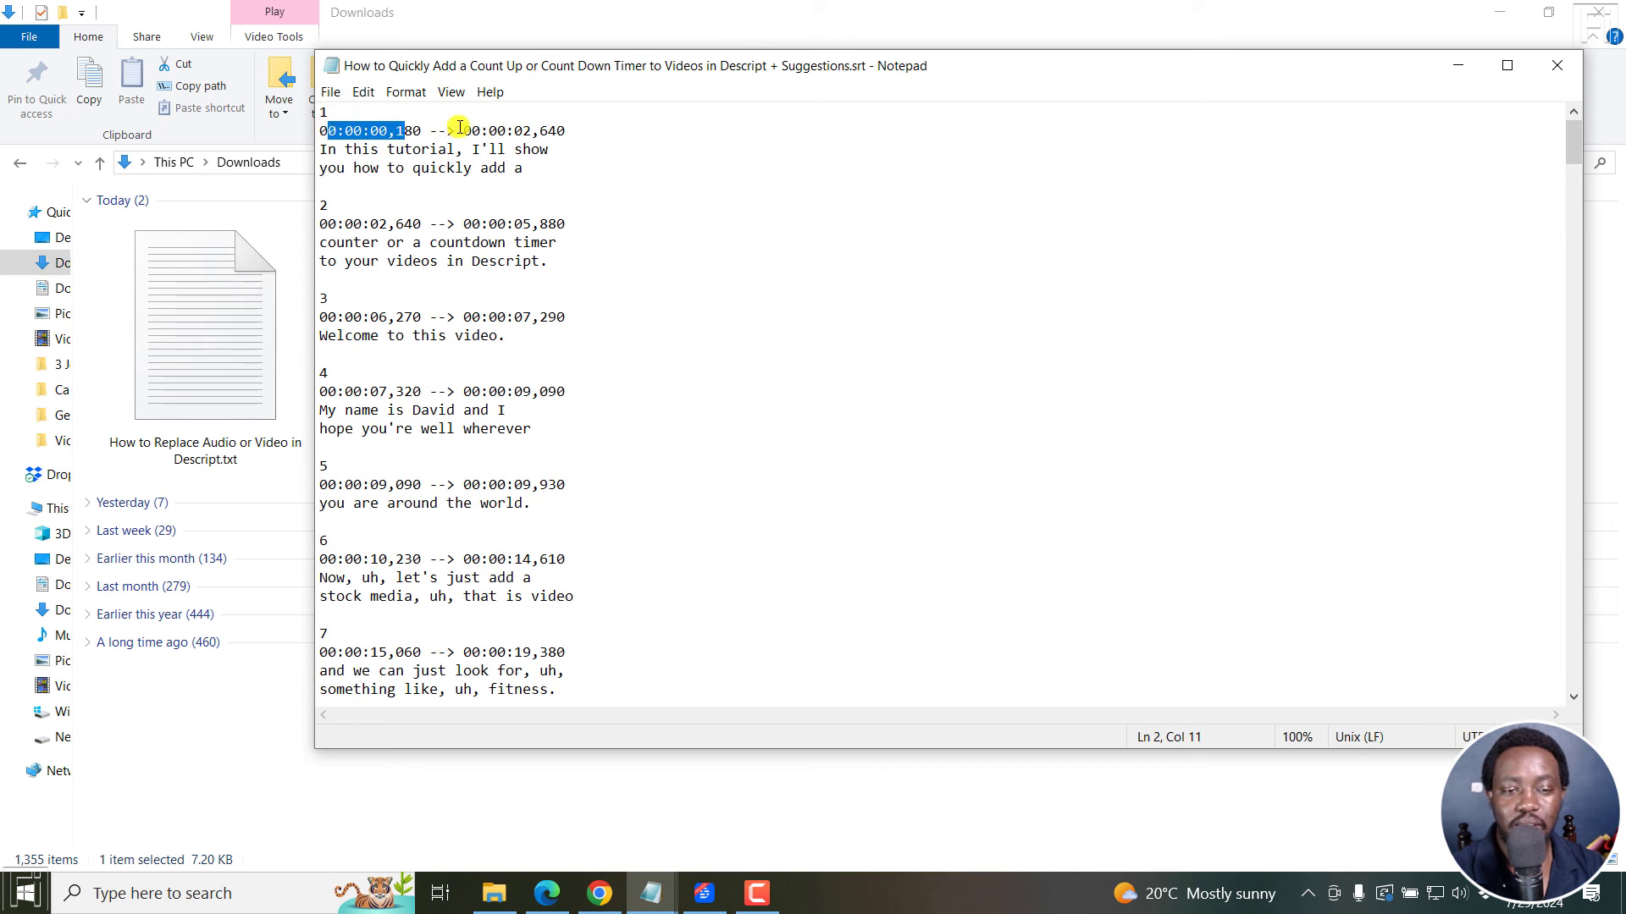
{"action": "mouse_move", "coordinate": [328, 185]}
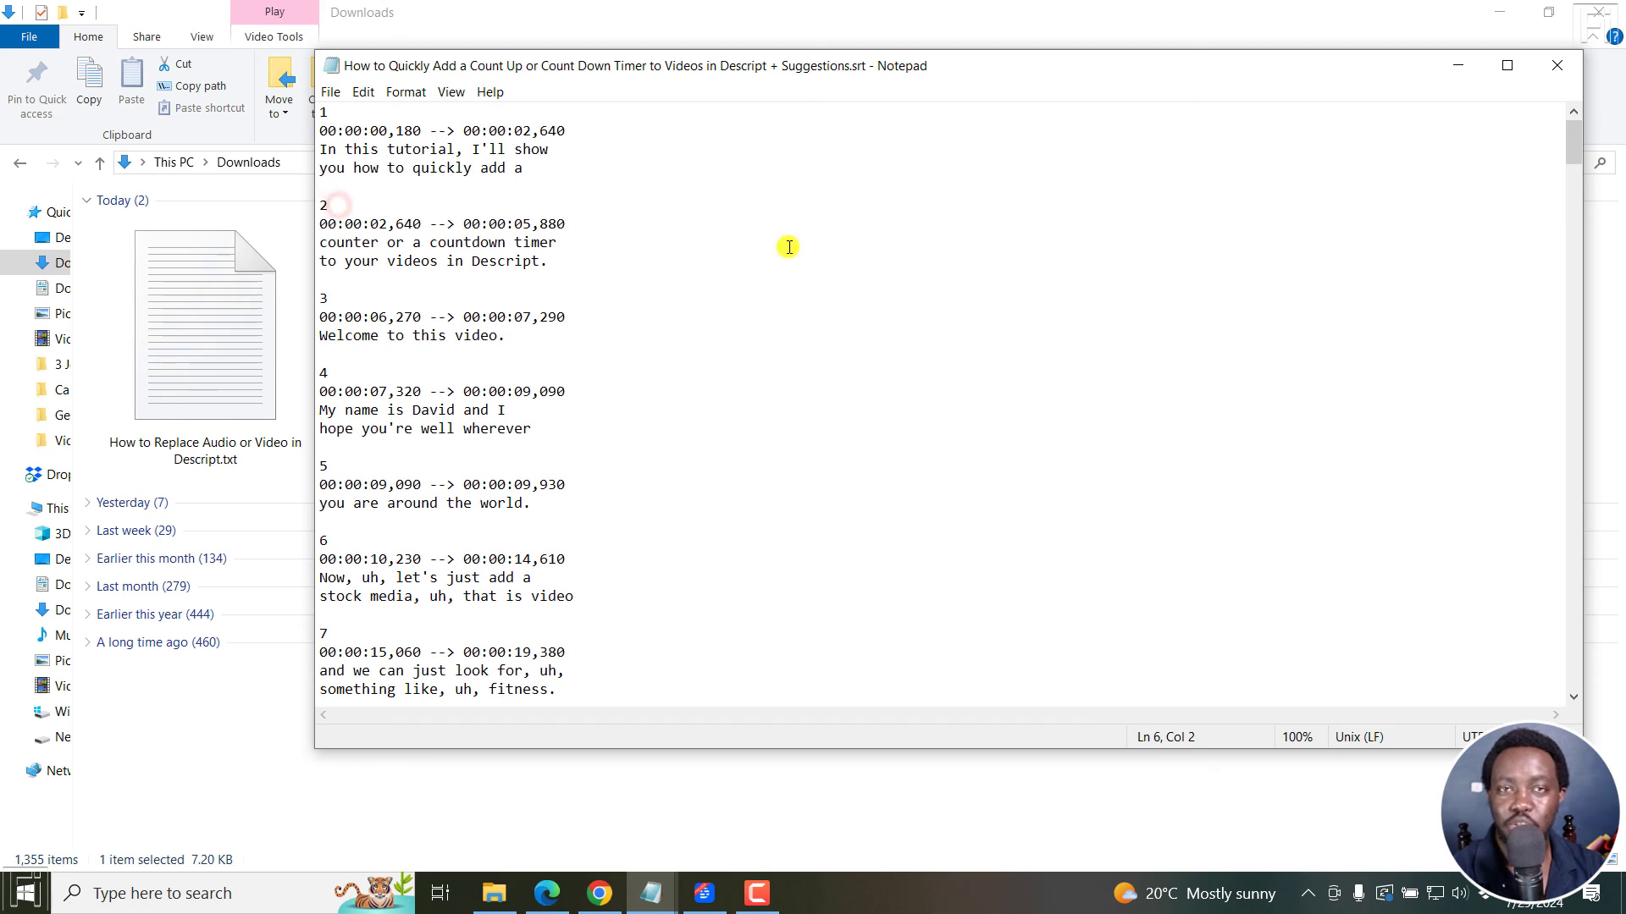
{"action": "mouse_move", "coordinate": [743, 425]}
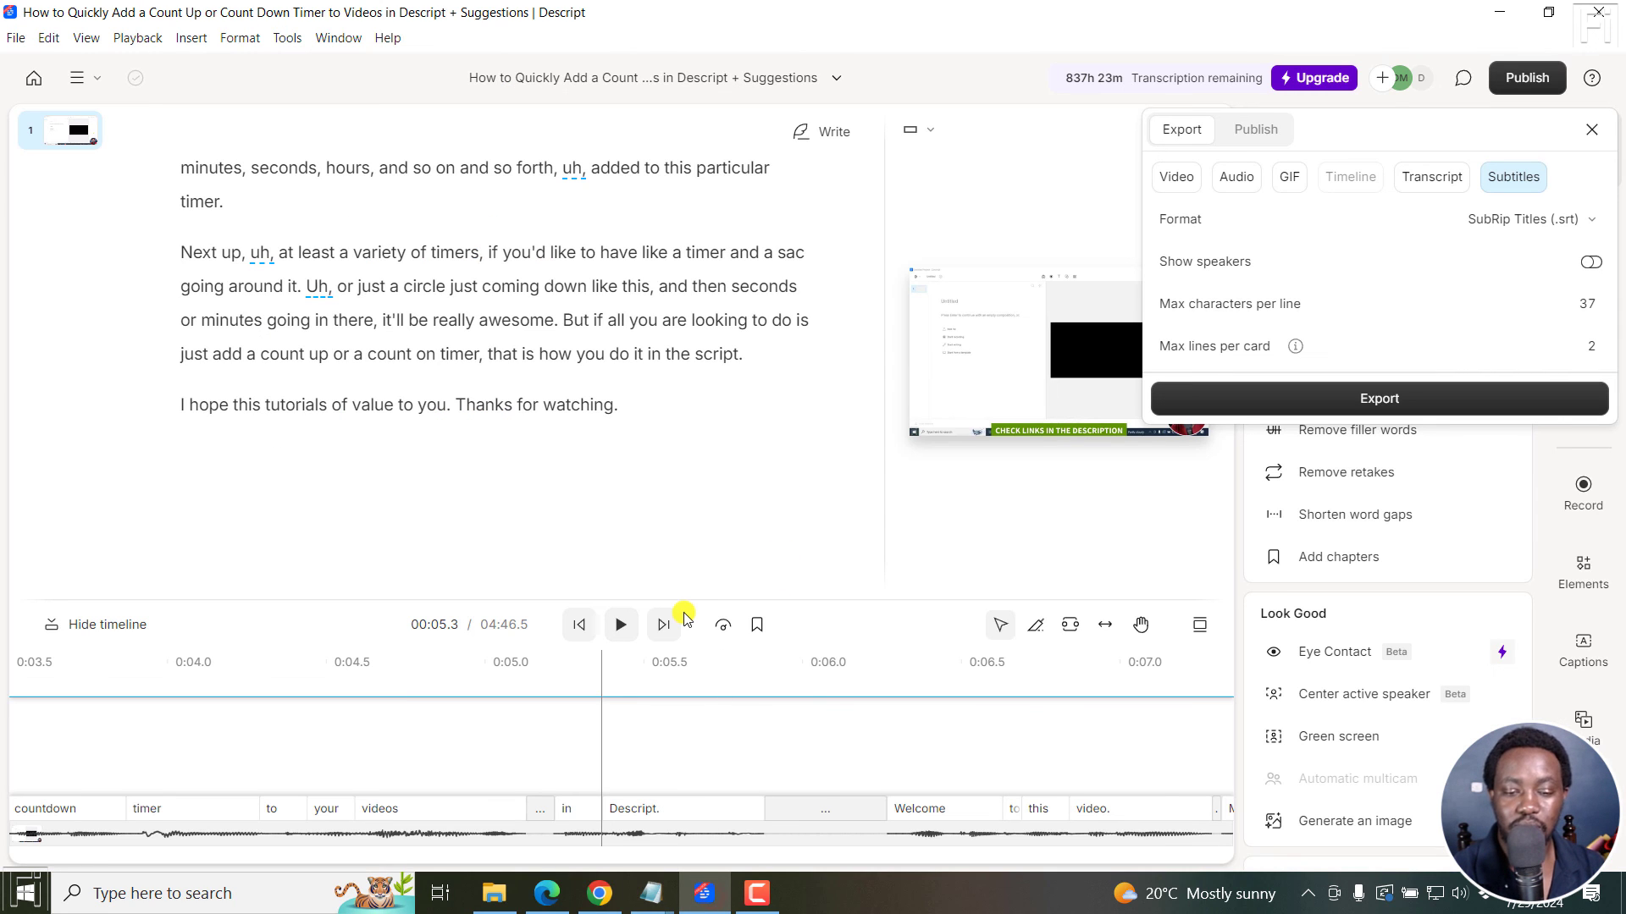
{"action": "mouse_move", "coordinate": [713, 522]}
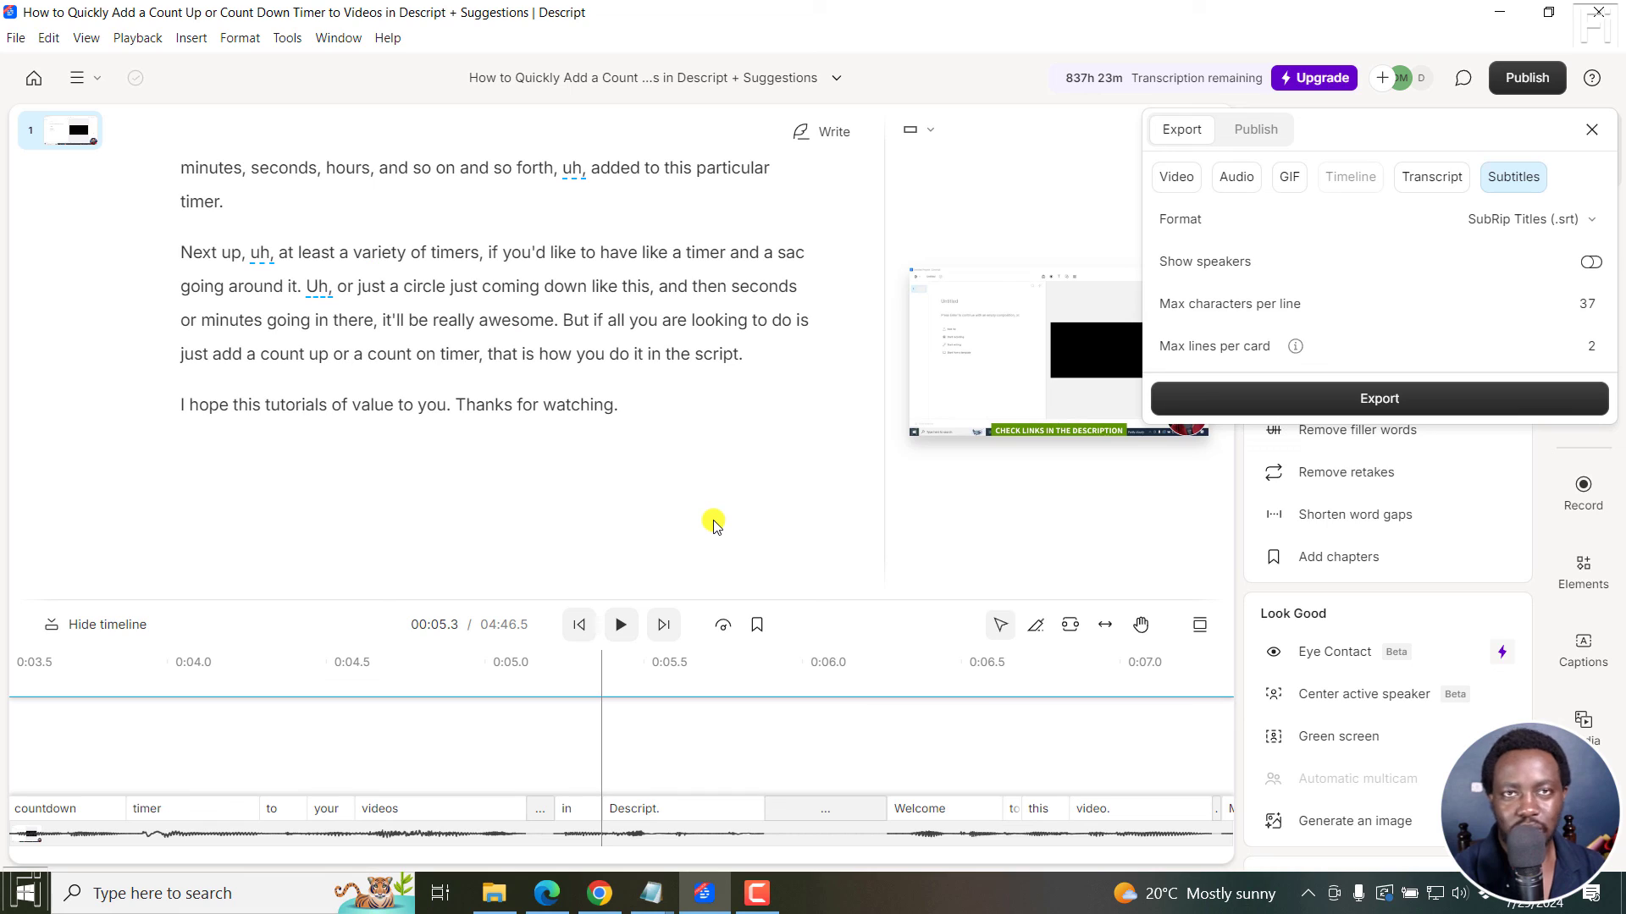